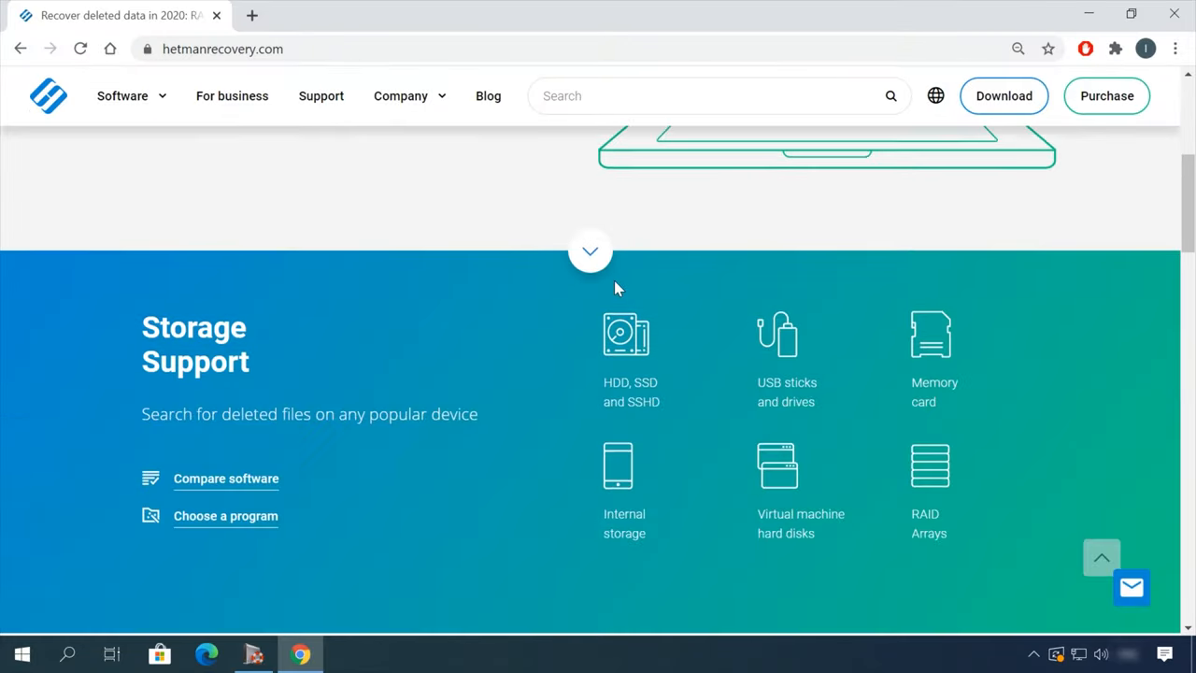
Step: Browse hetmanrecovery.com to the Partition Recovery download page and its USB scan demo video
scroll(up, 3)
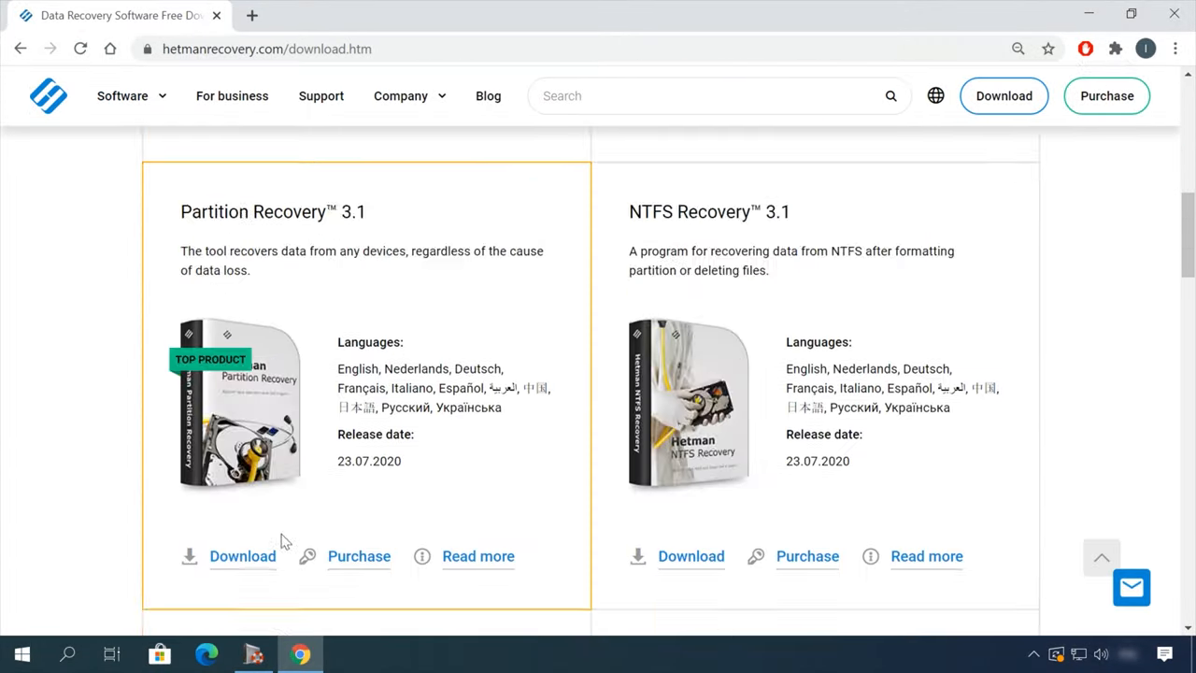
click(243, 557)
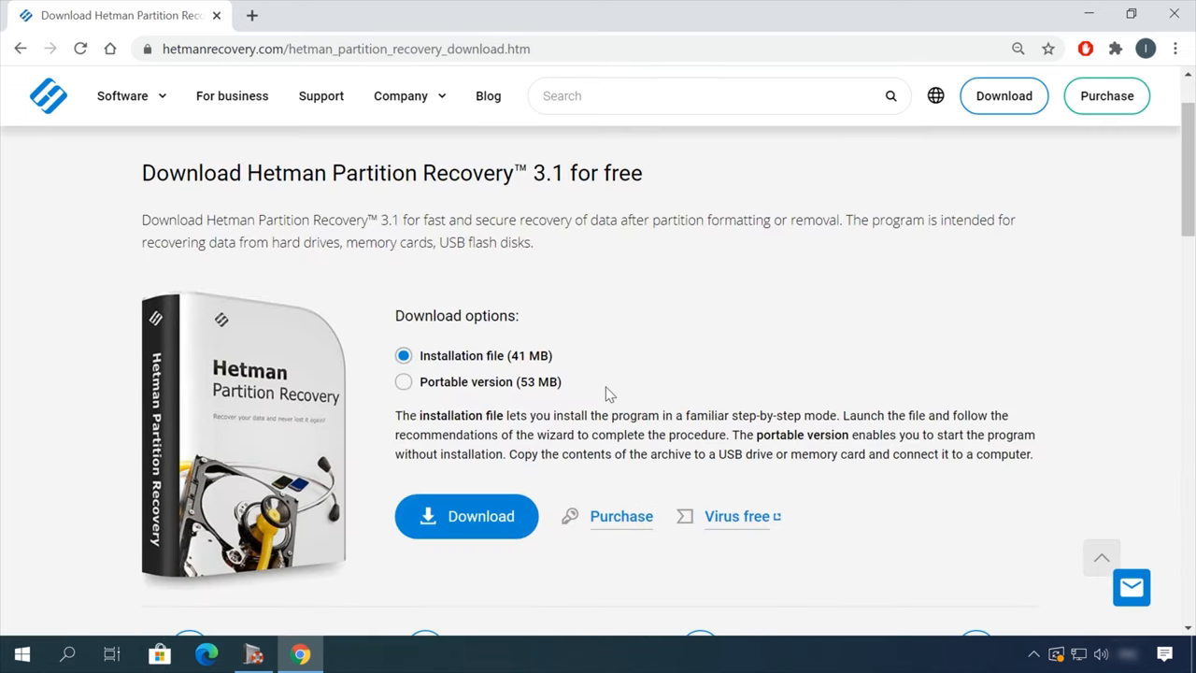
click(465, 516)
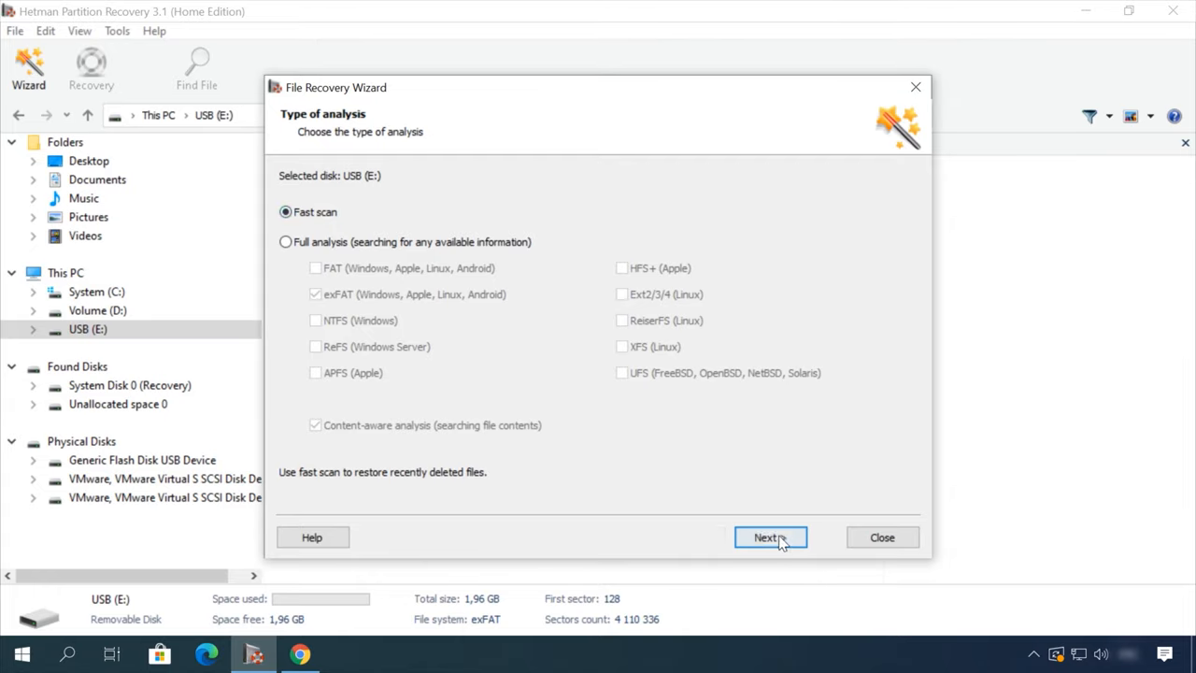
click(770, 538)
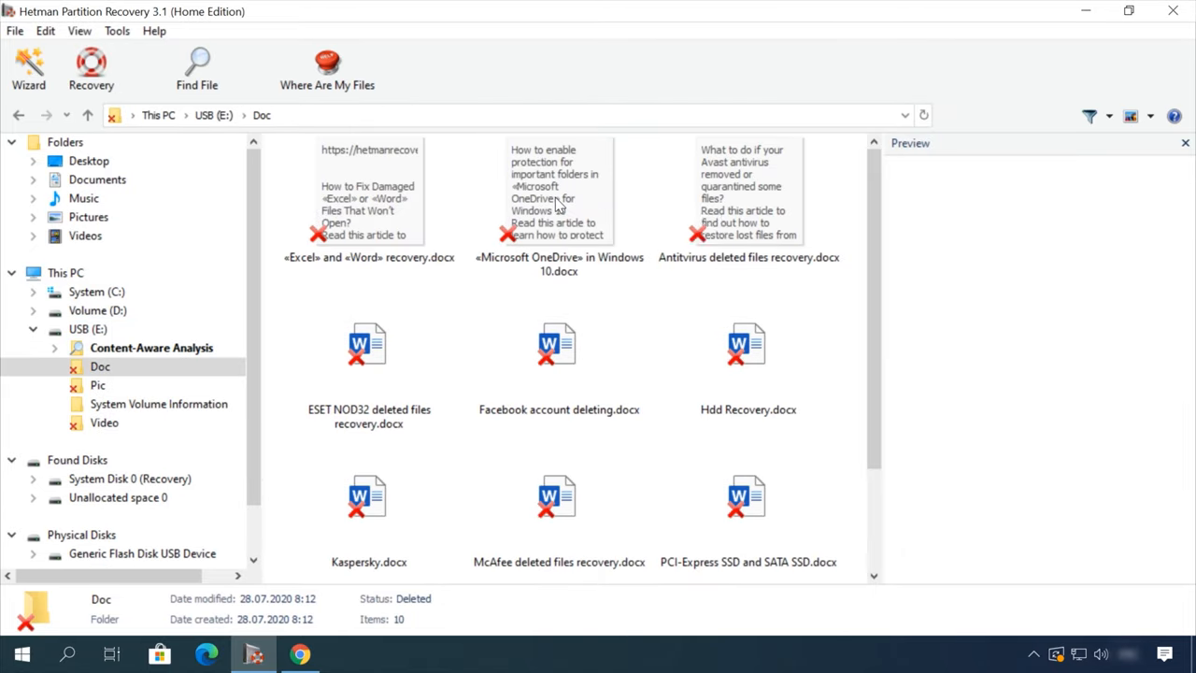
click(105, 423)
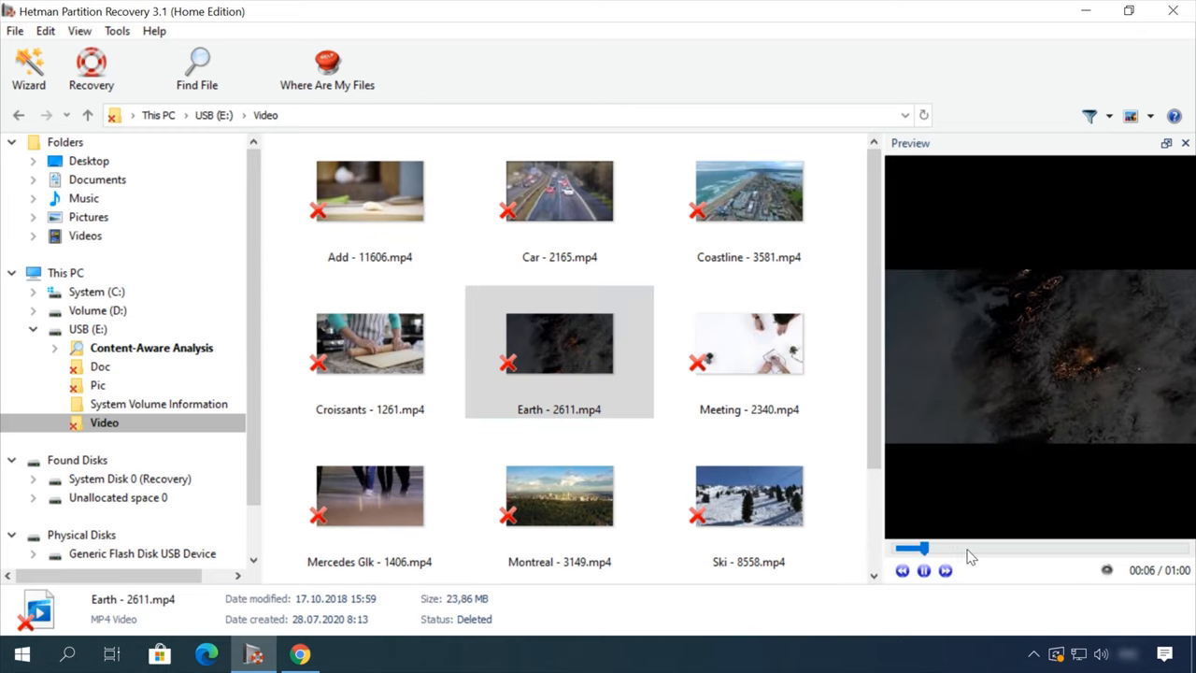
drag(914, 549, 1047, 550)
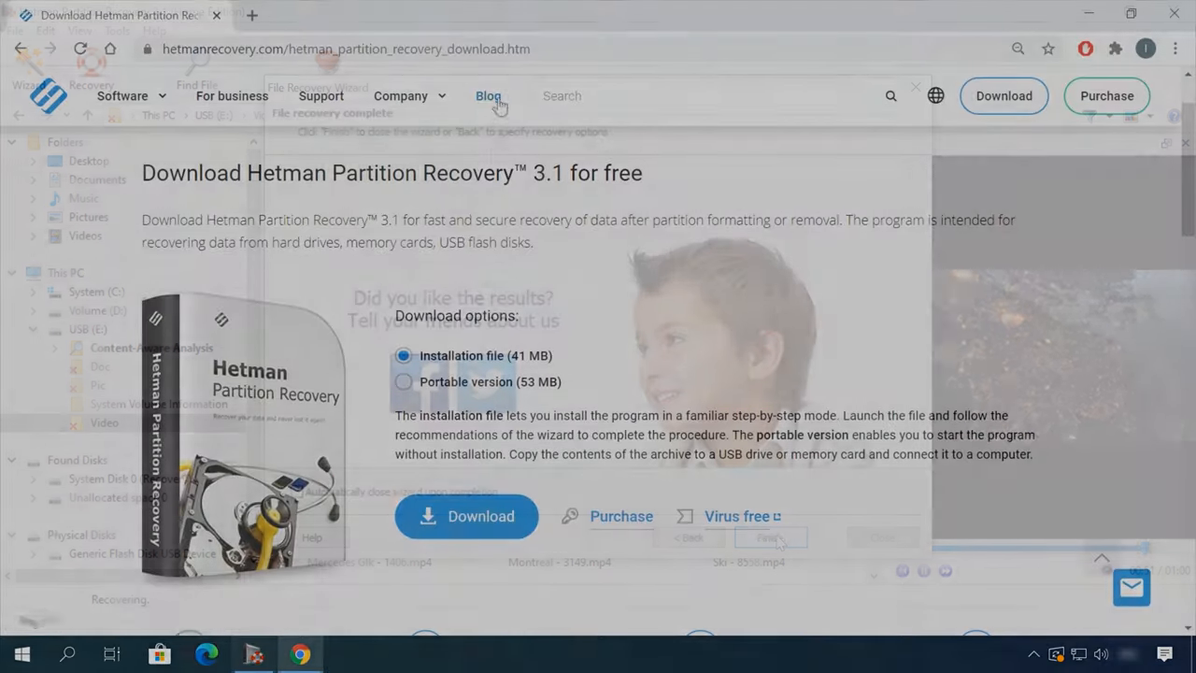
Step: From the Hetman blog, reach the article on safely removing files from an HDD or SSD in Windows 10
click(488, 95)
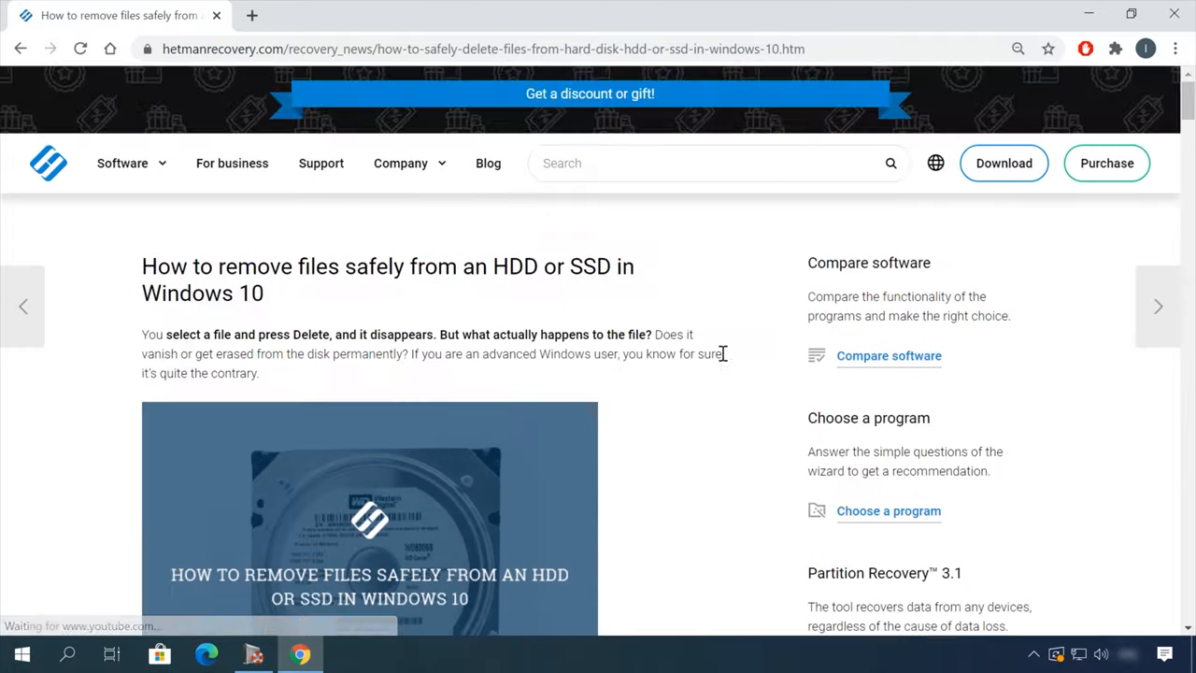
scroll(down, 3)
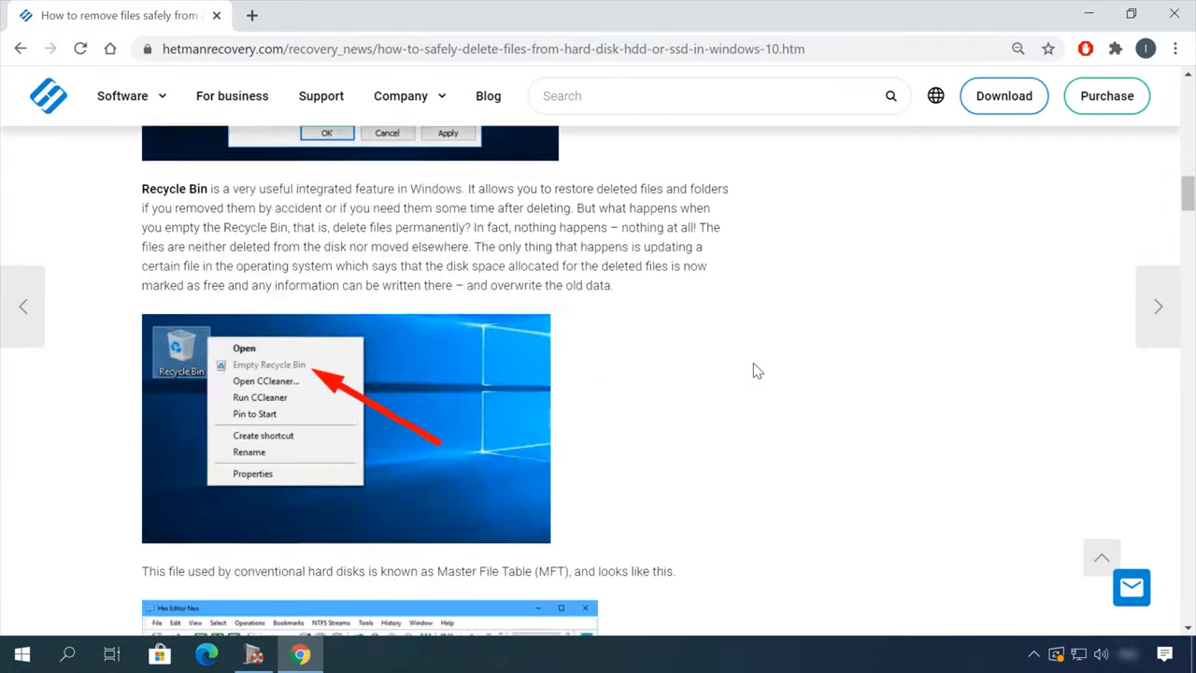
scroll(down, 3)
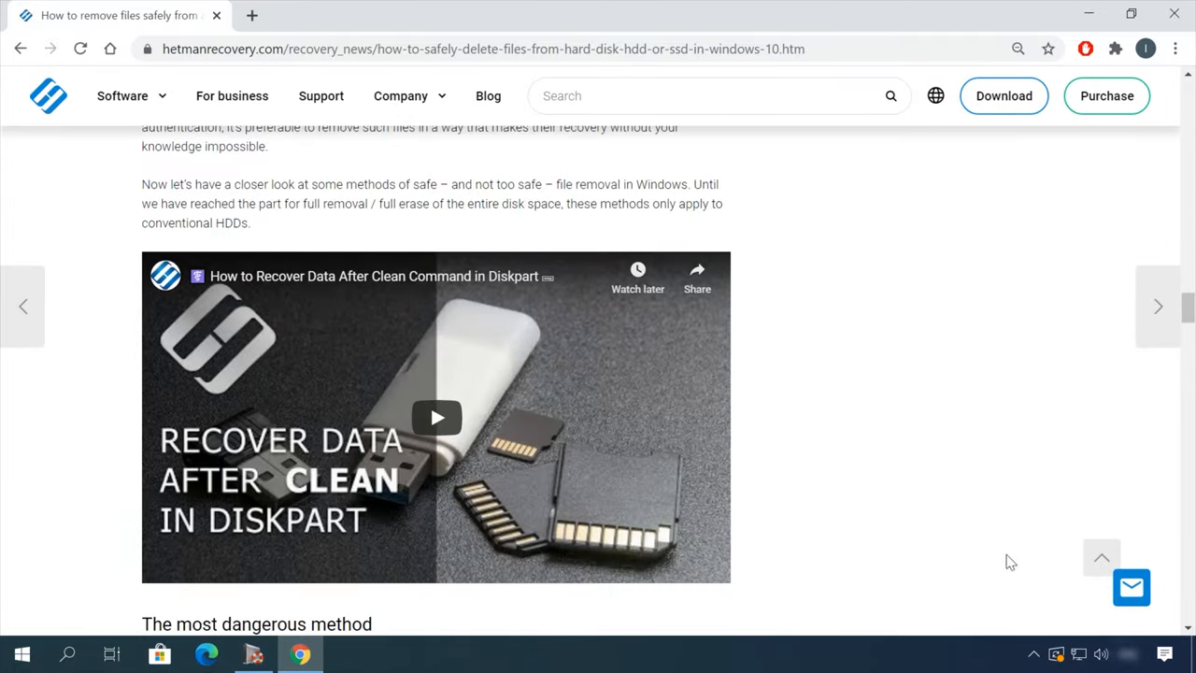
click(1132, 587)
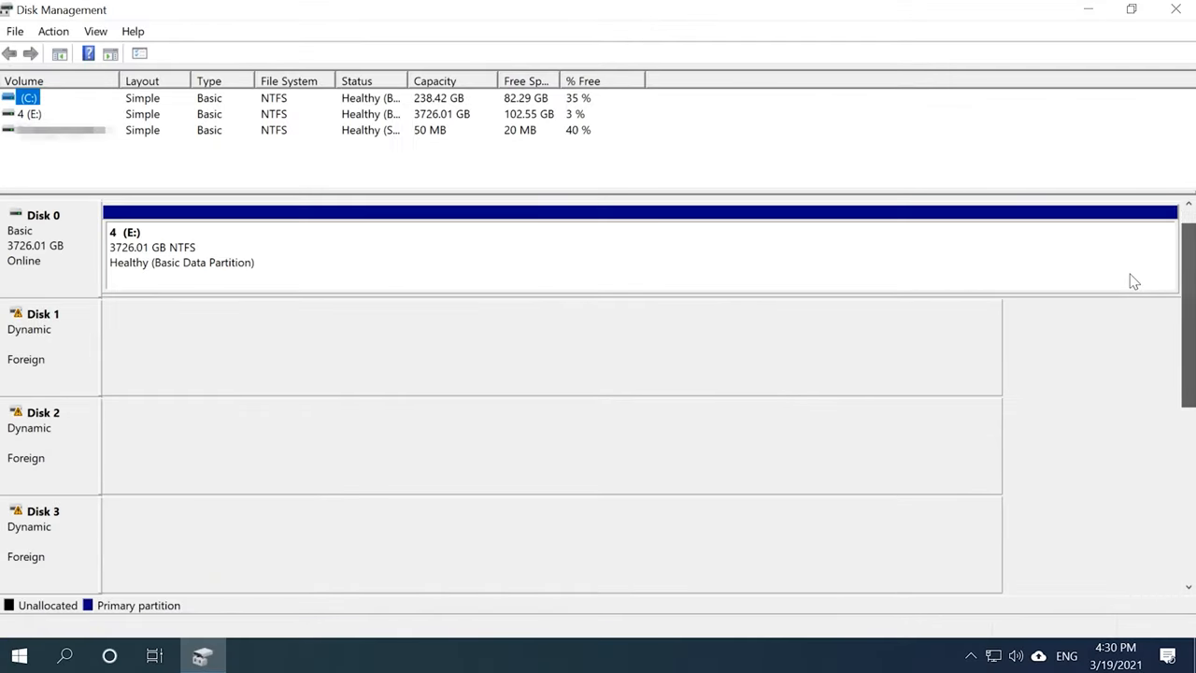
Step: Check in This PC that only drives C and E are visible, then return to Disk Management
scroll(down, 3)
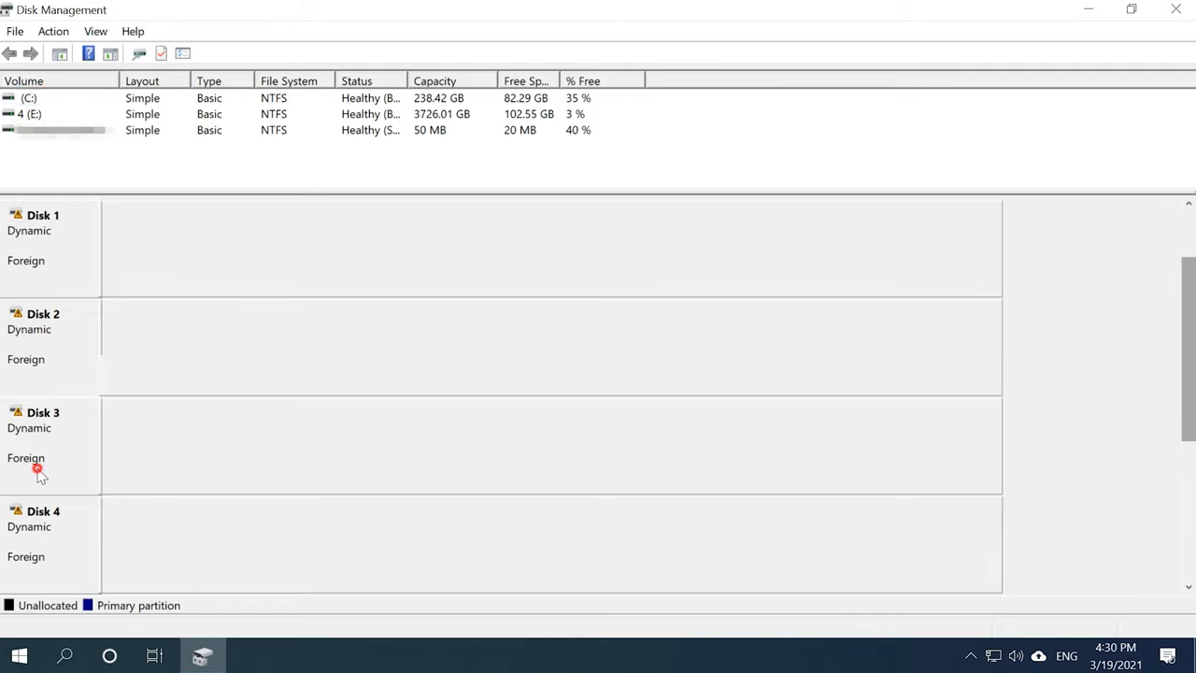
mouse_move(231, 394)
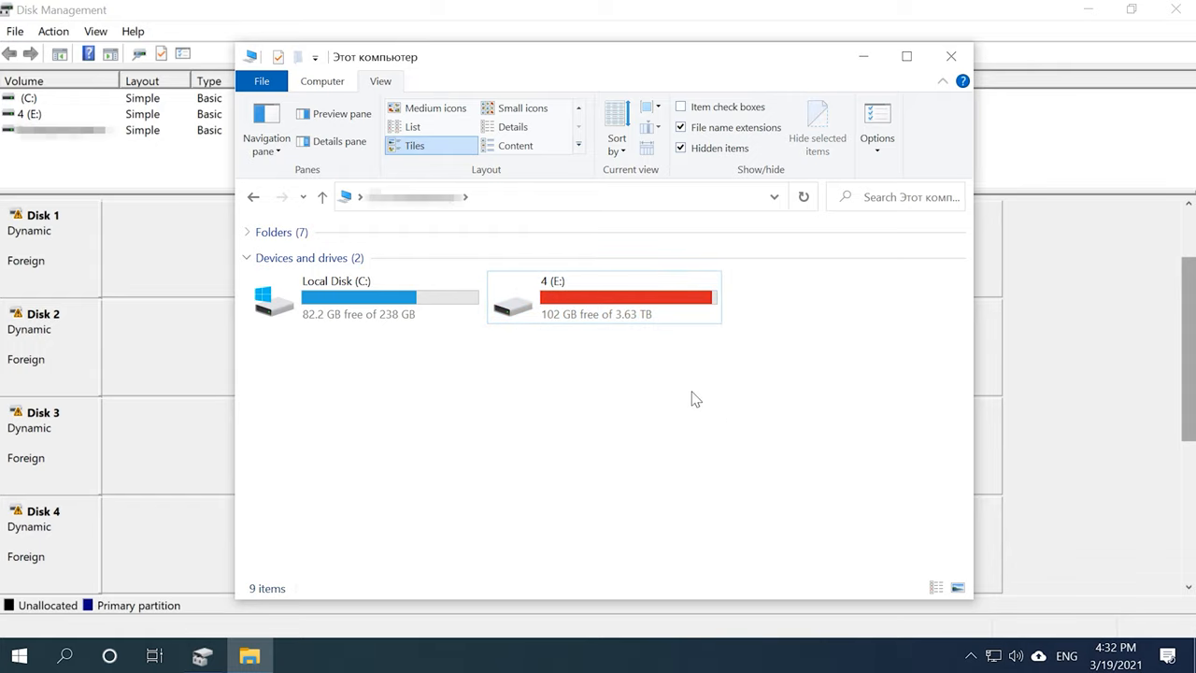
click(949, 56)
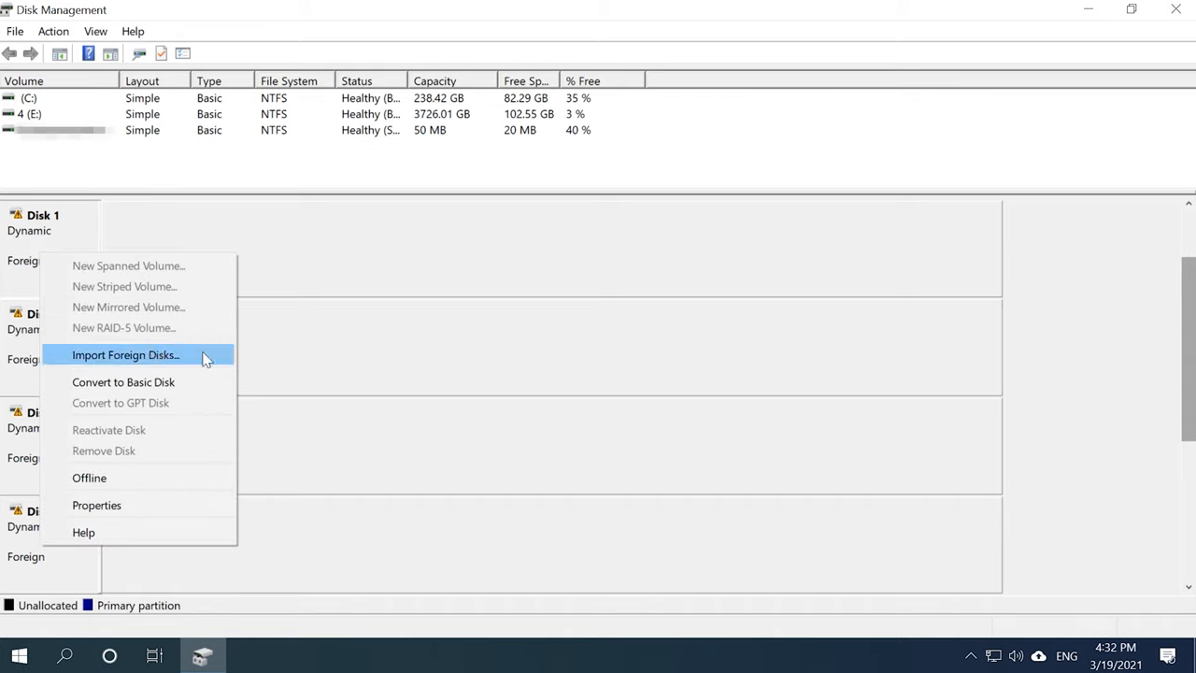
Step: Import the foreign disk group after reviewing Disks 1–5, accepting the added RAID-5 volume
click(125, 355)
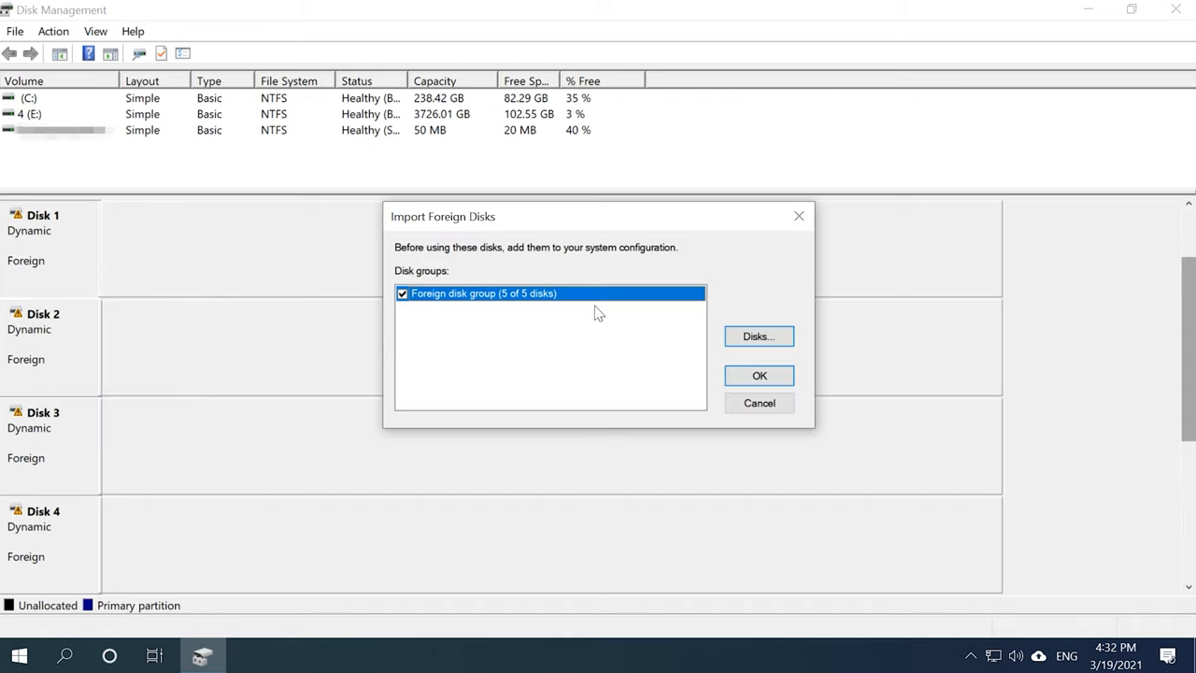
mouse_move(610, 346)
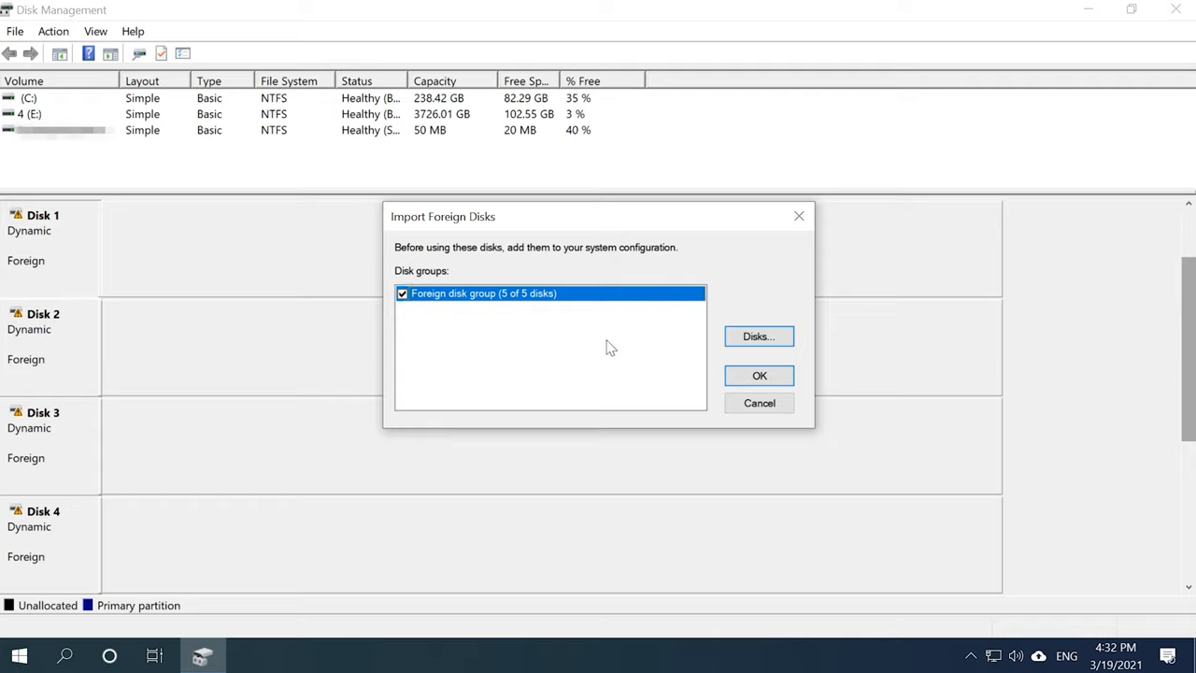
click(758, 337)
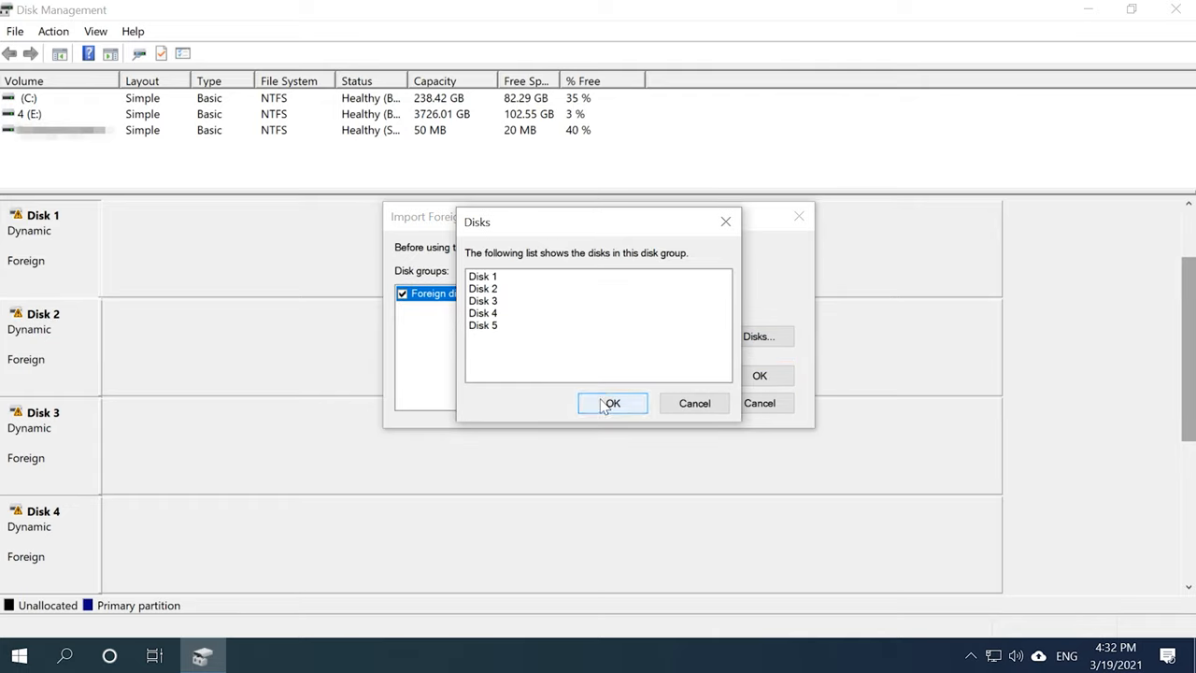
click(482, 299)
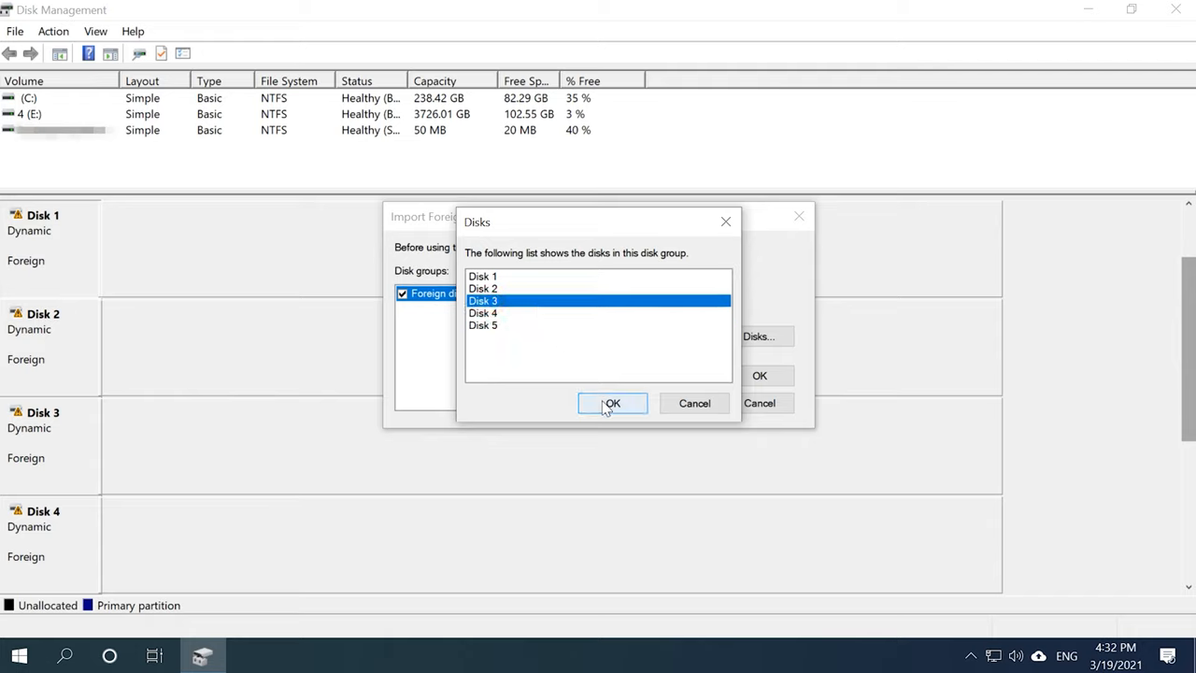
click(613, 404)
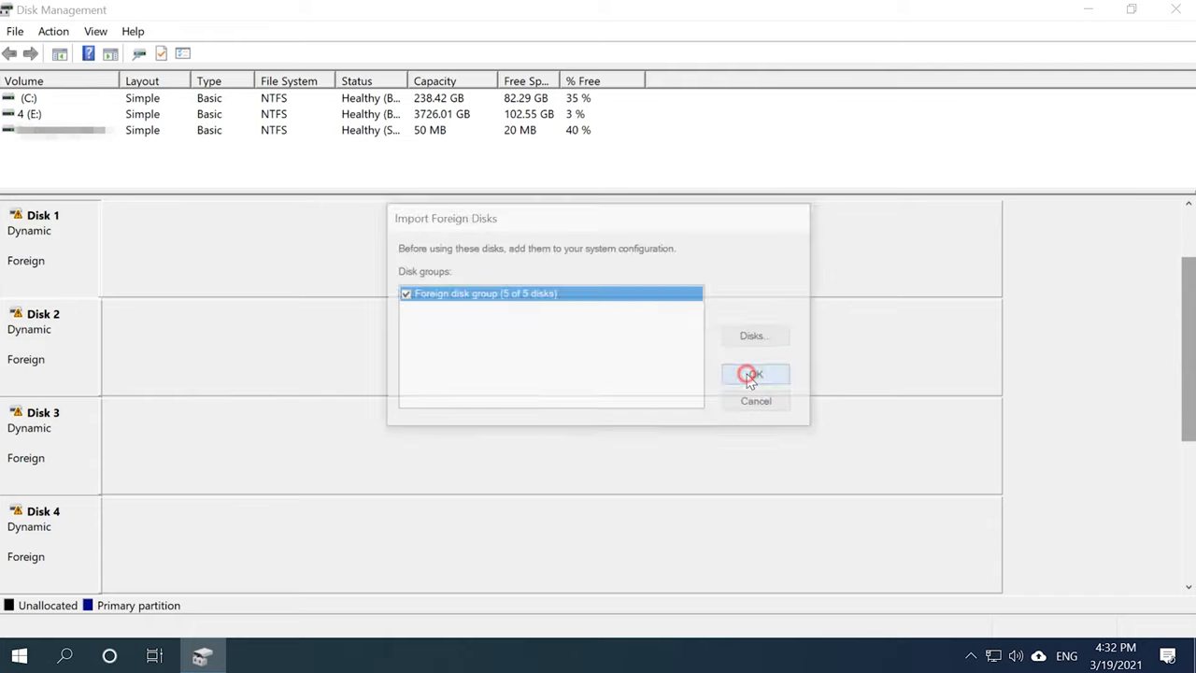
click(755, 374)
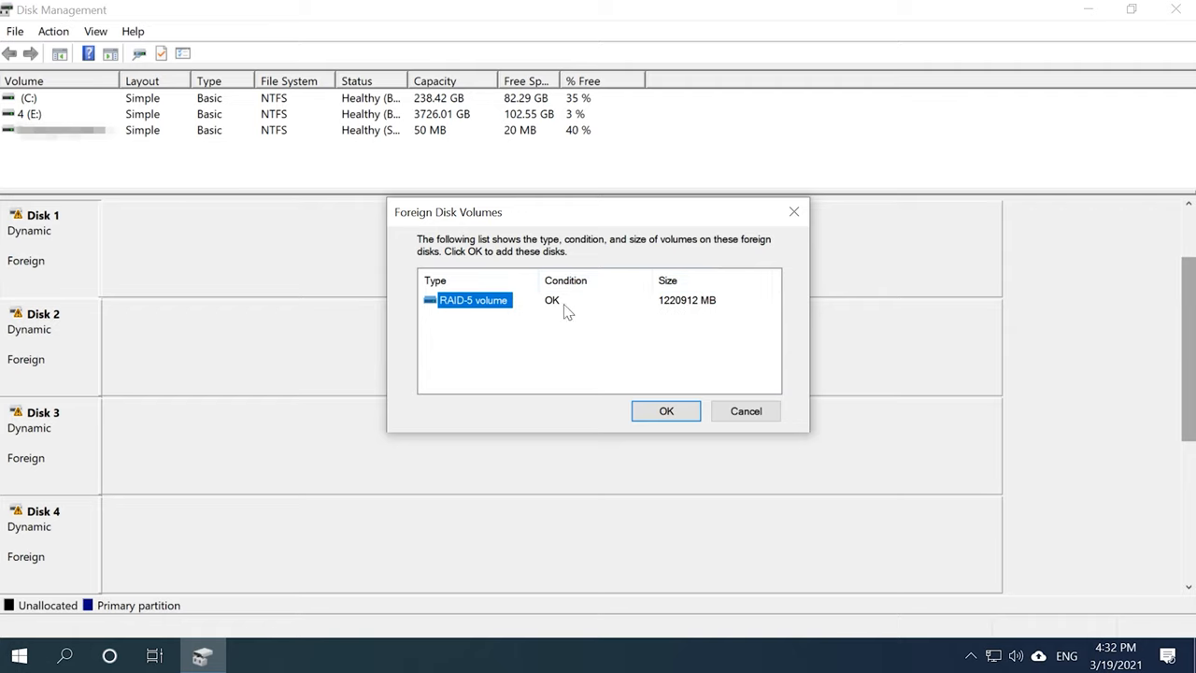
click(666, 411)
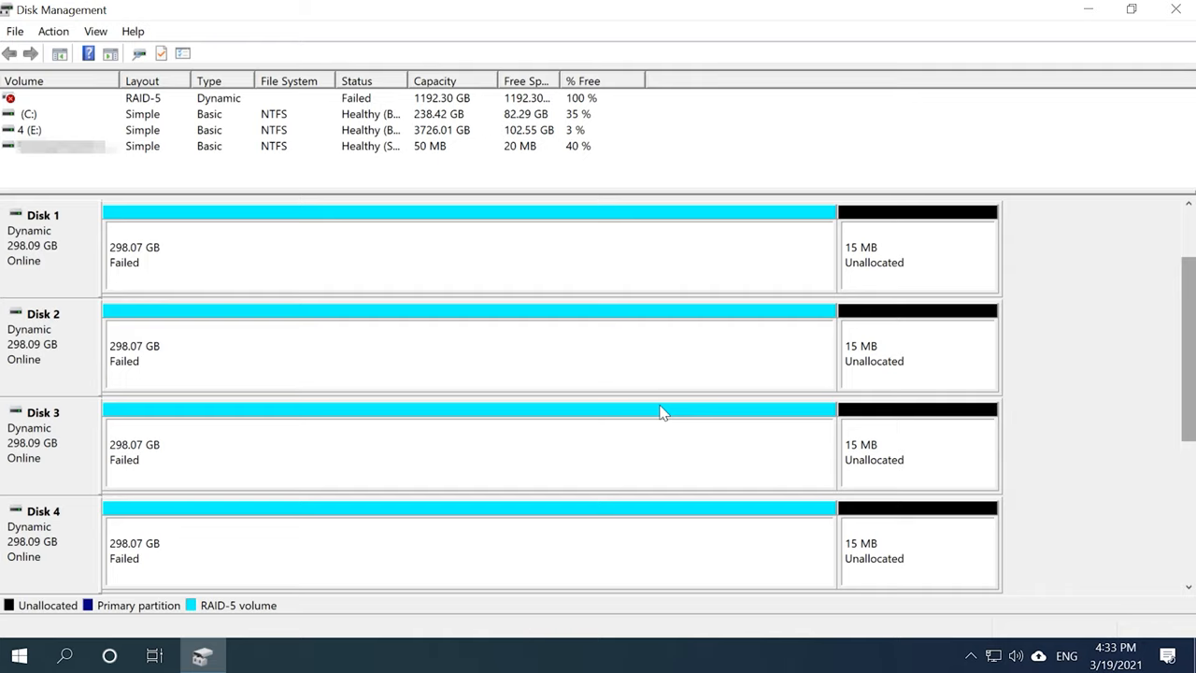
mouse_move(210, 407)
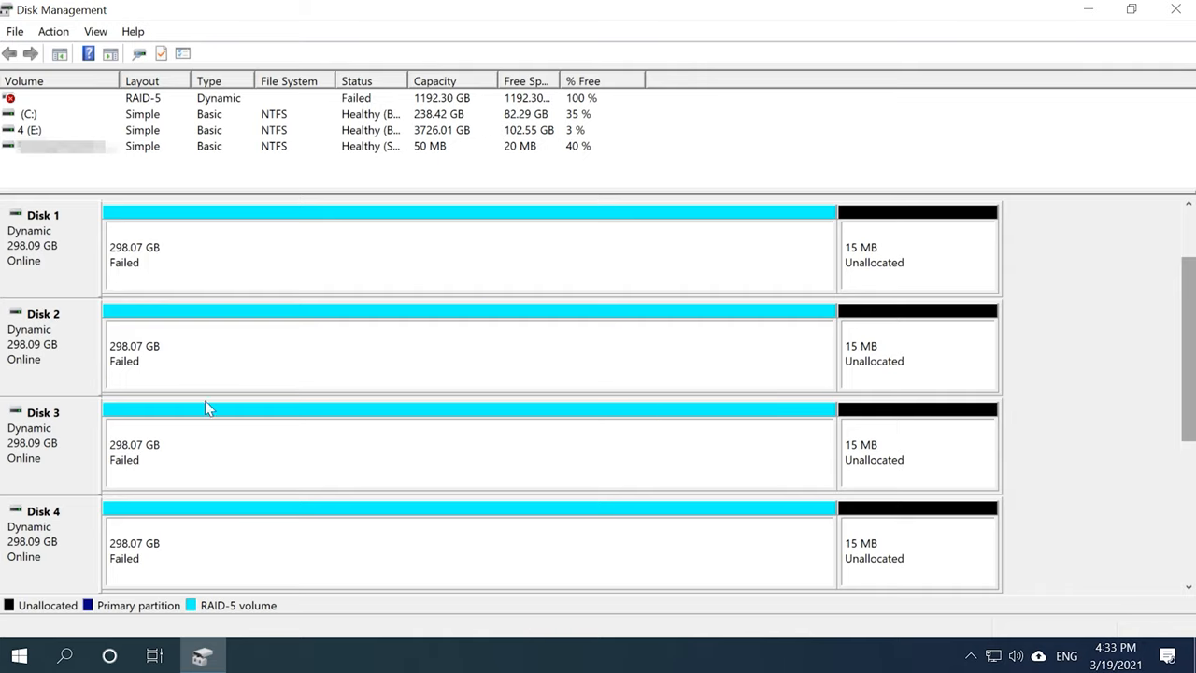
mouse_move(348, 407)
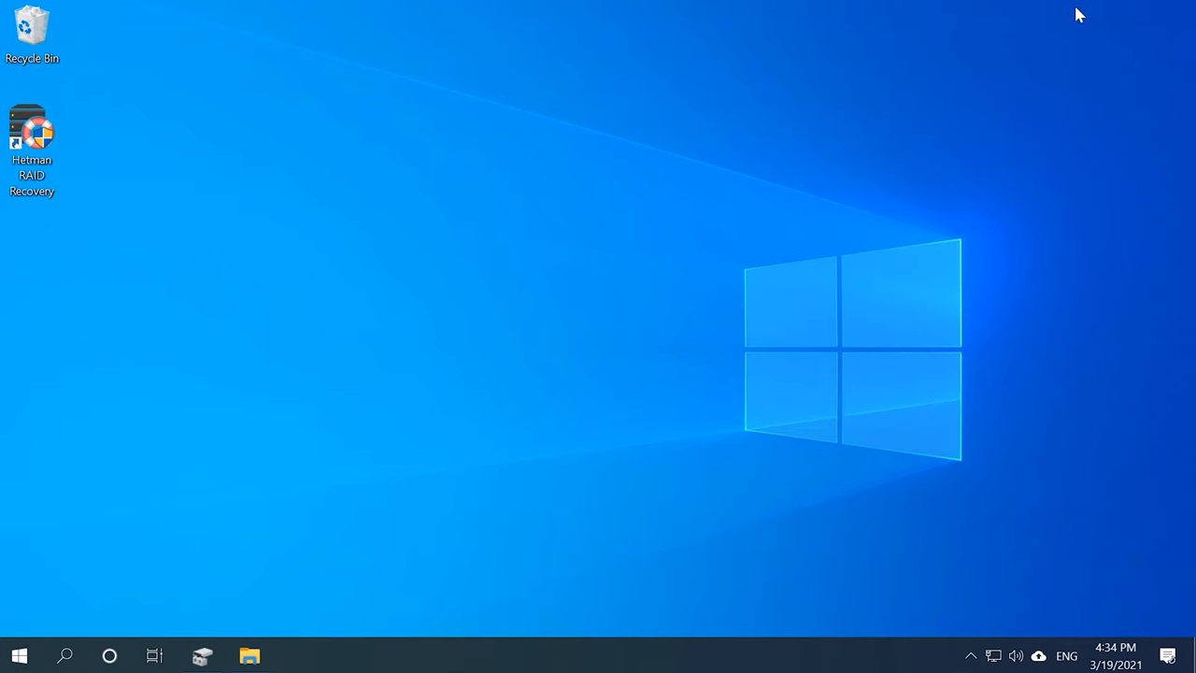
Step: Launch Hetman RAID Recovery from the desktop shortcut and cancel the RAID Constructor wizard
click(34, 127)
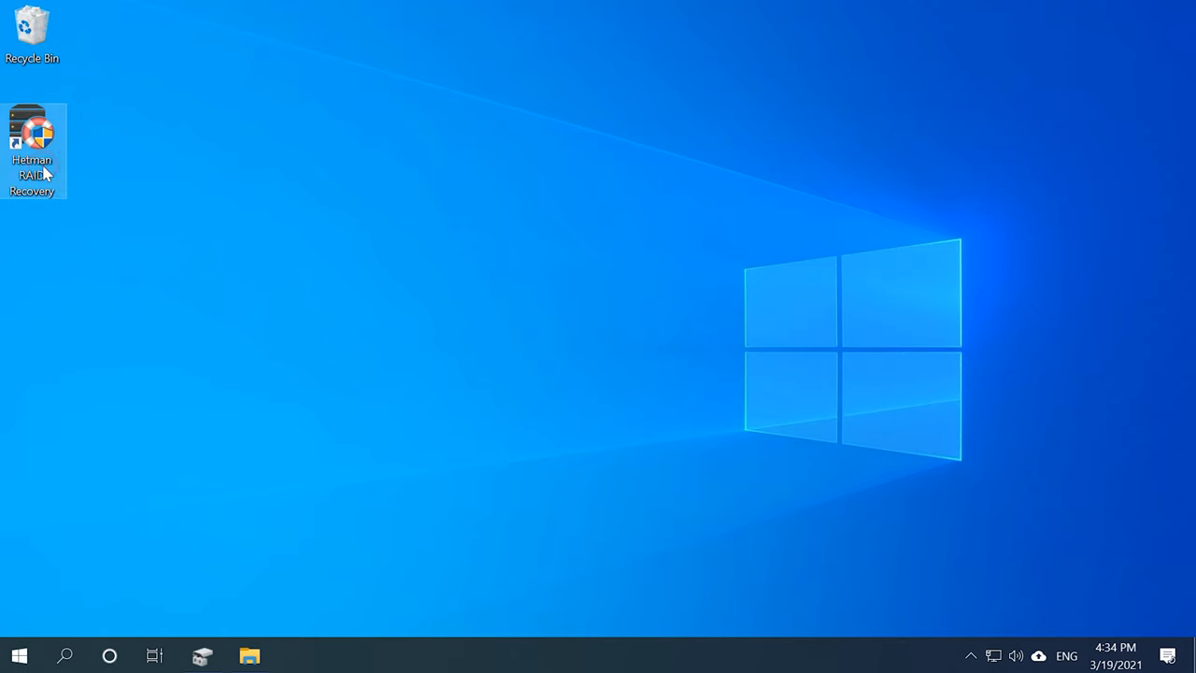
double_click(32, 127)
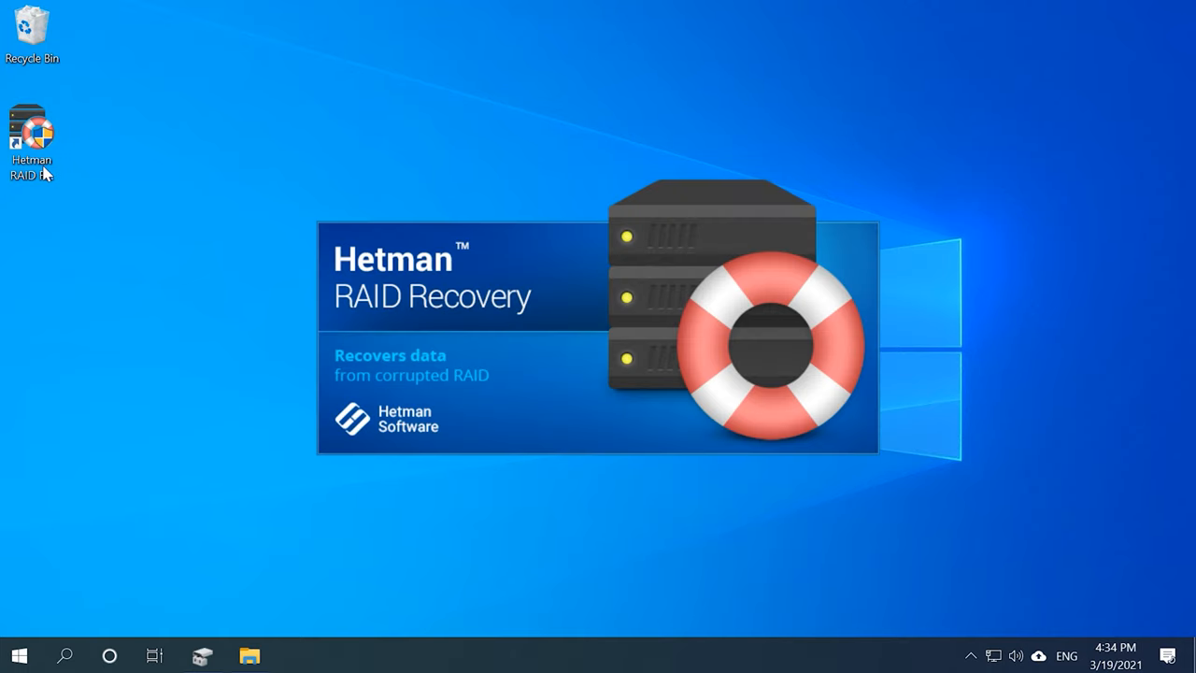
double_click(30, 130)
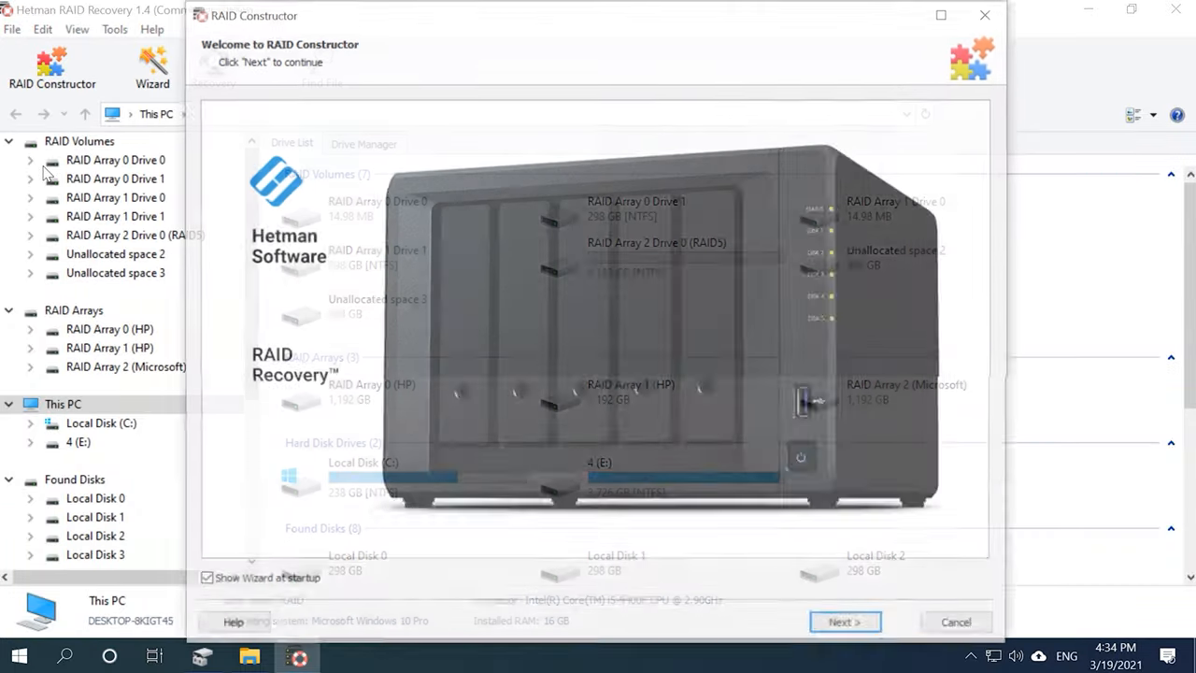
click(957, 621)
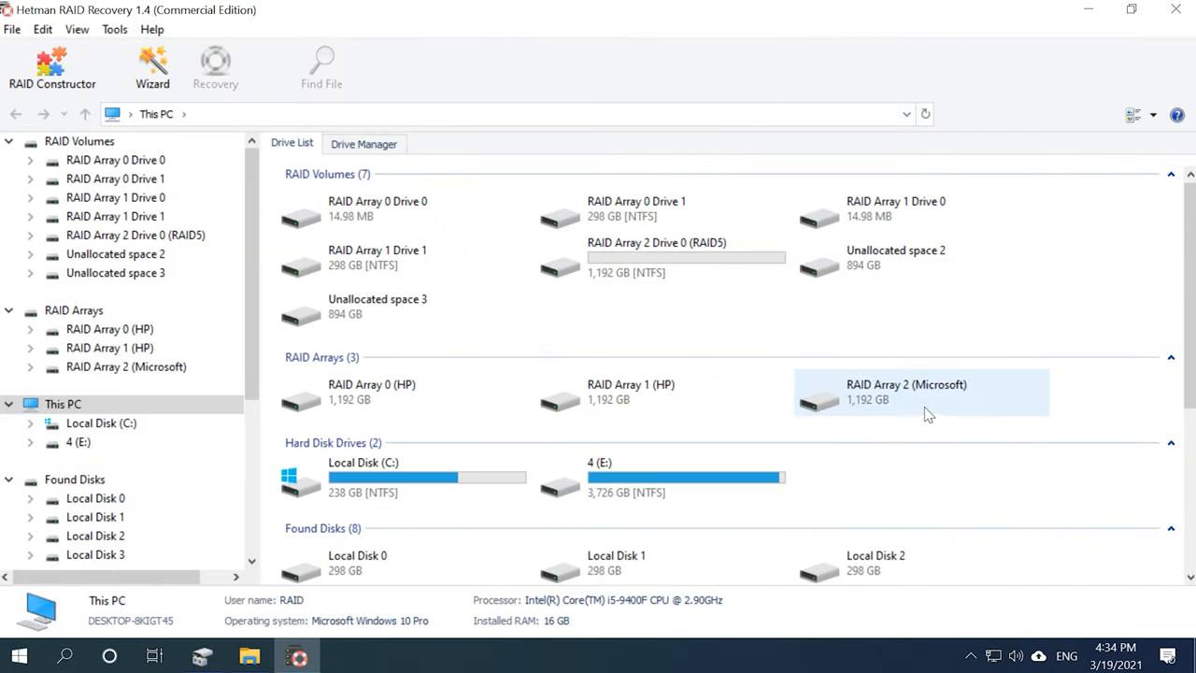
Step: Review RAID Array 2 (Microsoft) and its RAID 5 volume in the array and drive lists
click(362, 142)
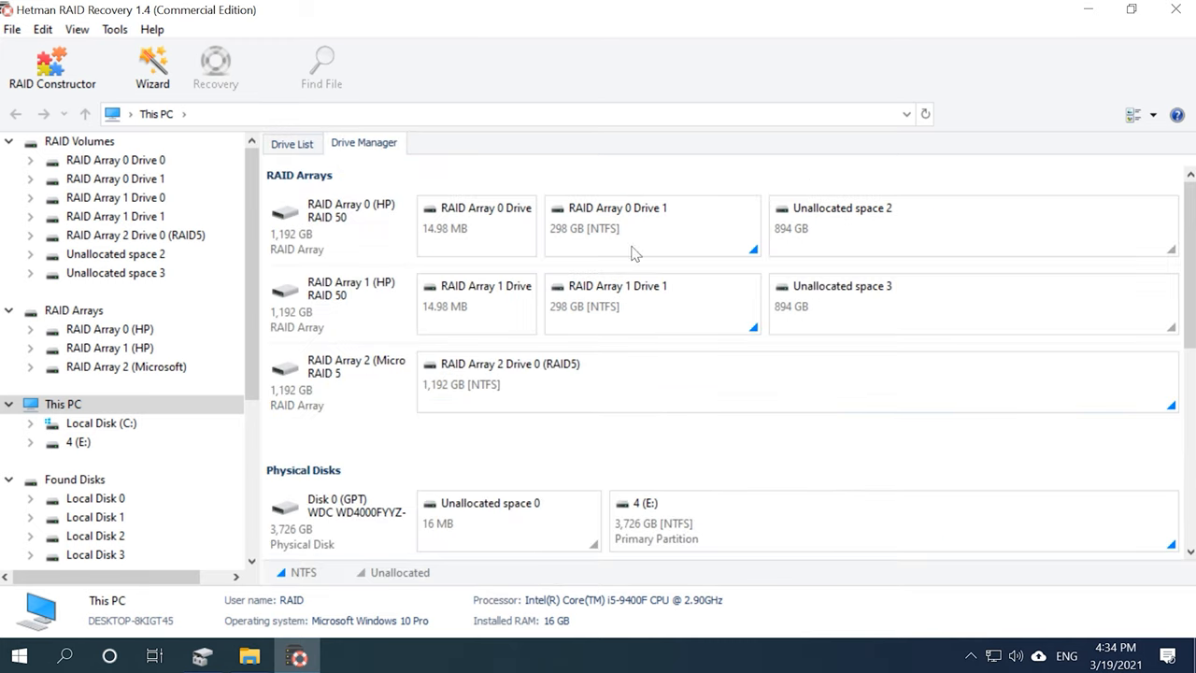
click(505, 374)
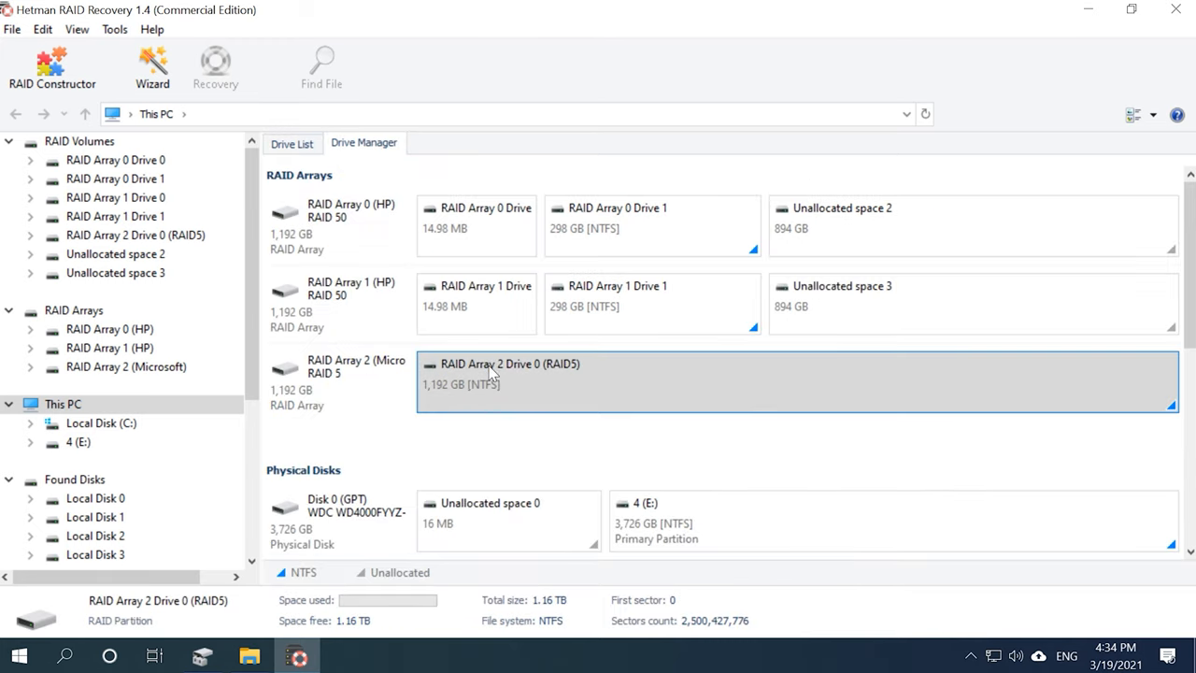
click(291, 142)
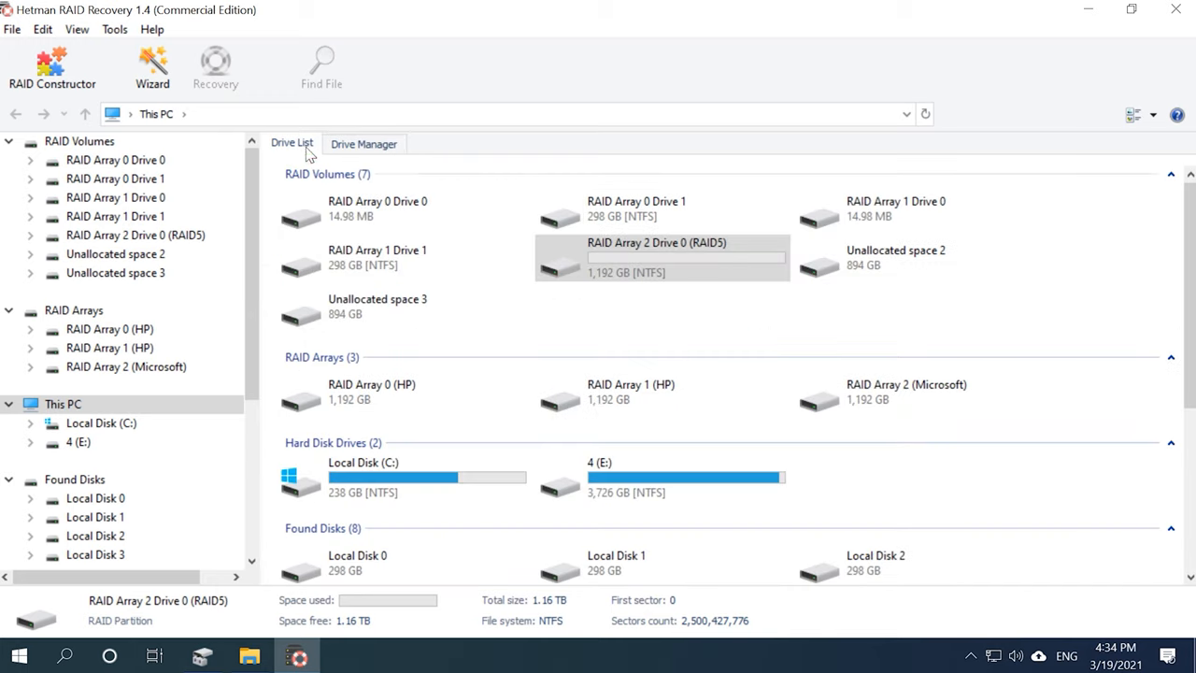
click(907, 385)
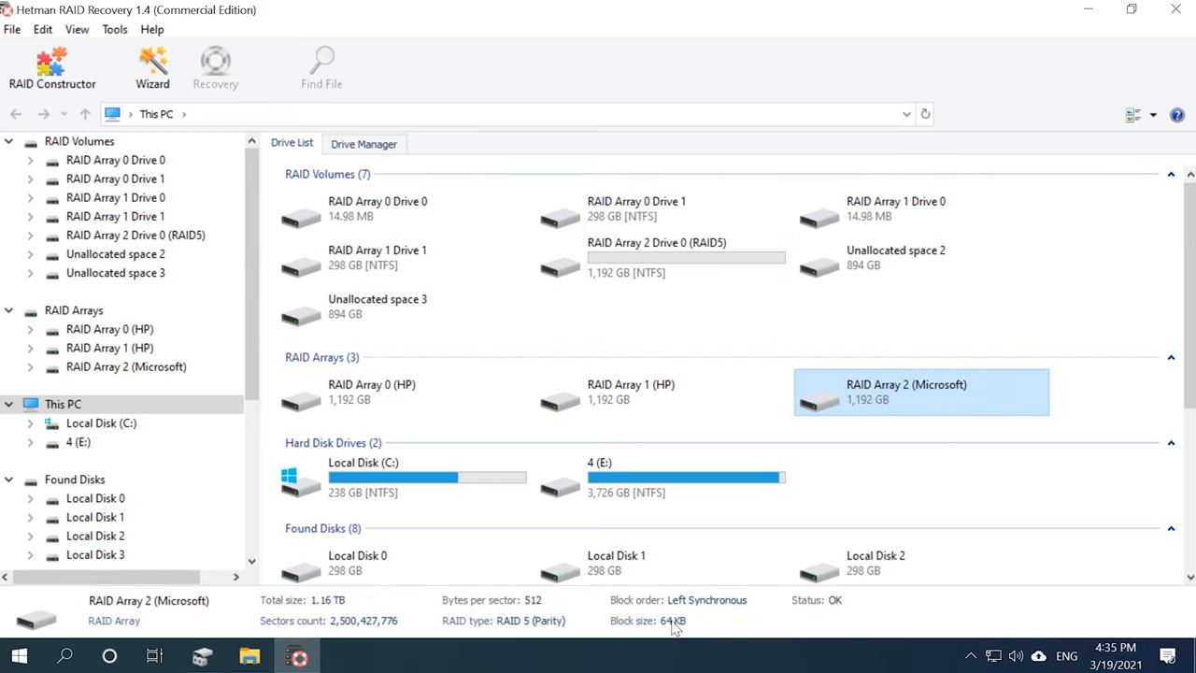
Step: Bring up the actions for RAID Array 2 Drive 0 (RAID5) to open it for analysis
click(362, 142)
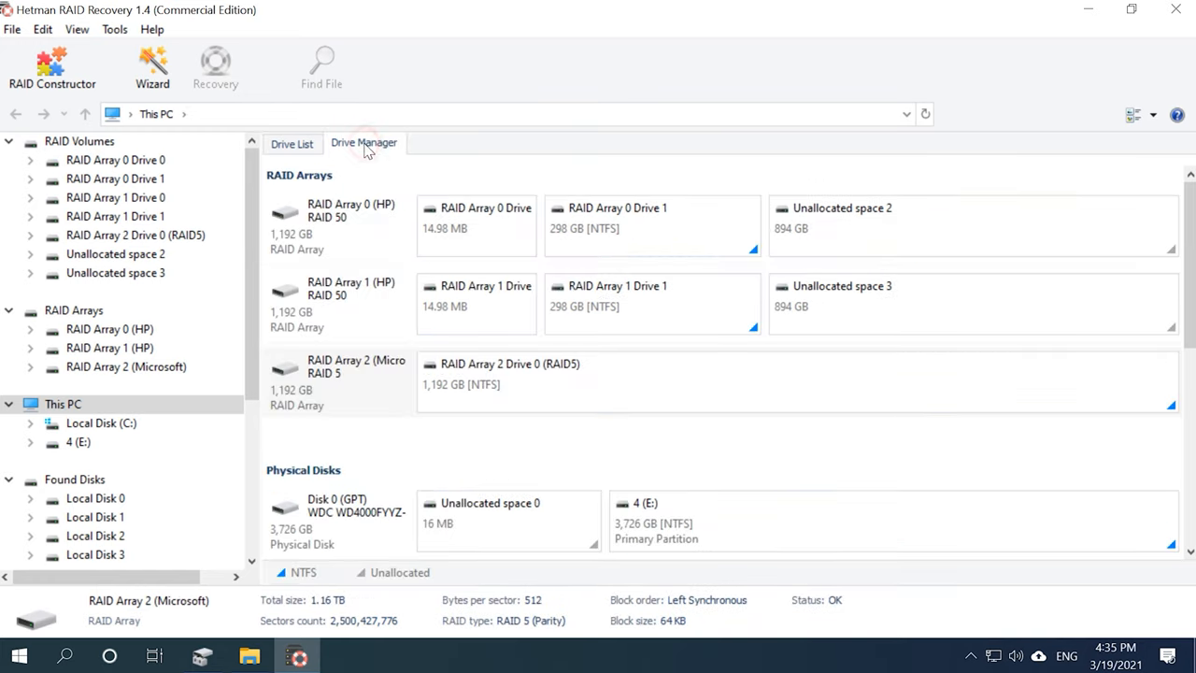
right_click(523, 374)
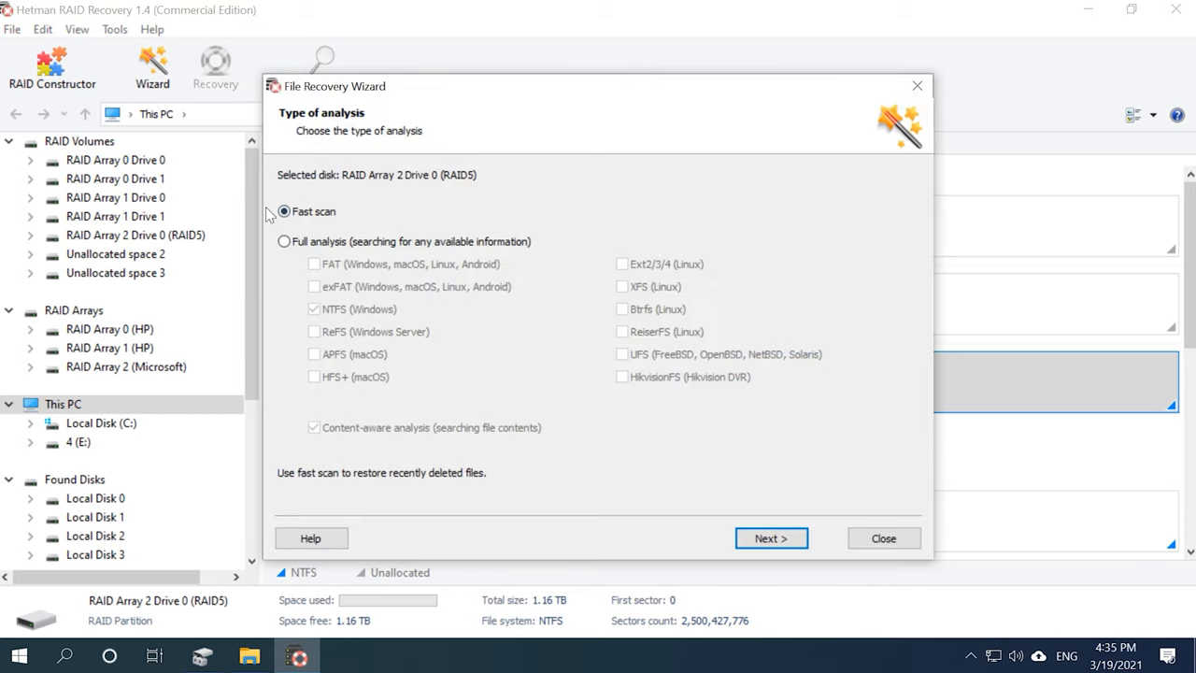
Step: Fast-scan the RAID 5 volume and show the found files as large thumbnails
click(770, 538)
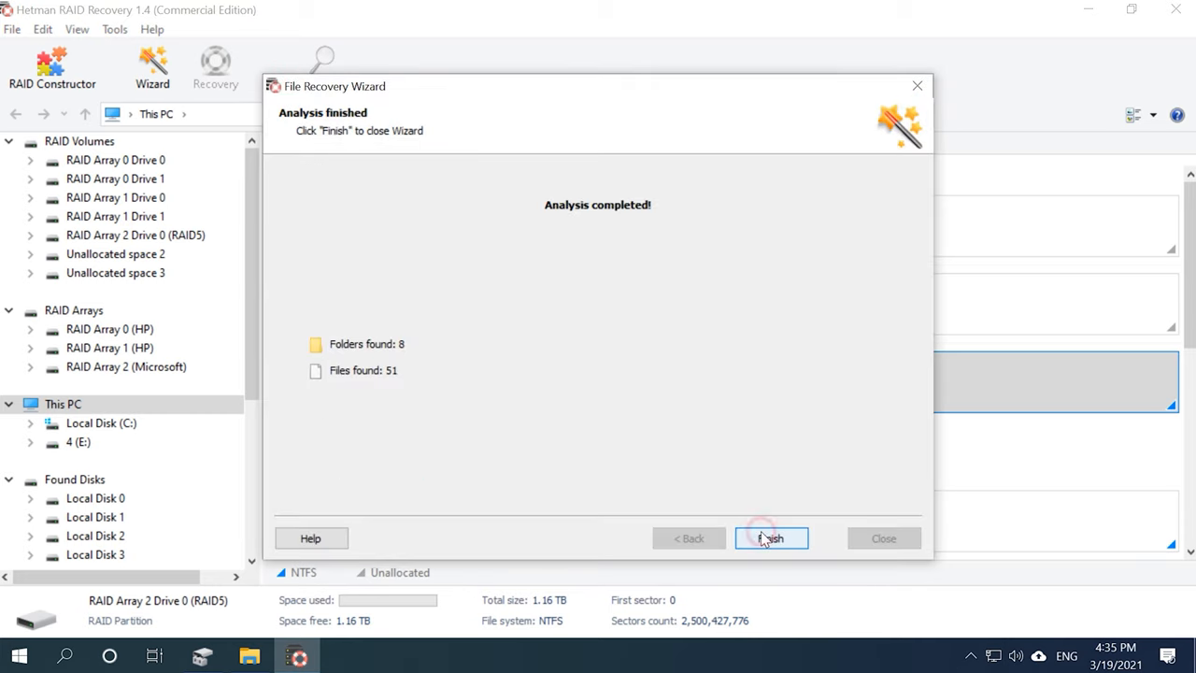
click(770, 538)
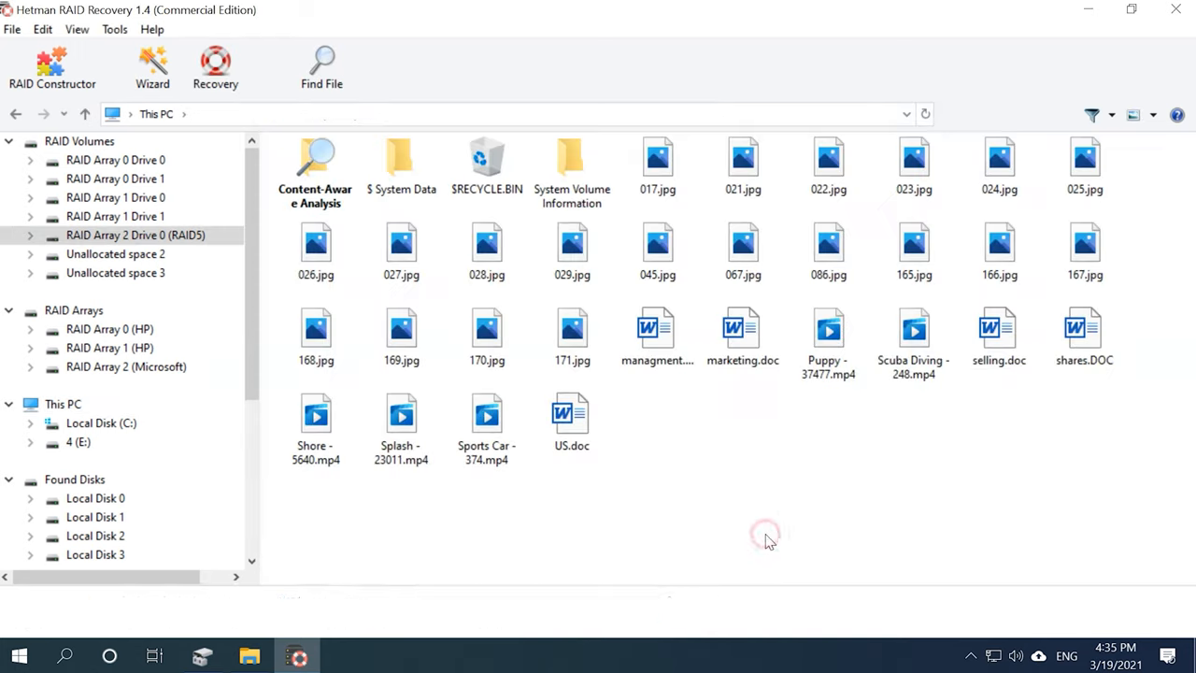
click(135, 236)
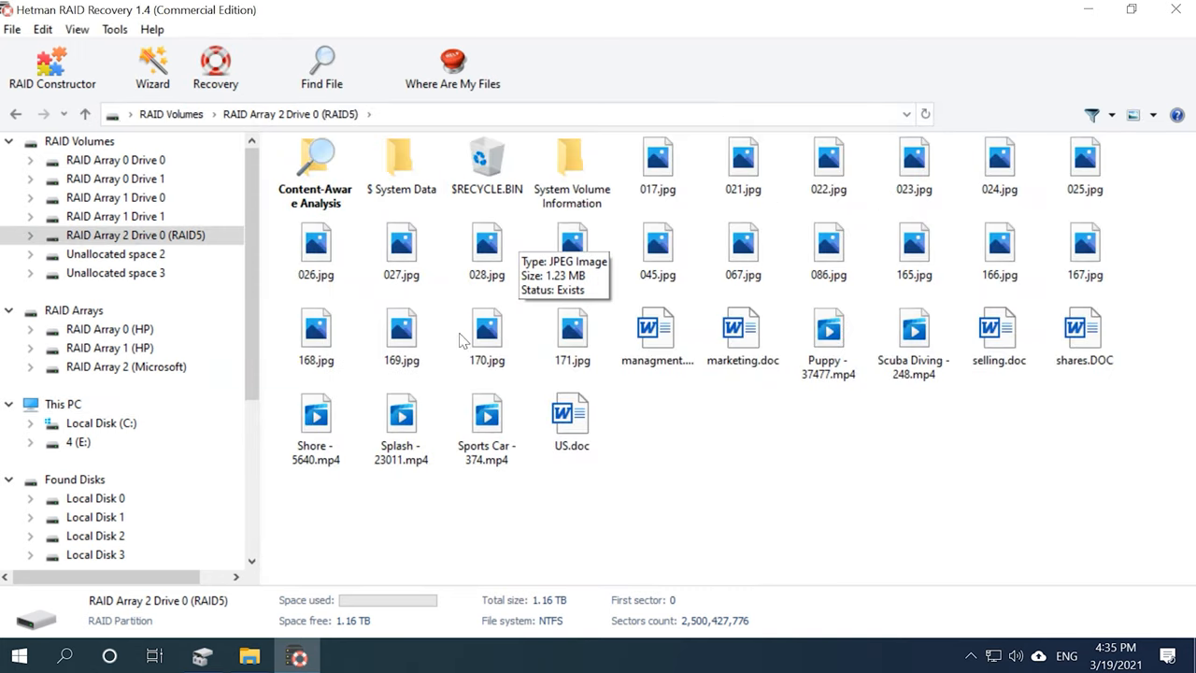
click(744, 159)
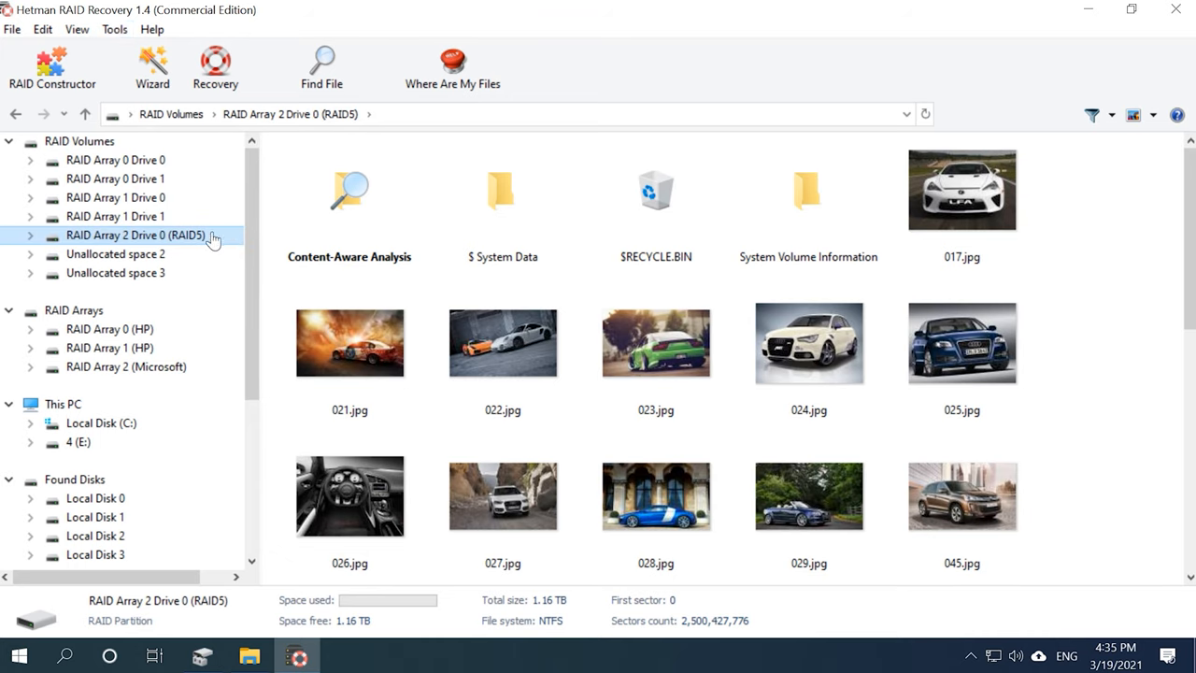
Step: Re-analyse the RAID 5 volume with Full analysis, content-aware analysis turned off
right_click(135, 236)
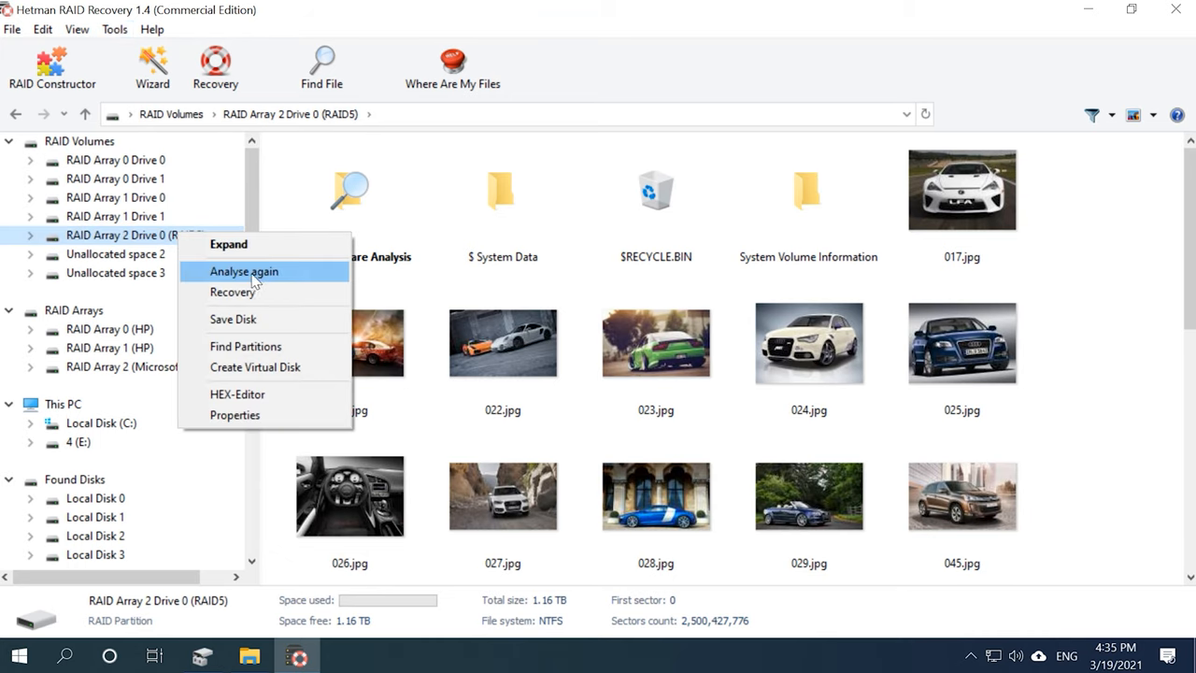
click(243, 271)
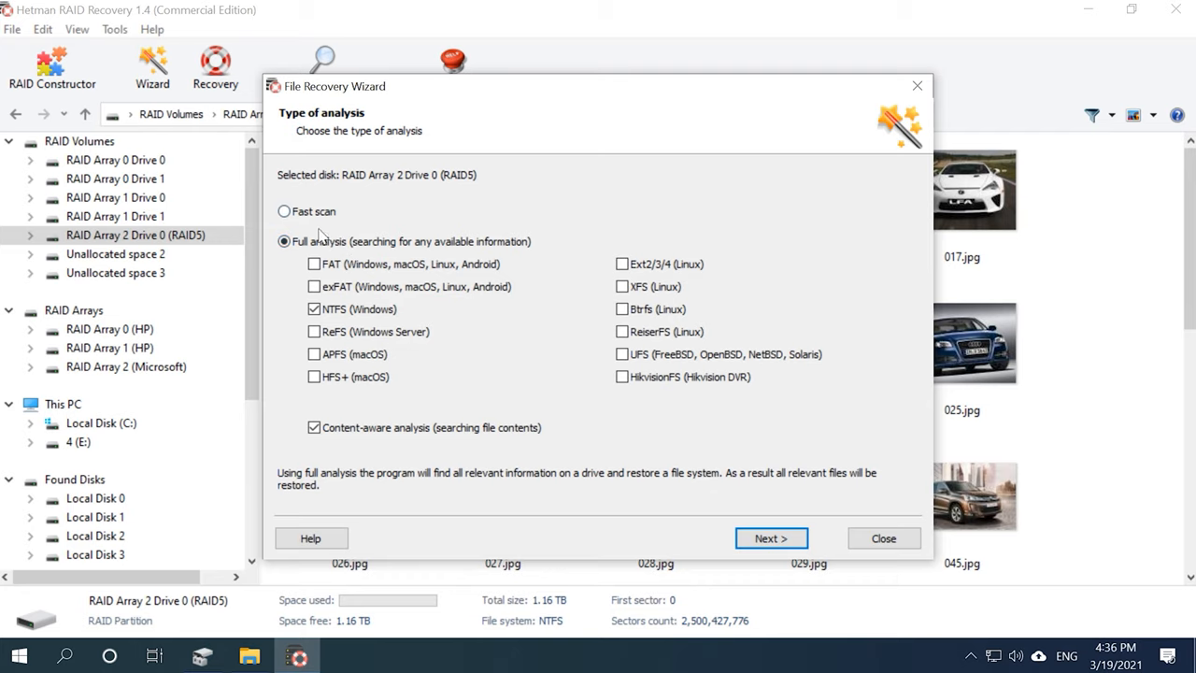
click(314, 429)
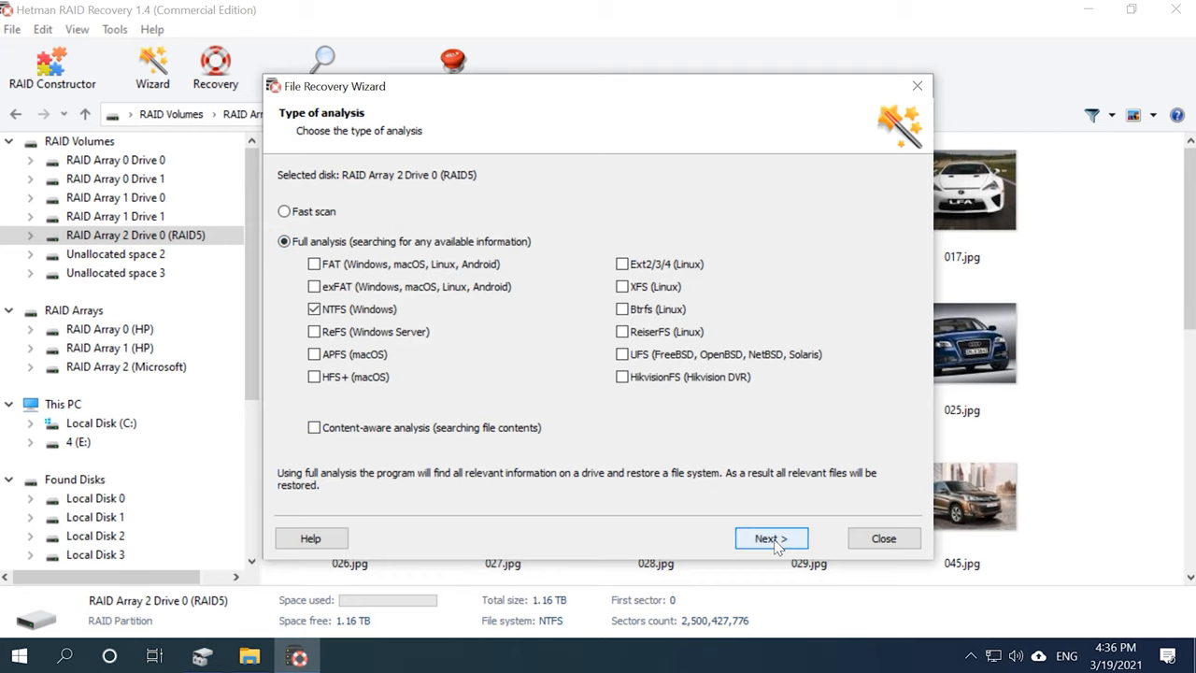
click(772, 538)
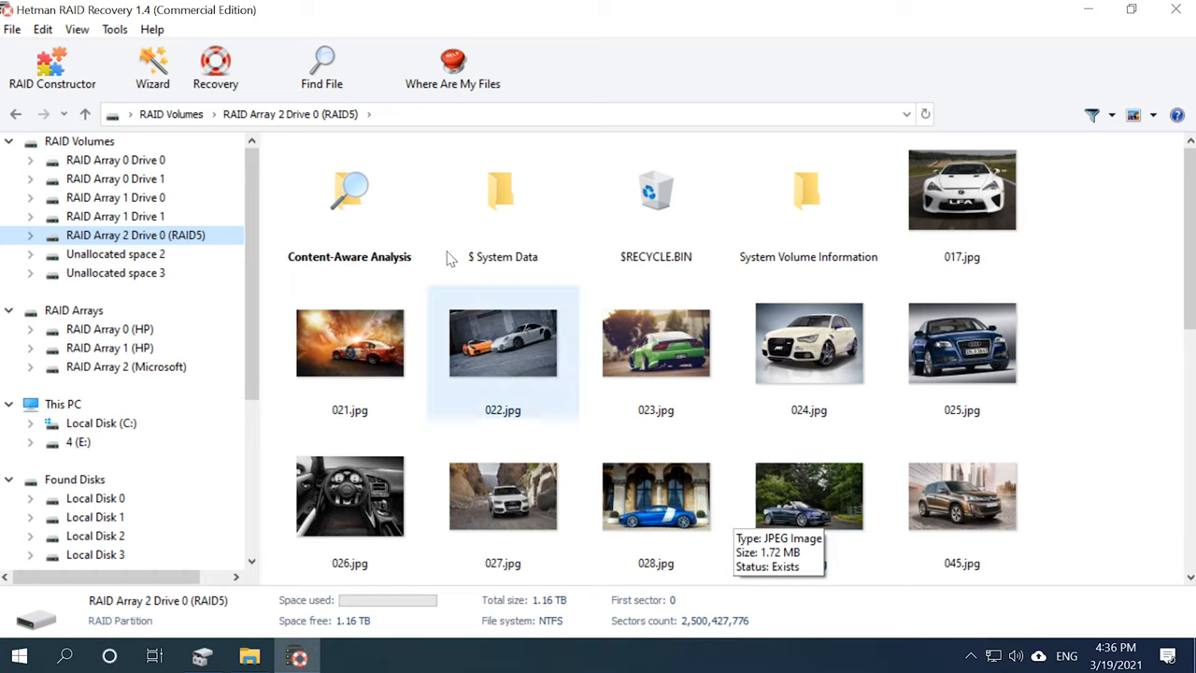
Step: Enable the preview pane and browse the recovered car photos starting from 017.jpg
click(76, 34)
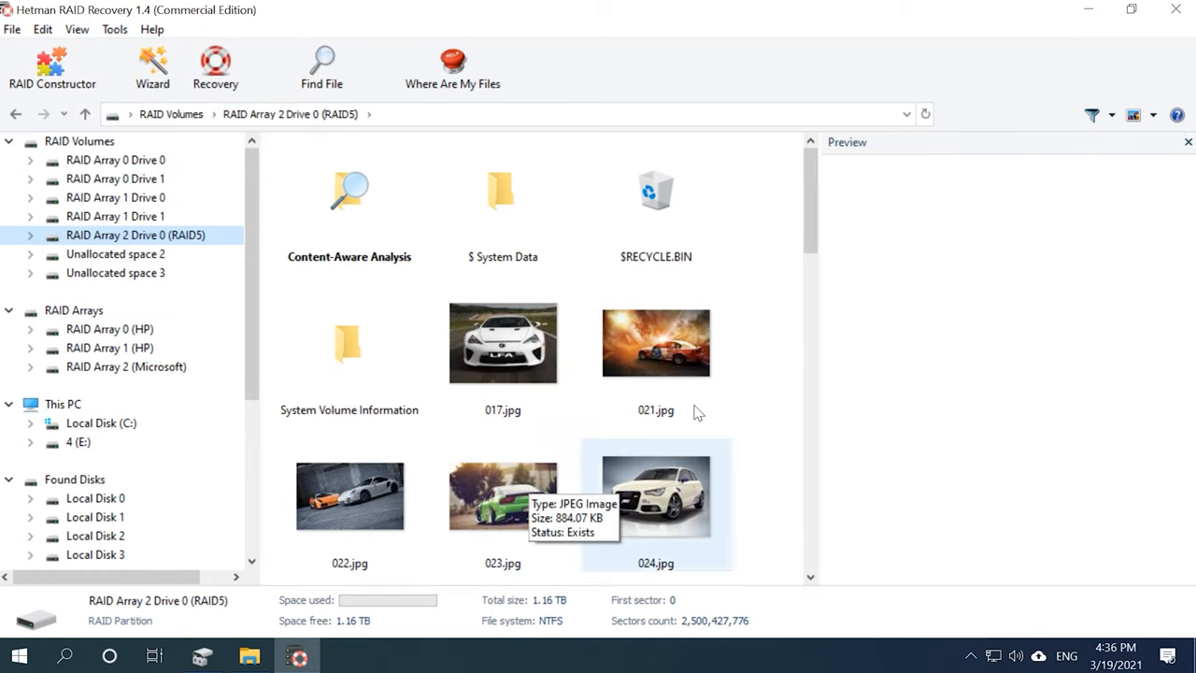
click(503, 344)
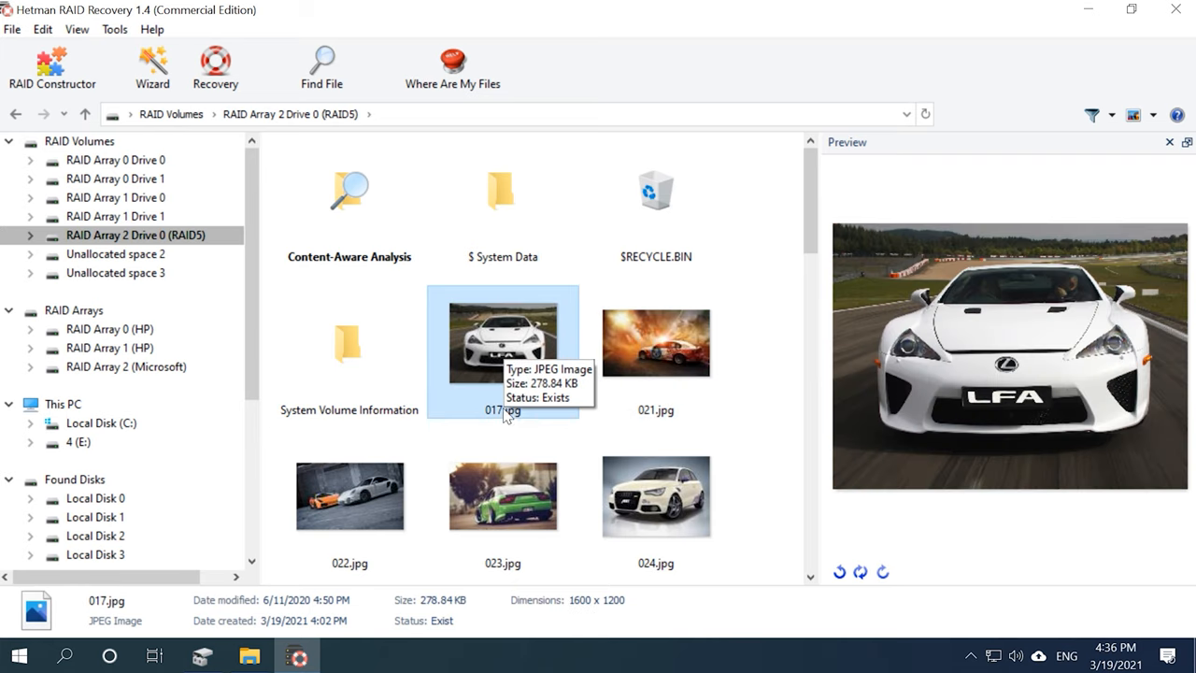
scroll(down, 3)
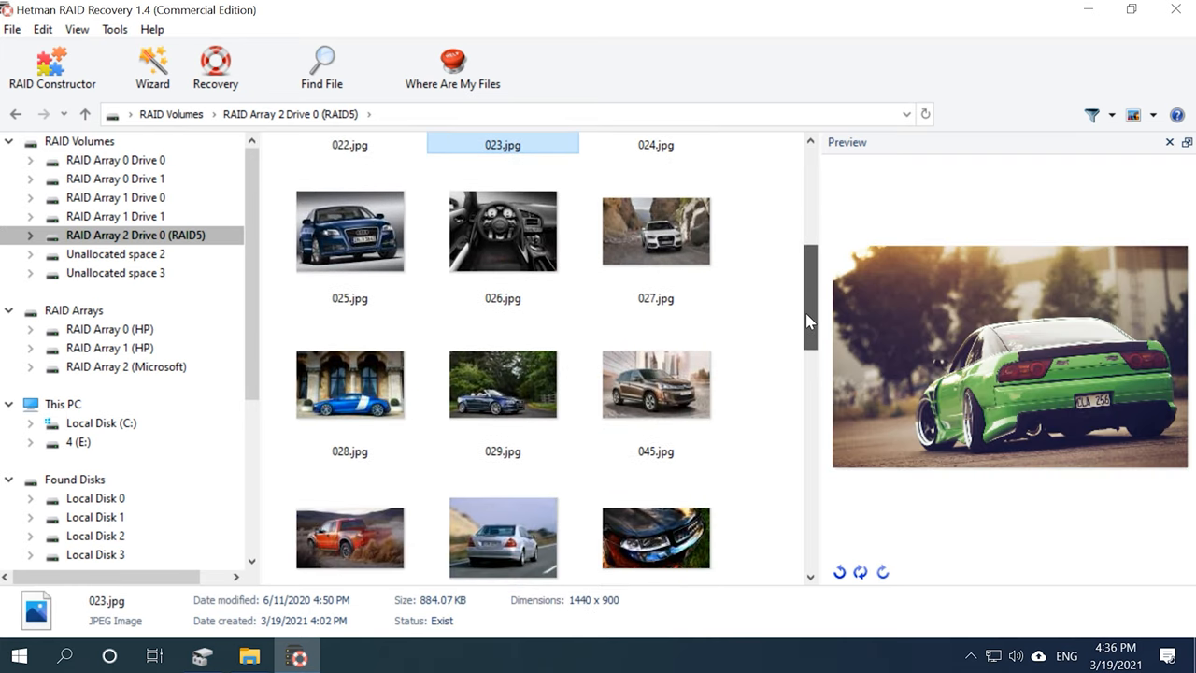
scroll(down, 3)
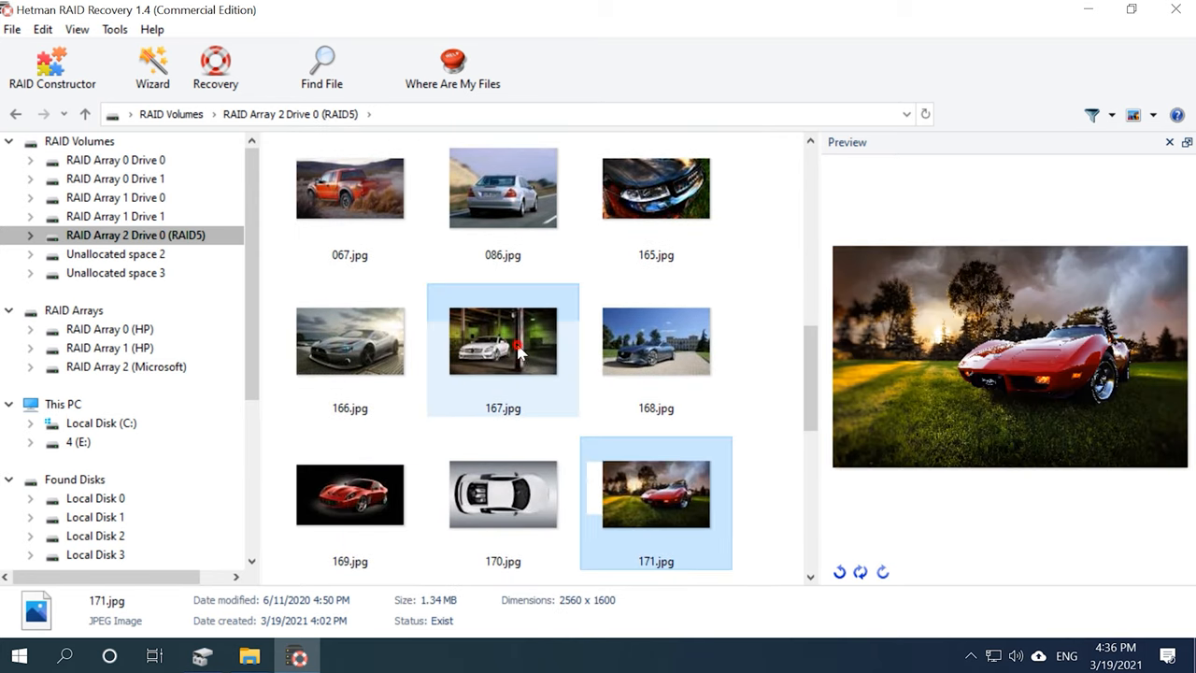
Step: Recover the six photos 067–168.jpg to a new folder created on the Desktop
click(503, 343)
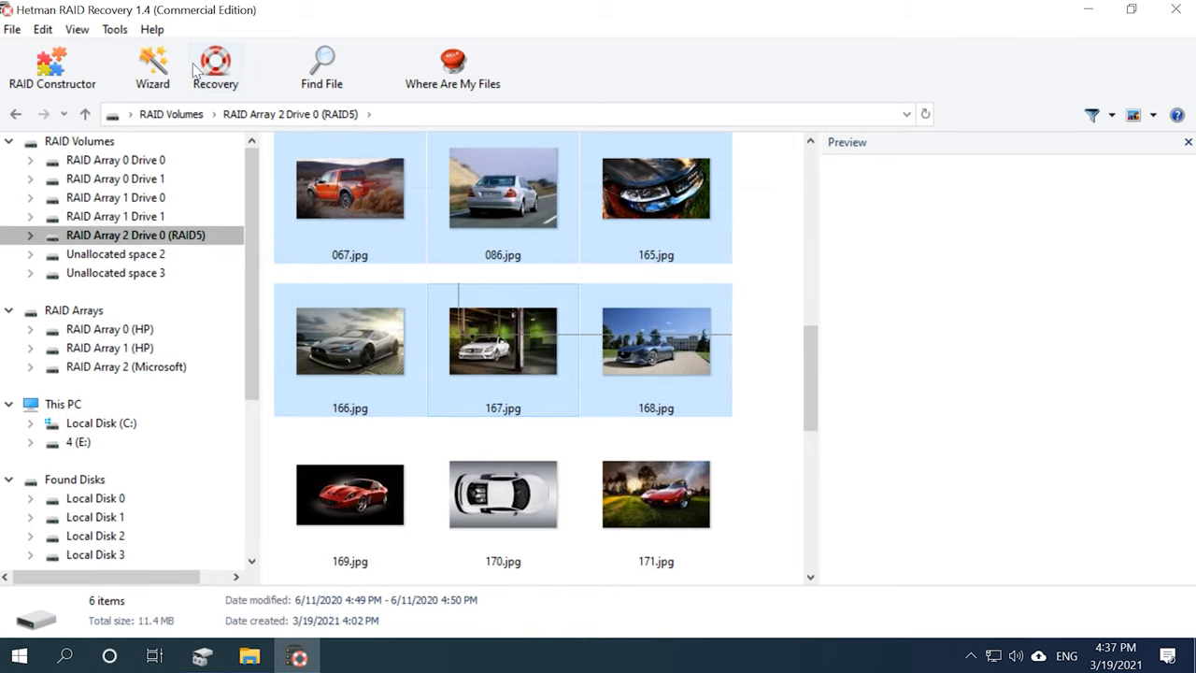
click(215, 58)
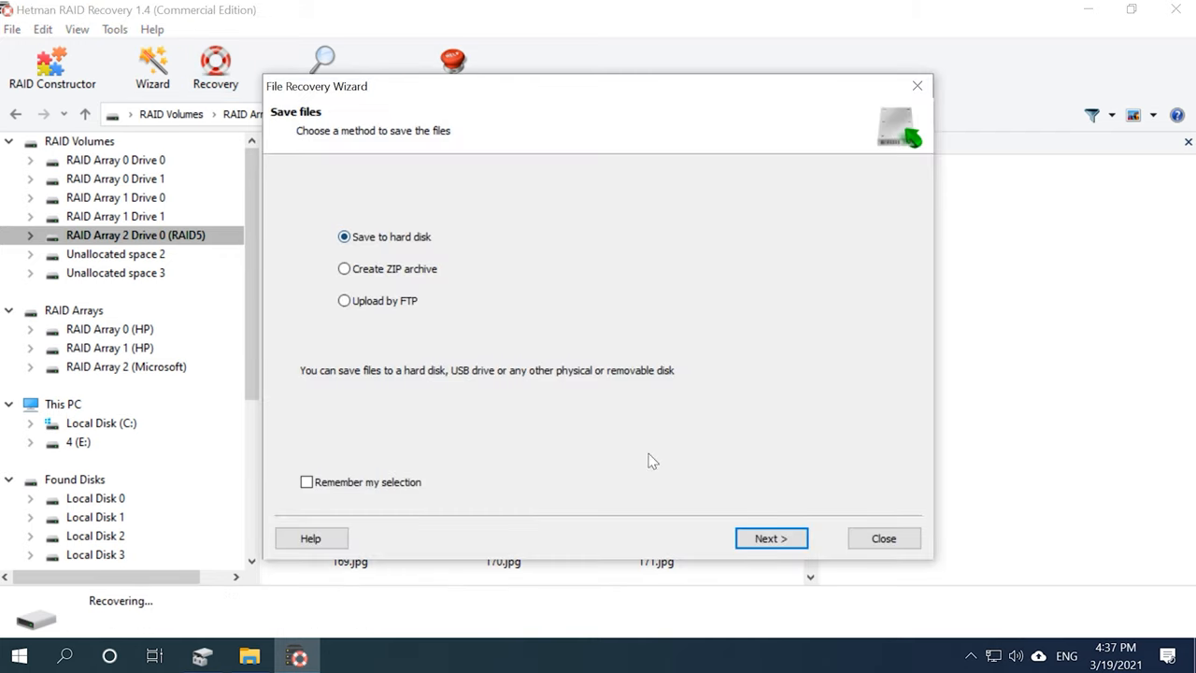
click(770, 538)
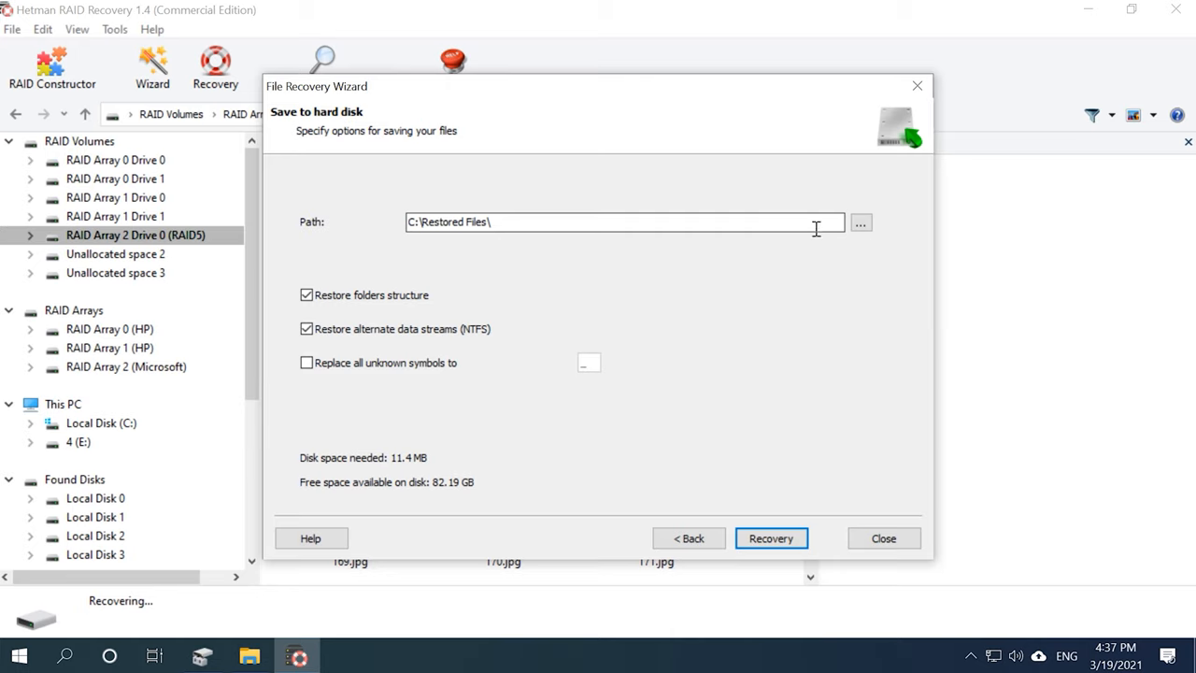
click(862, 224)
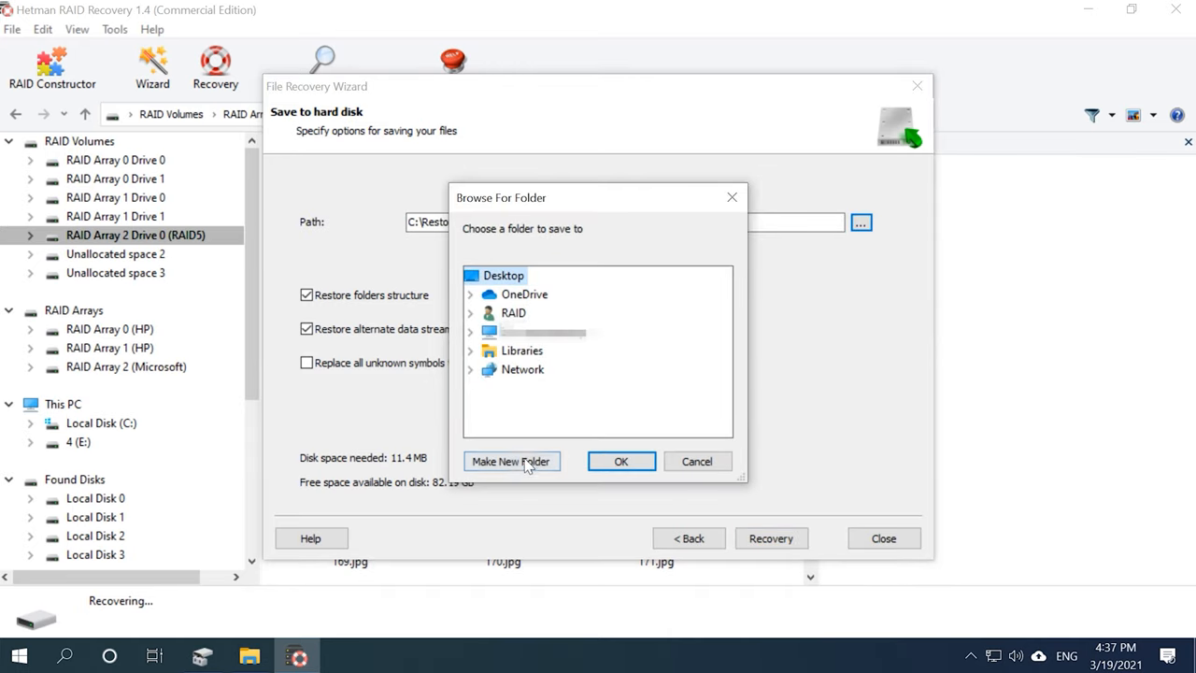
click(621, 460)
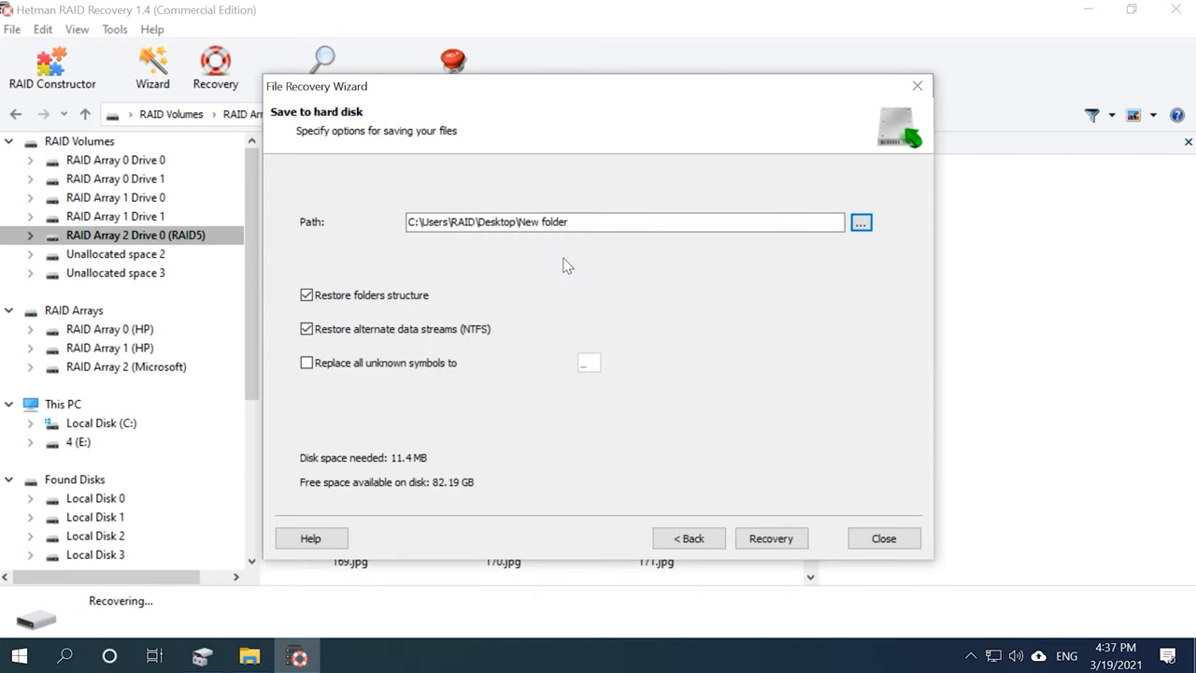
click(770, 538)
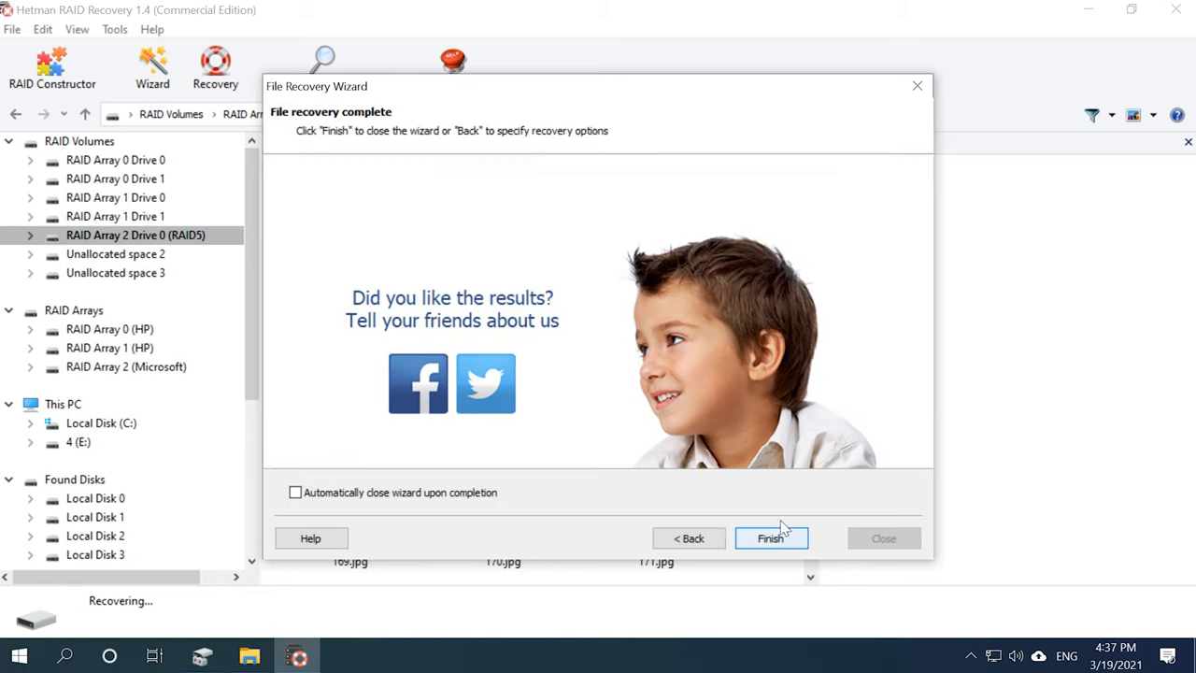
click(770, 538)
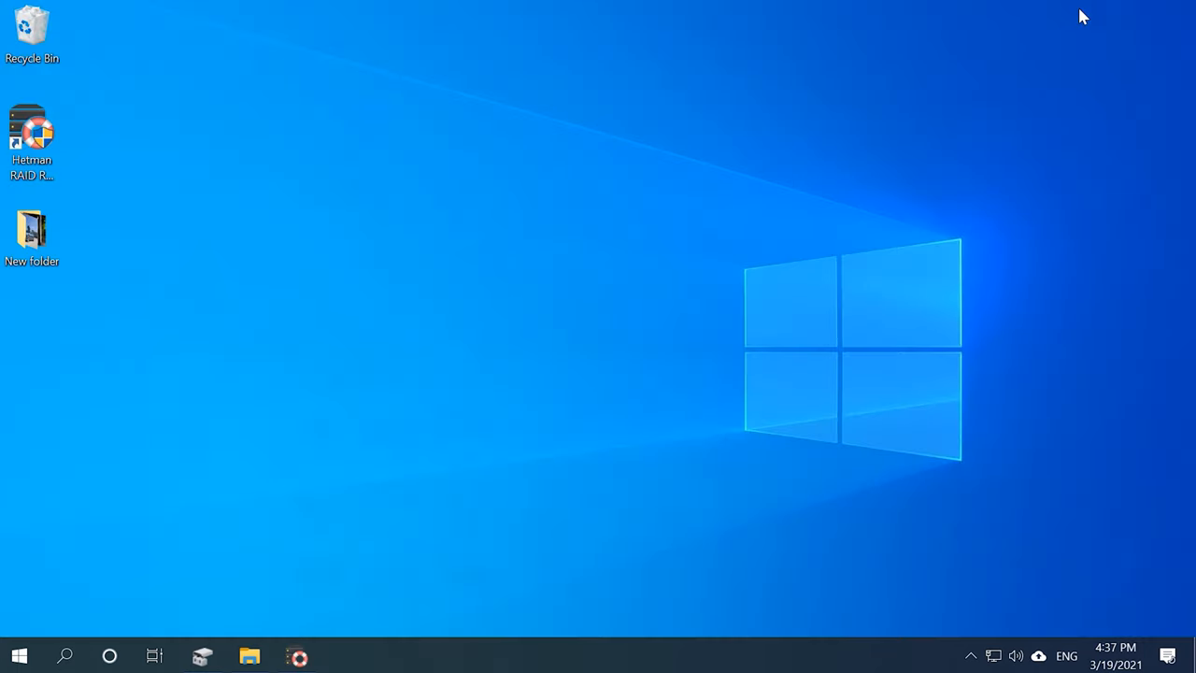
Step: Check the new Desktop folder holds the recovered photos, then return to the program
double_click(31, 228)
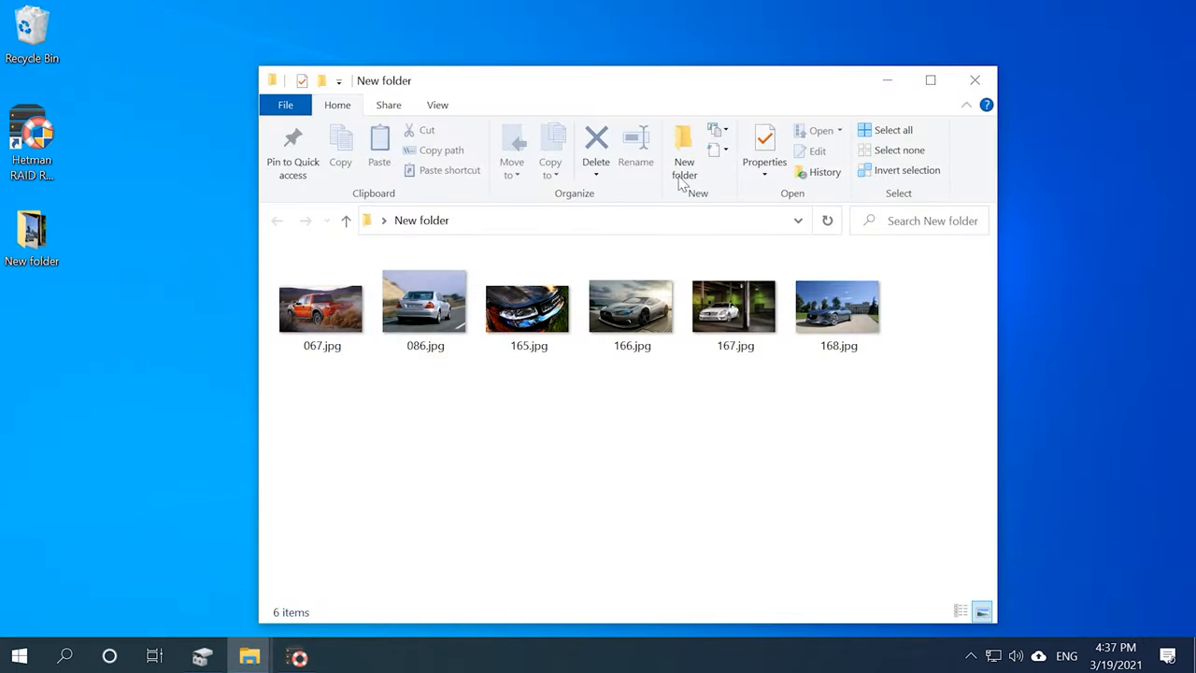
click(437, 105)
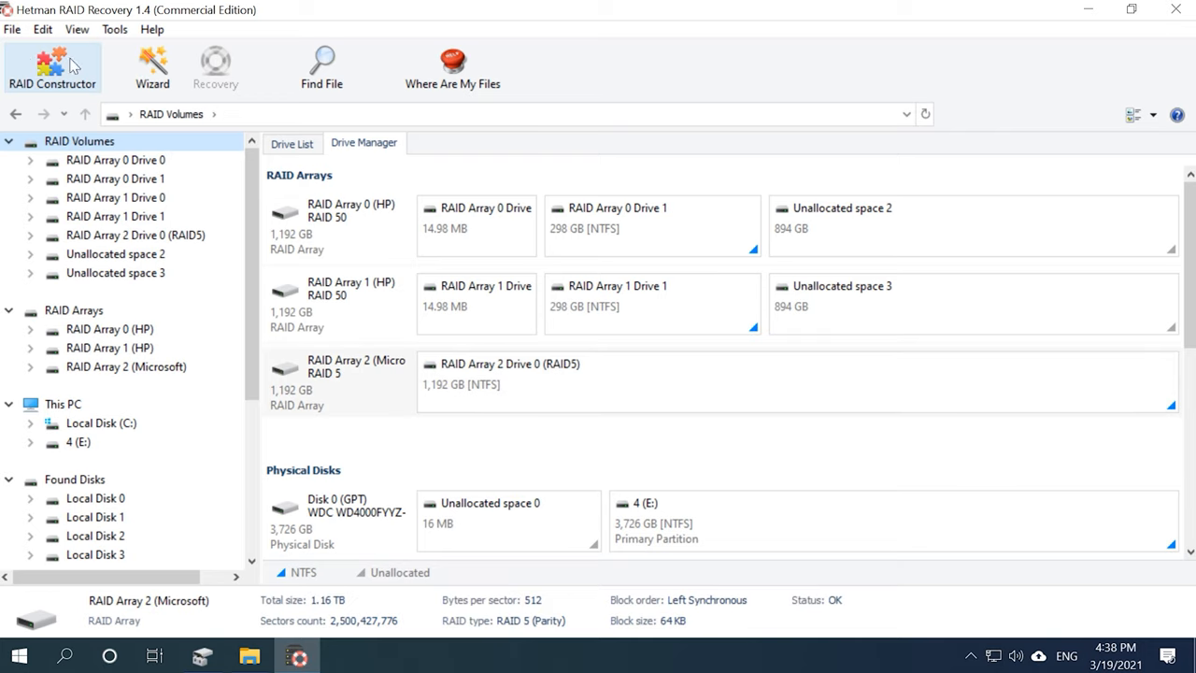
Step: Start the RAID Constructor in Manual mode and reach the array parameter settings
click(58, 68)
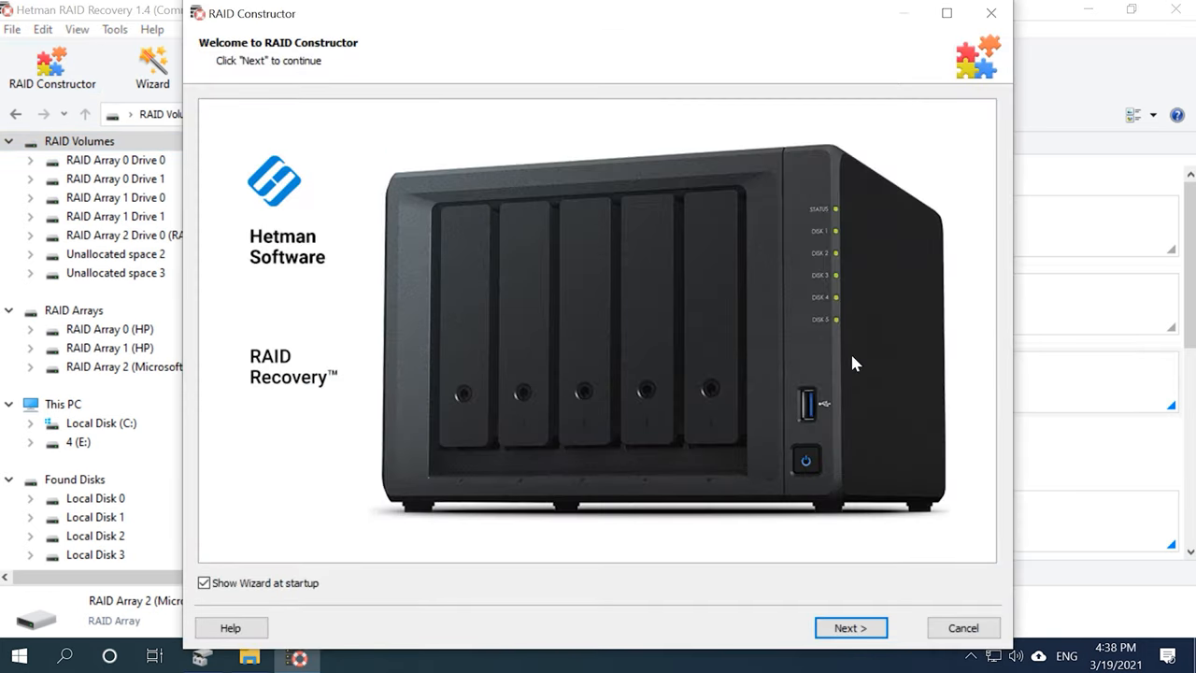
click(849, 629)
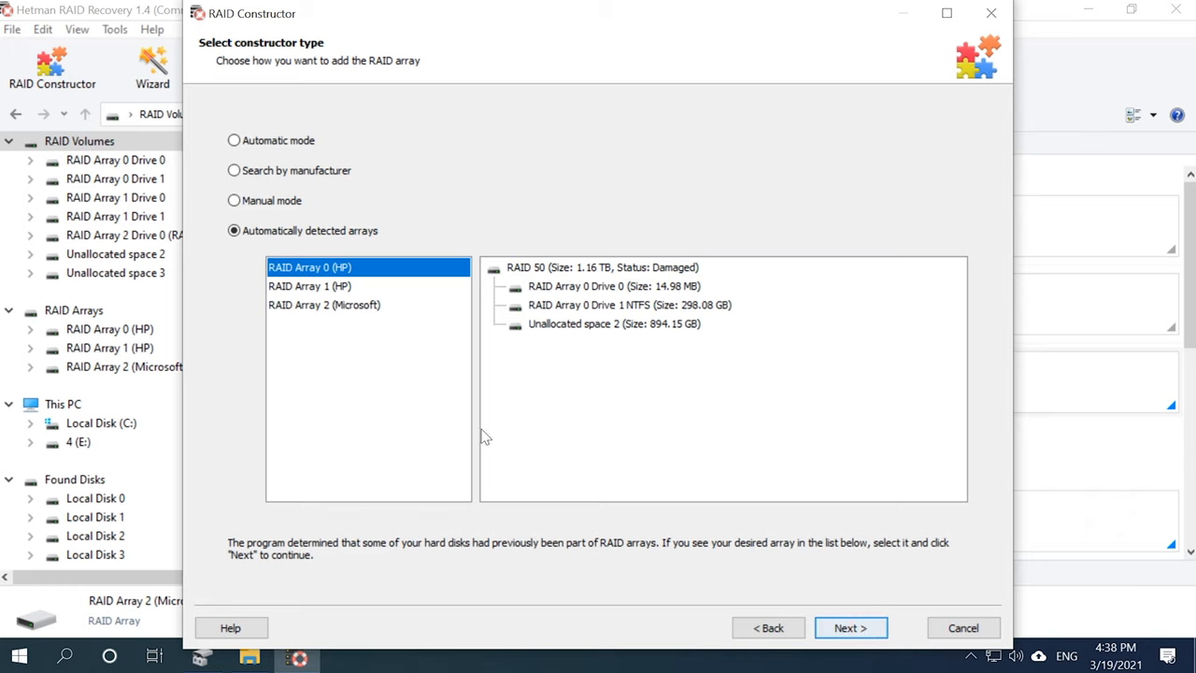
click(234, 200)
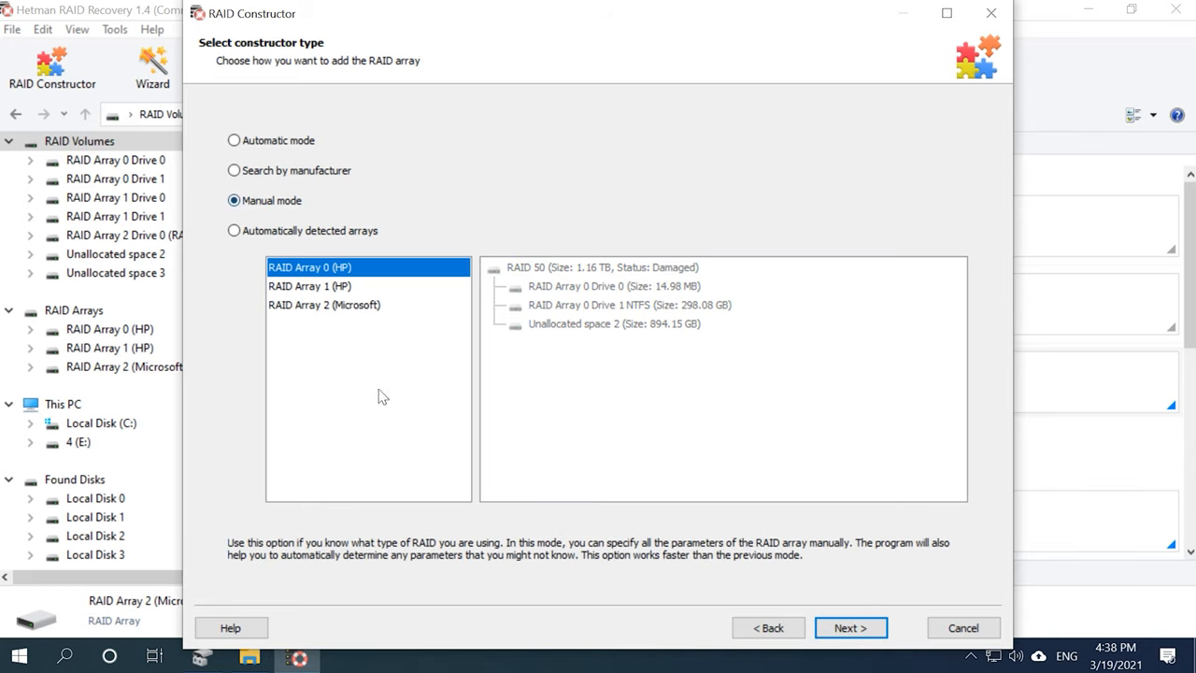
click(851, 628)
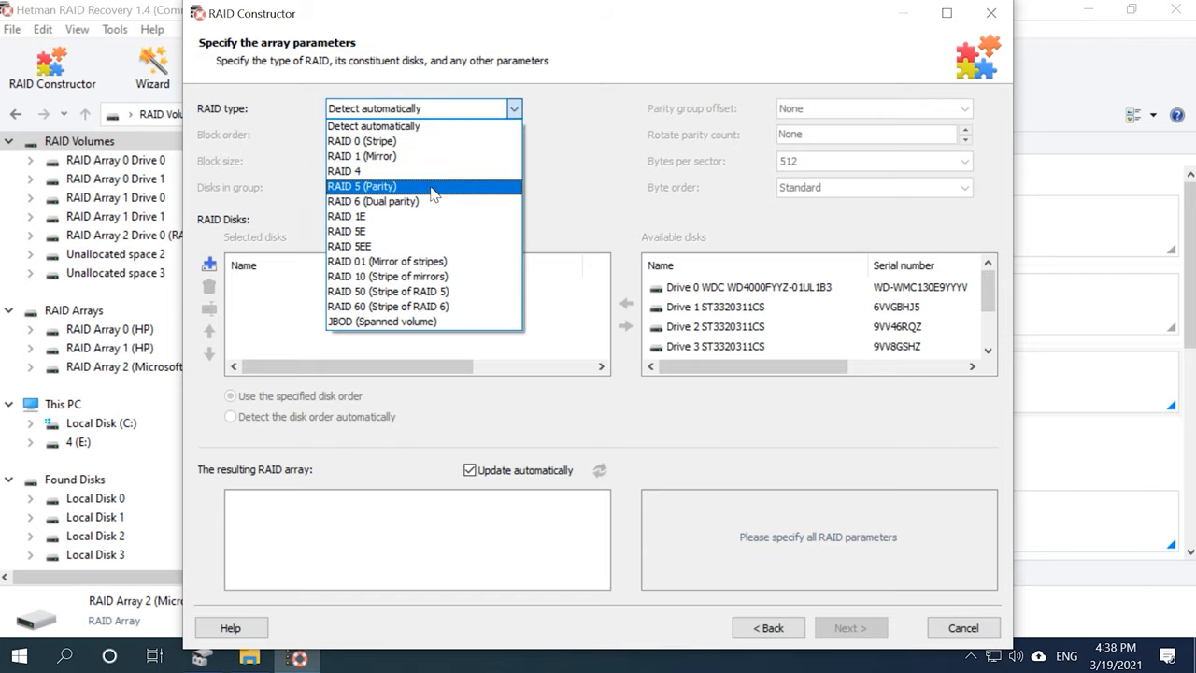
Step: Assemble a RAID 5 array from Drives 1–4 plus an empty disk, Left Synchronous order, 64 KB blocks
click(363, 187)
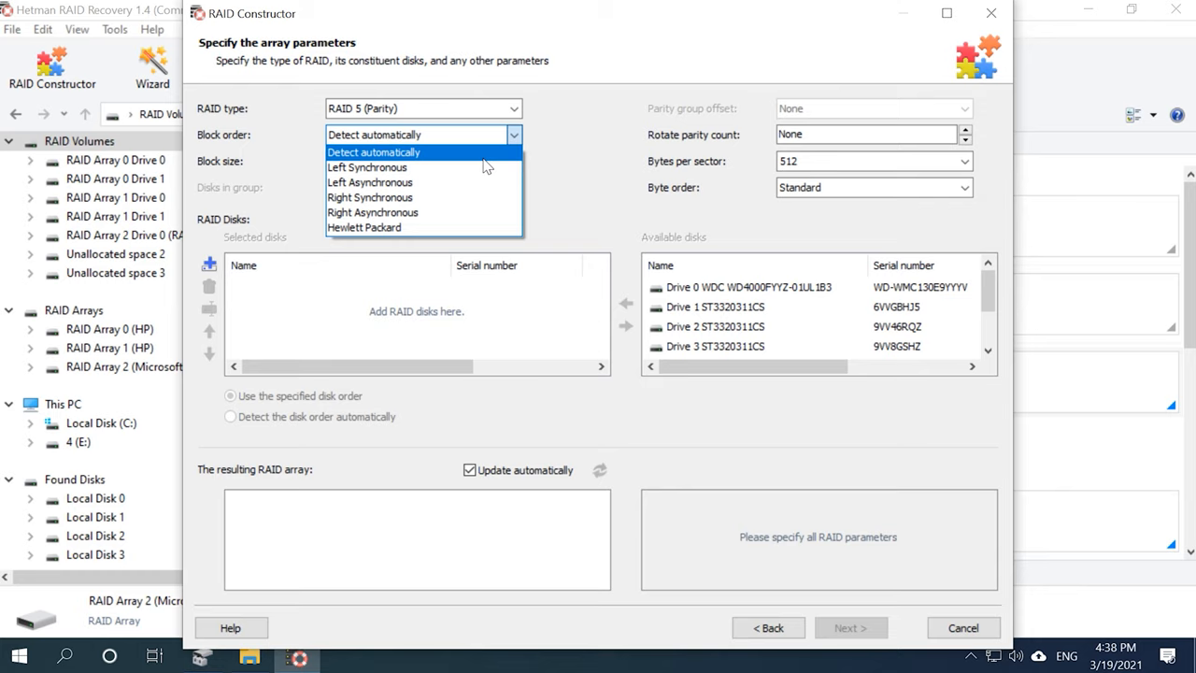
mouse_move(410, 168)
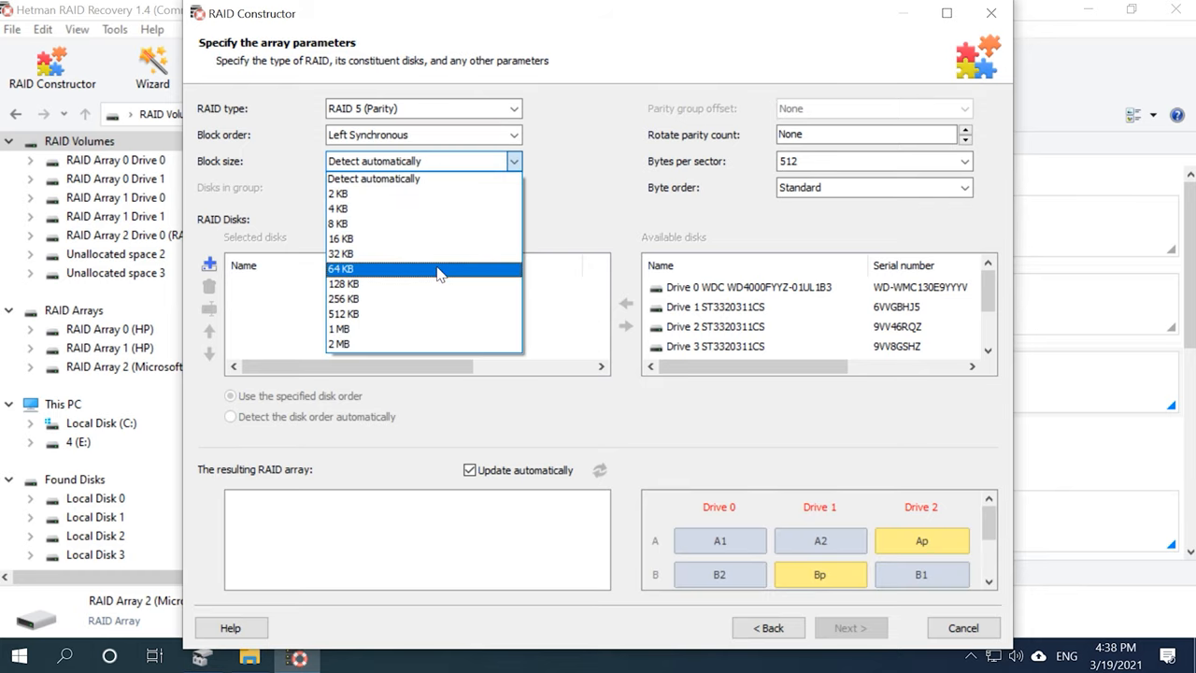
click(340, 269)
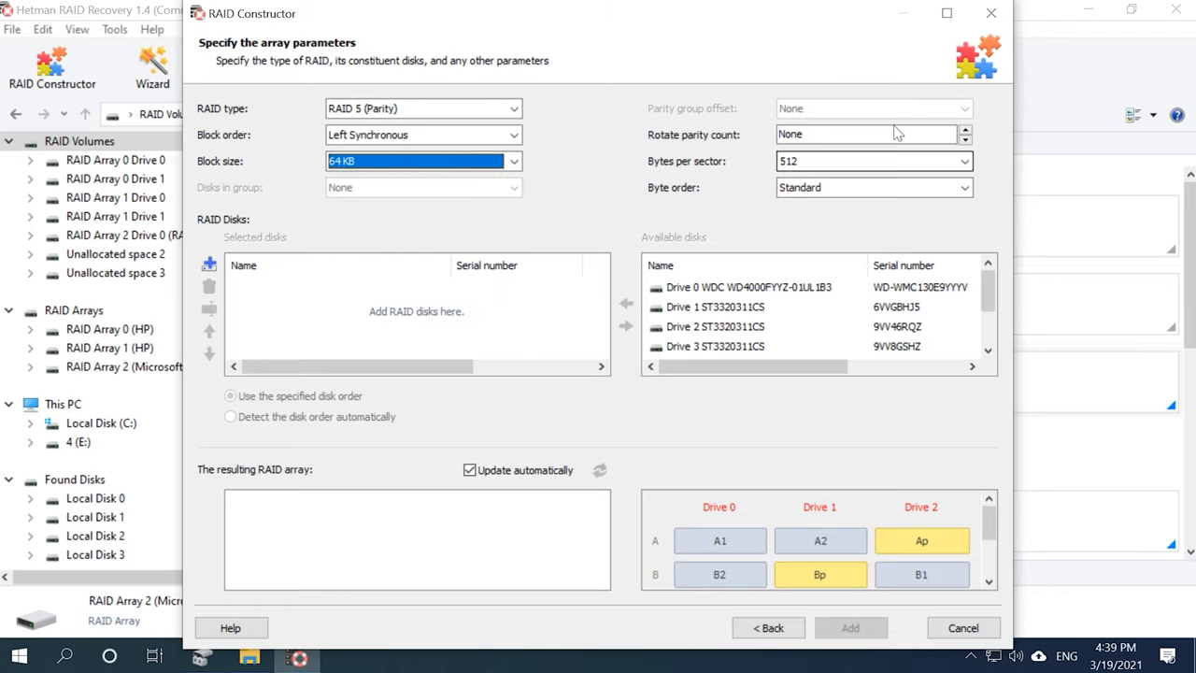
click(716, 307)
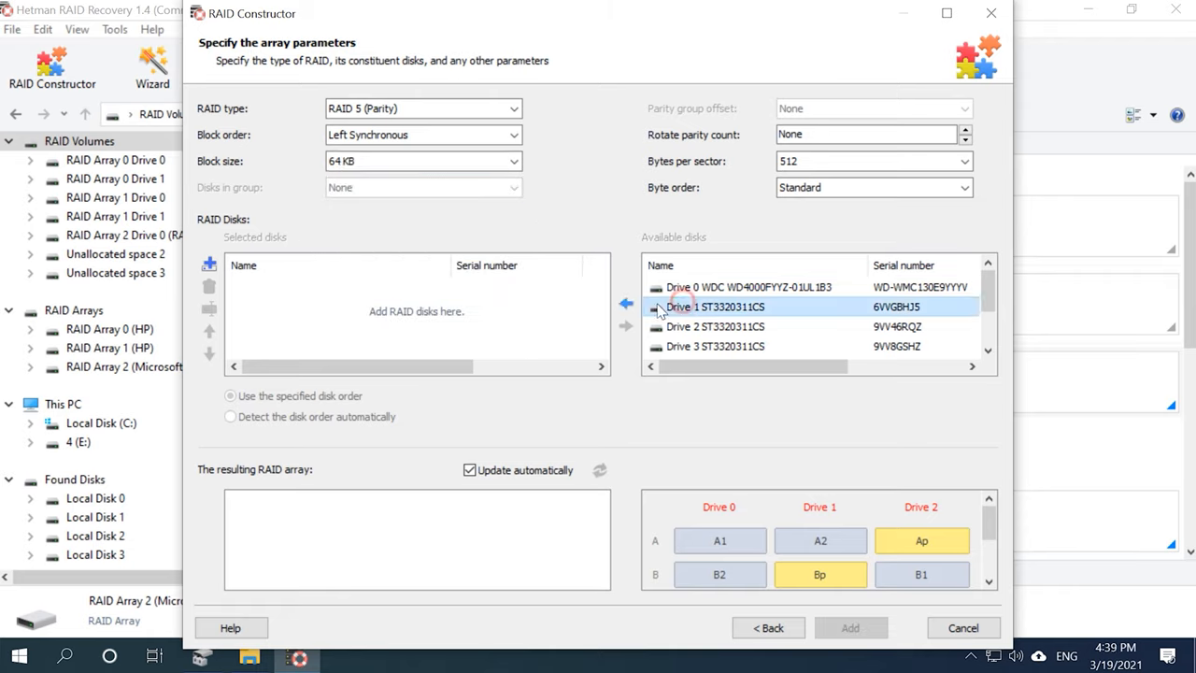
click(626, 306)
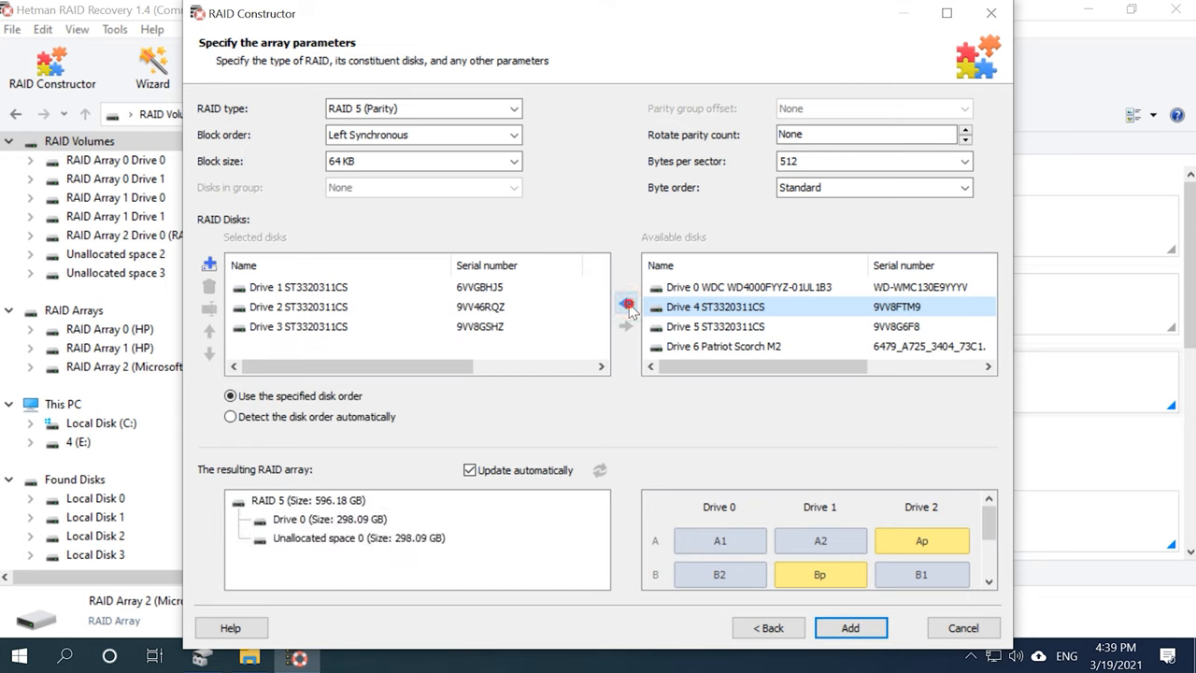
click(628, 307)
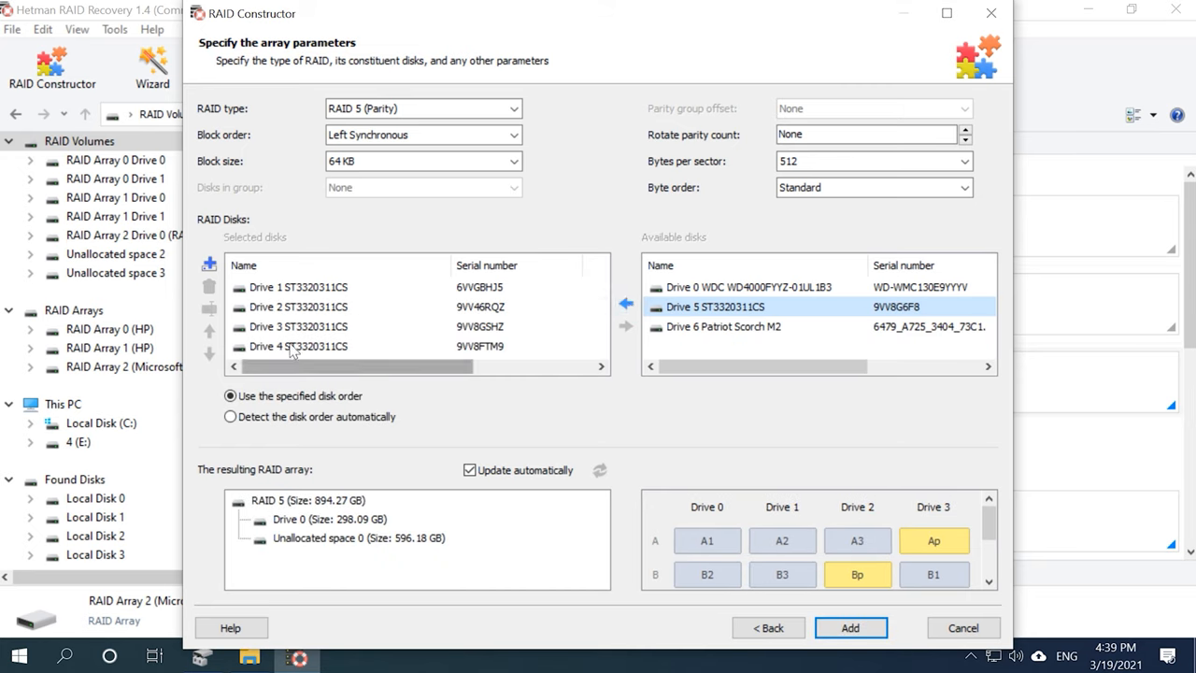
click(317, 306)
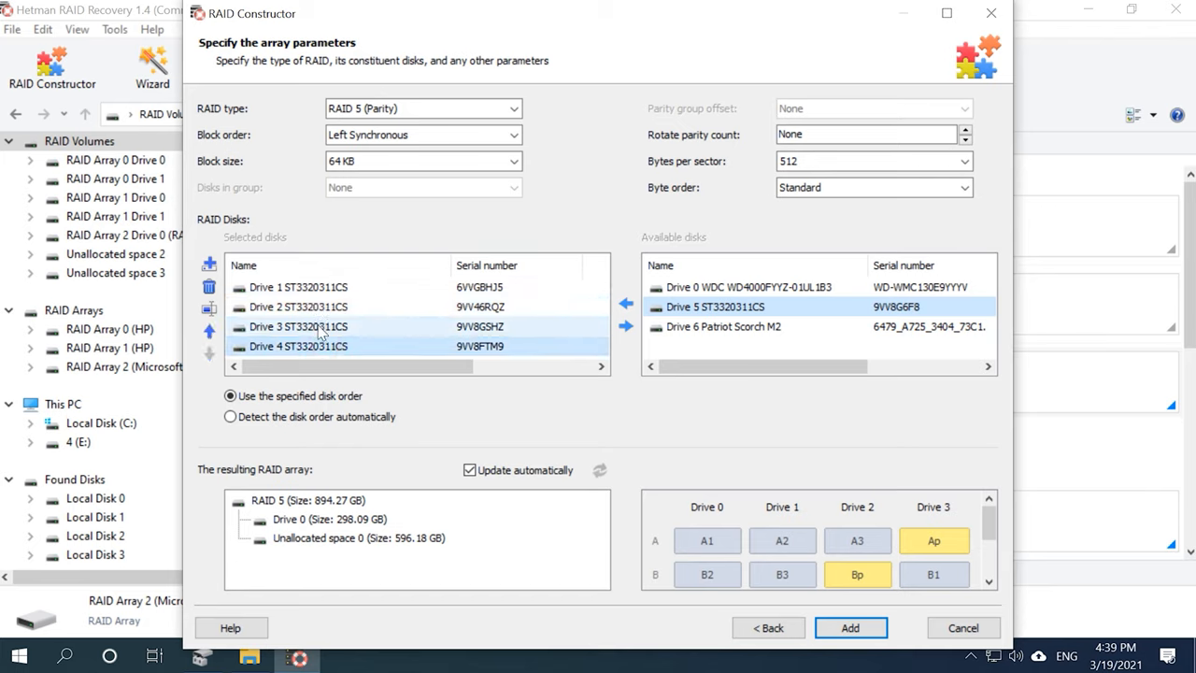
mouse_move(210, 266)
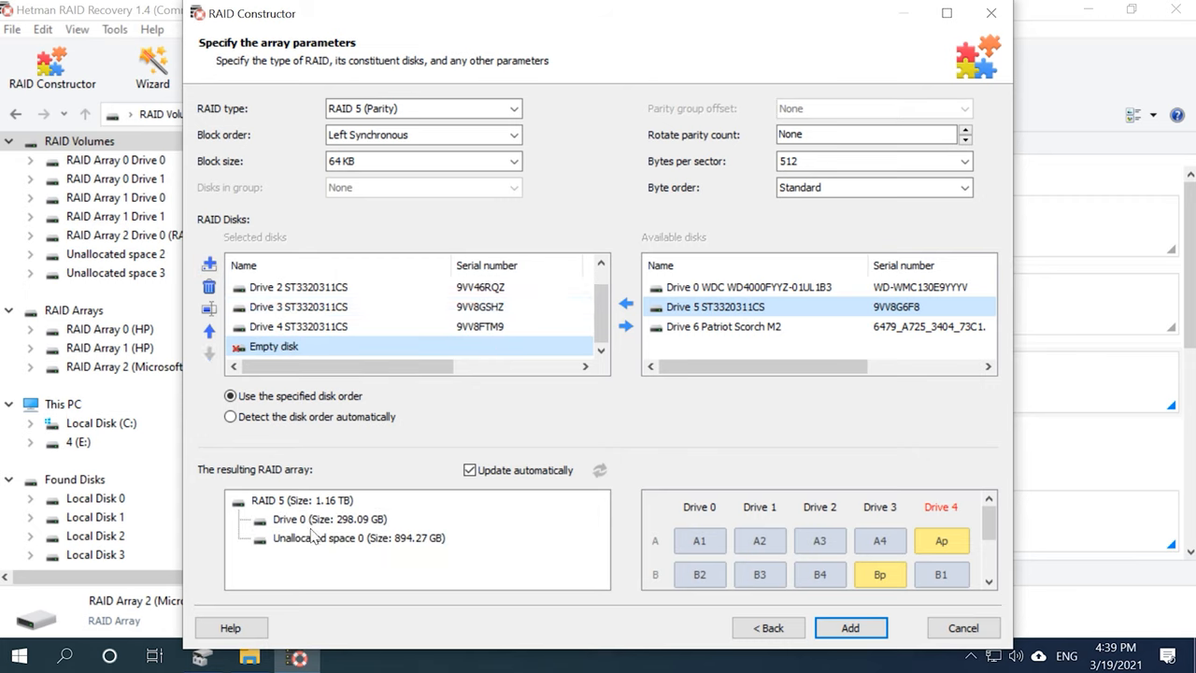
mouse_move(905, 630)
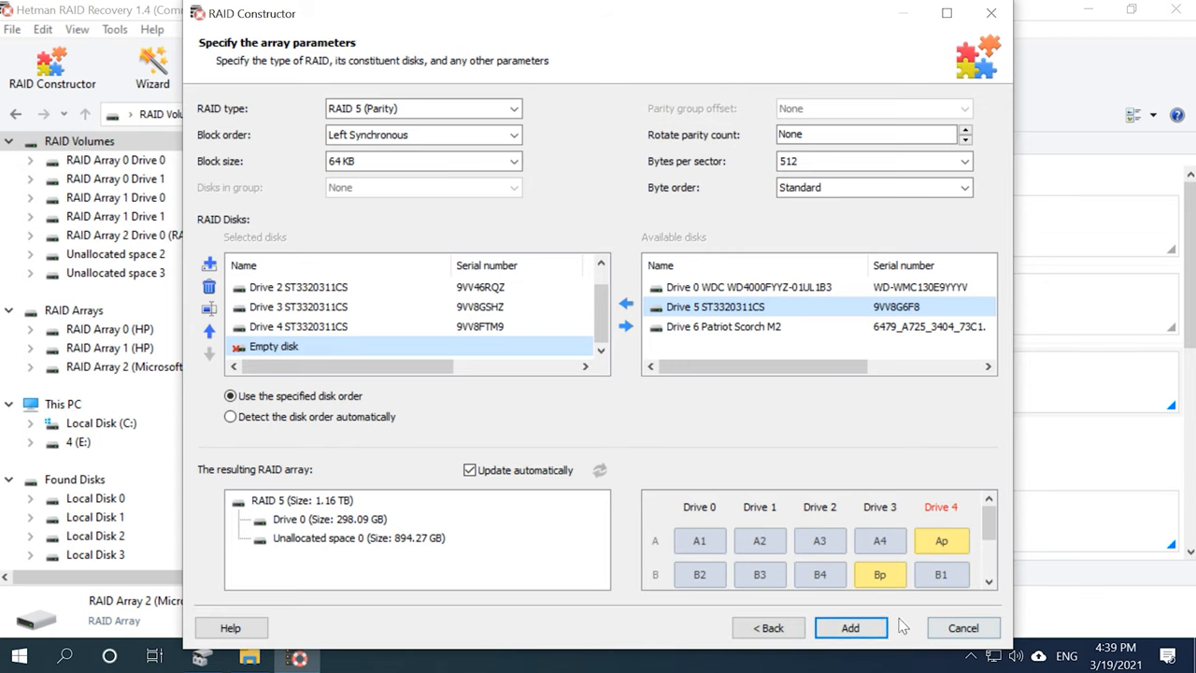
click(851, 628)
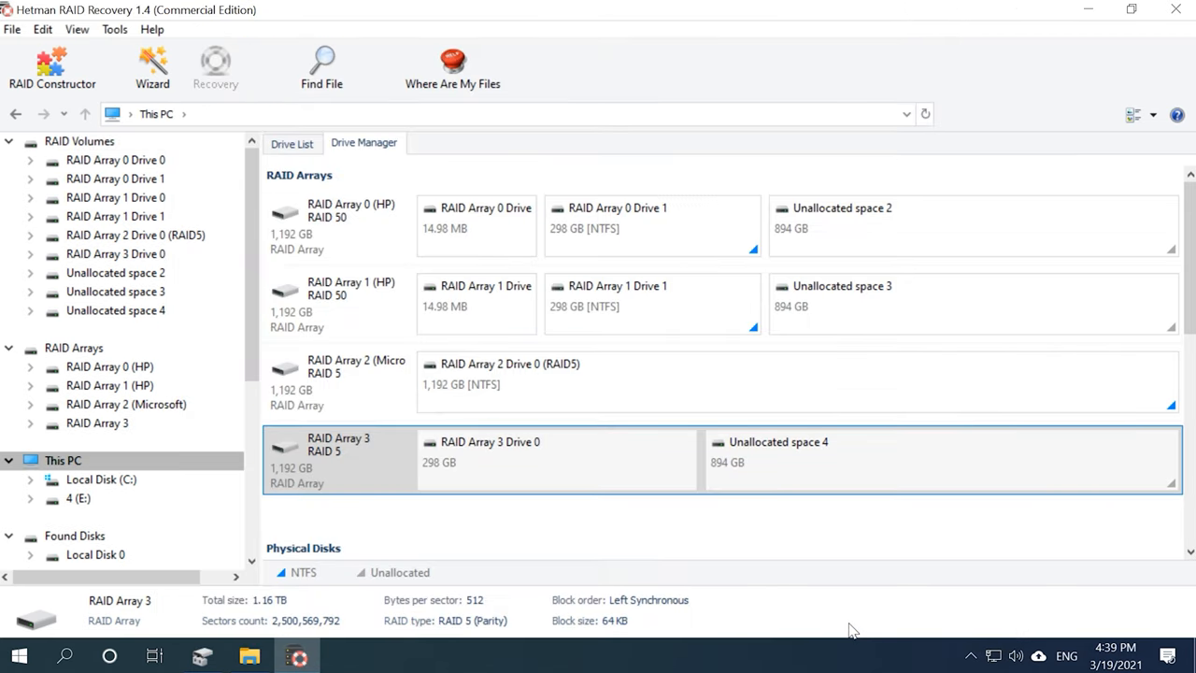
mouse_move(359, 460)
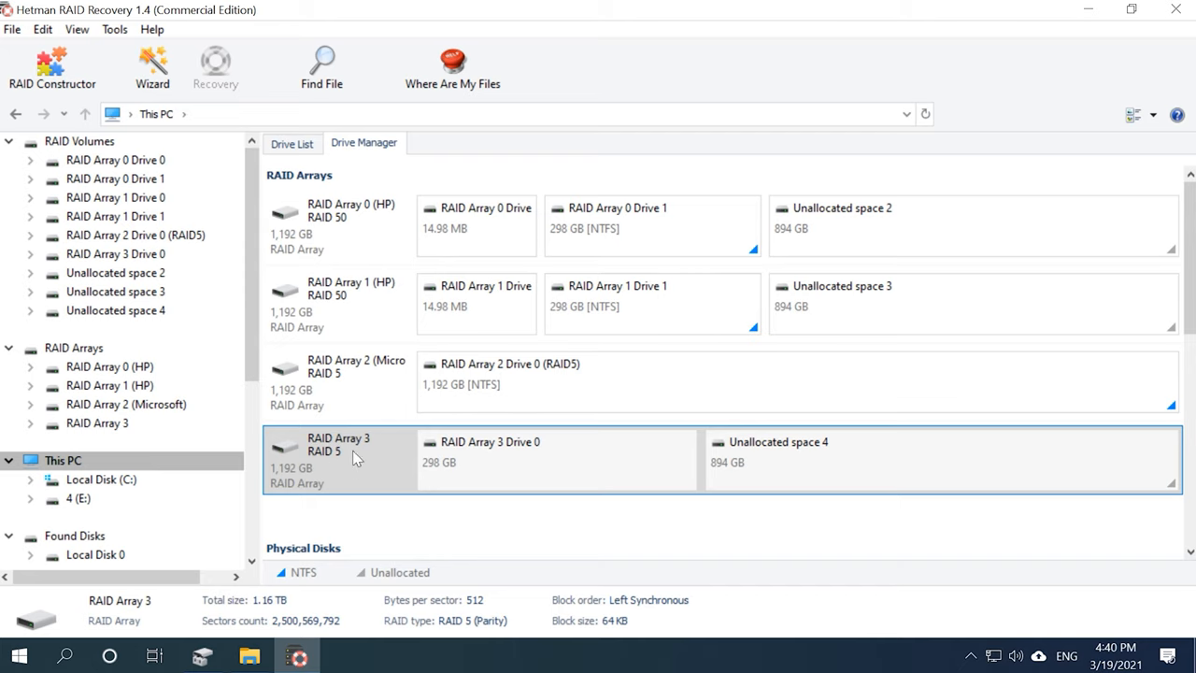
Step: Fast-scan RAID Array 3 from the Drive List and browse its NTFS Partition (RAID5) for the photos
click(291, 142)
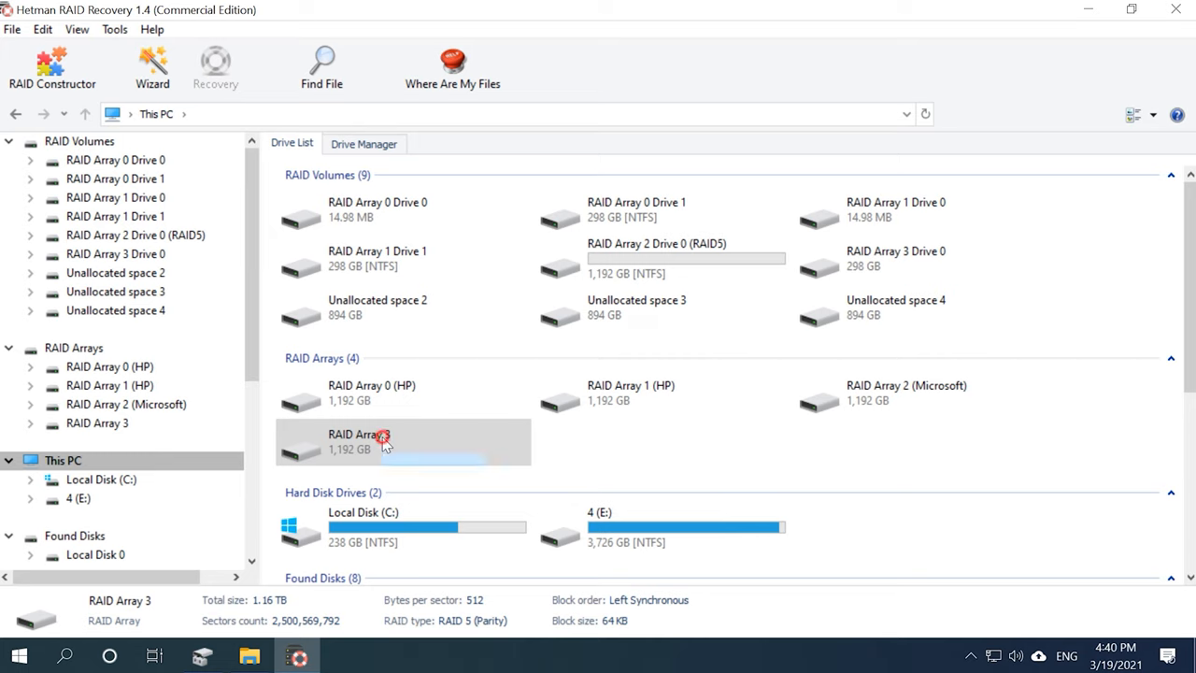
double_click(383, 439)
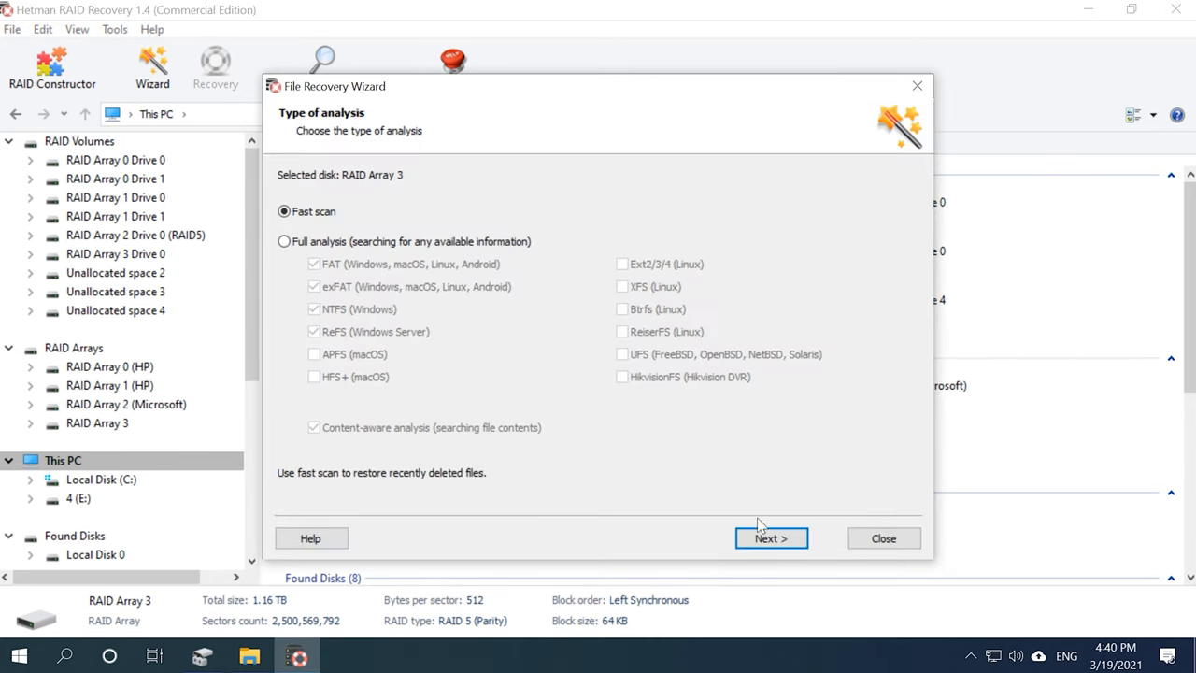
click(770, 538)
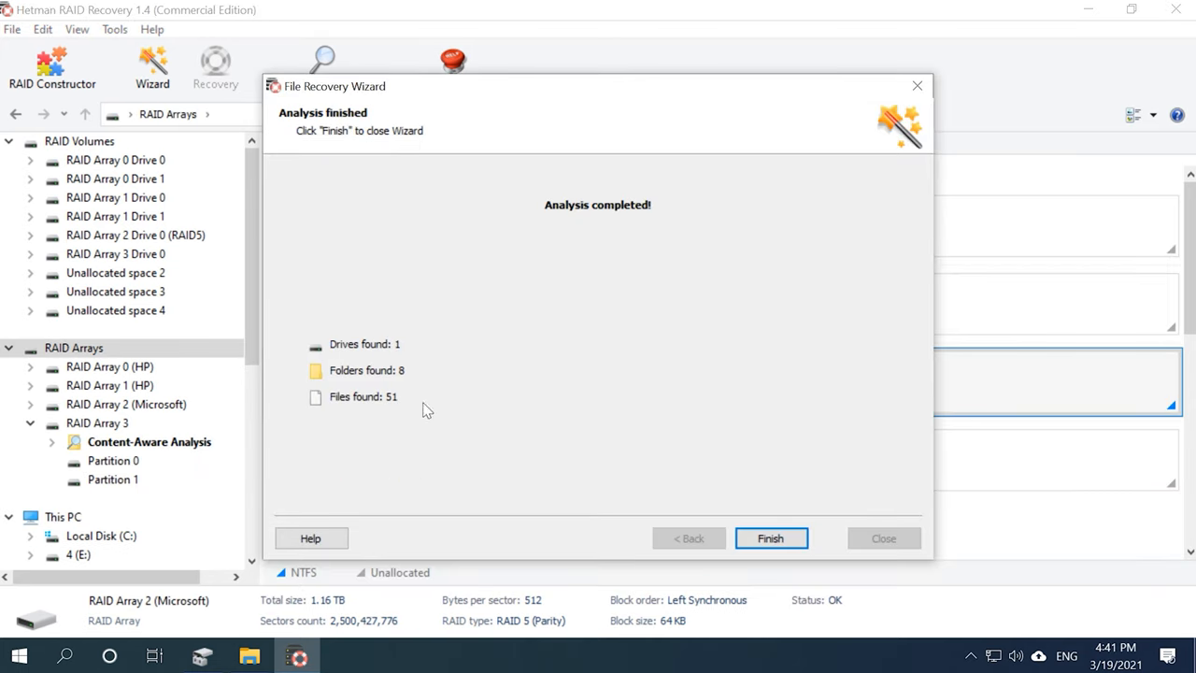
click(771, 538)
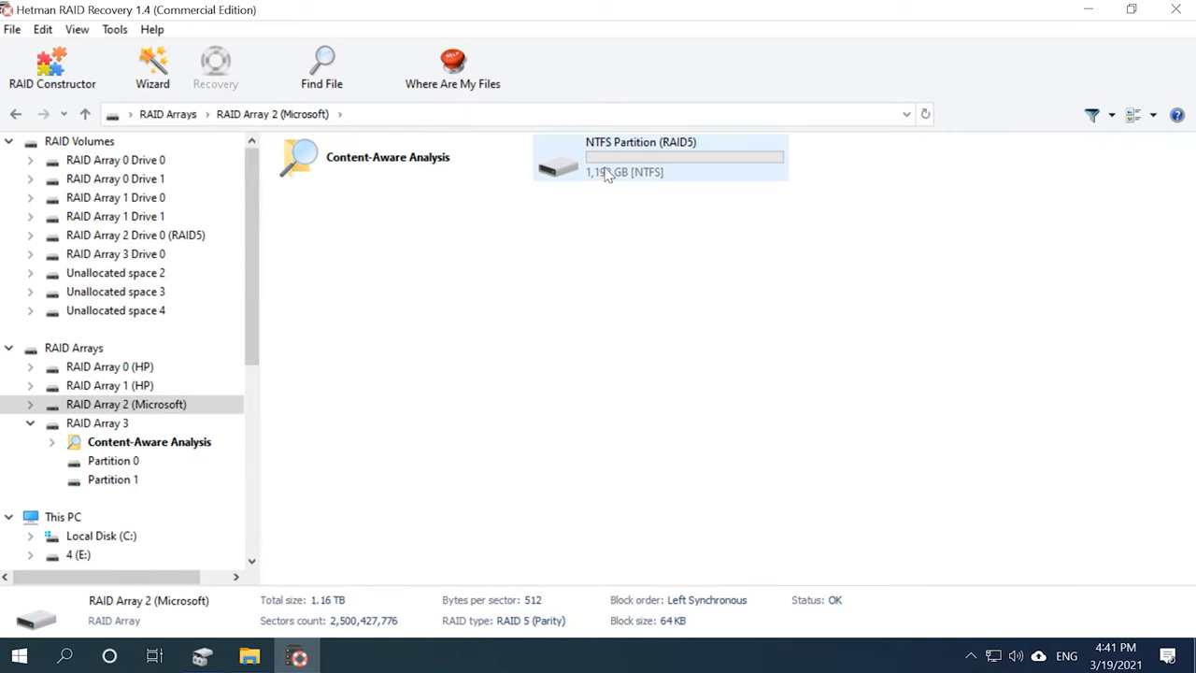
double_click(658, 157)
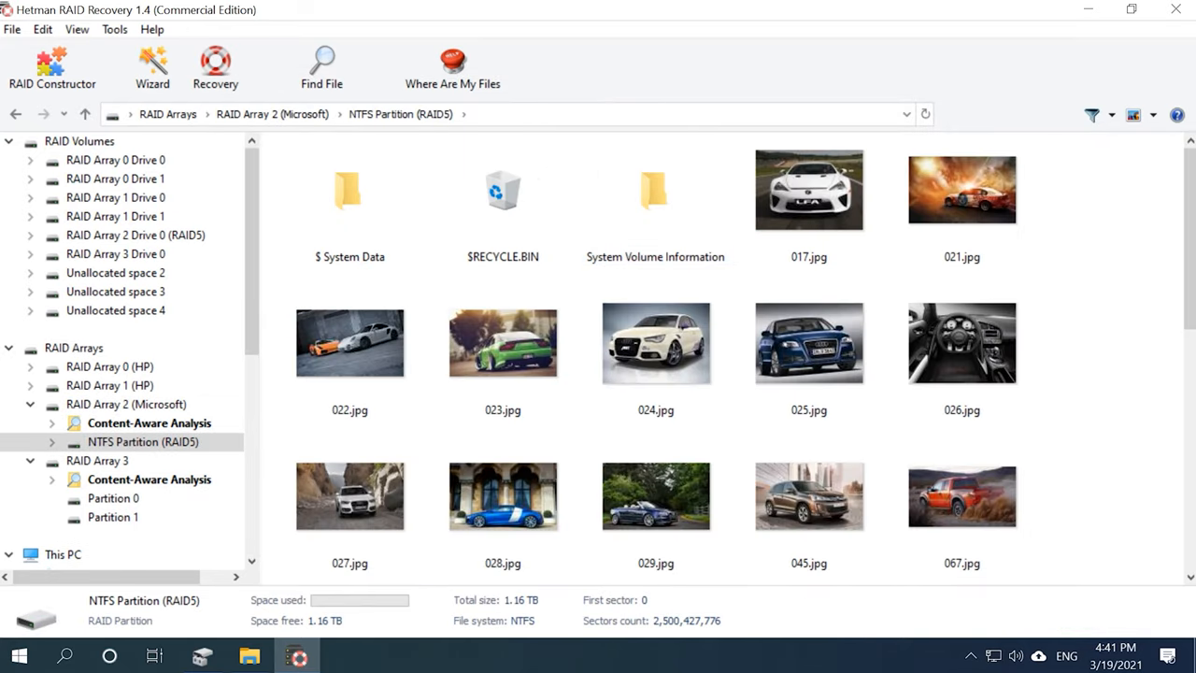
scroll(down, 3)
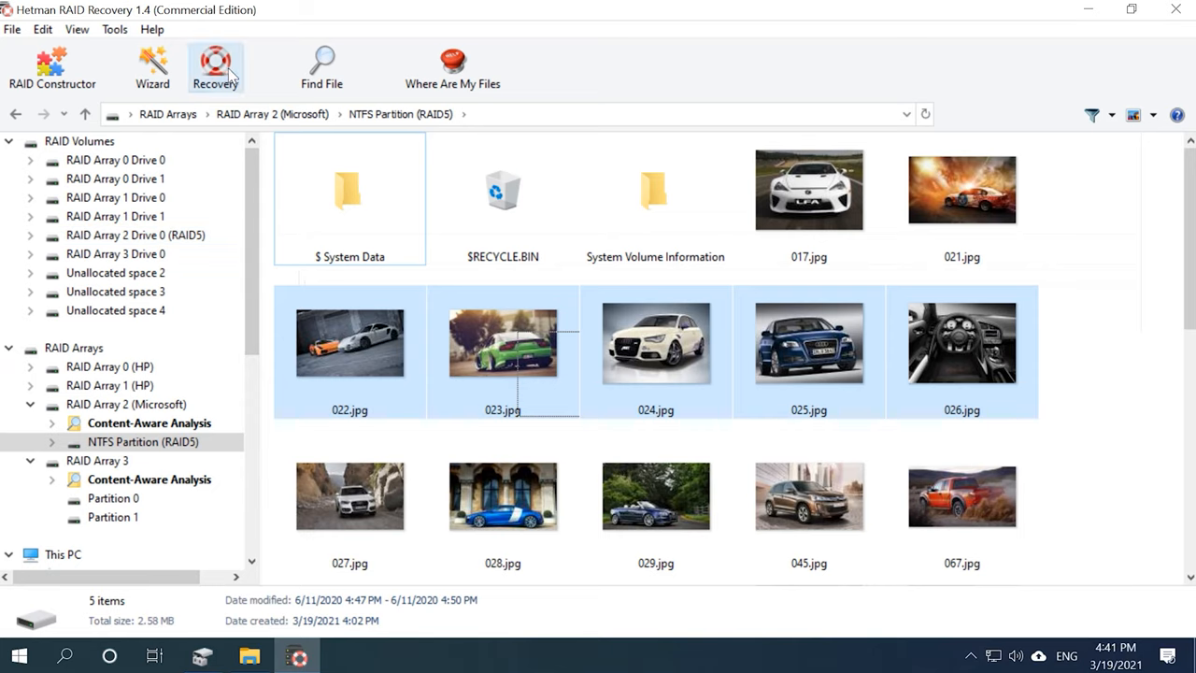
Step: Recover 022.jpg–026.jpg into Desktop\New folder (2) and finish, leaving RAID Array 4 listed
click(216, 60)
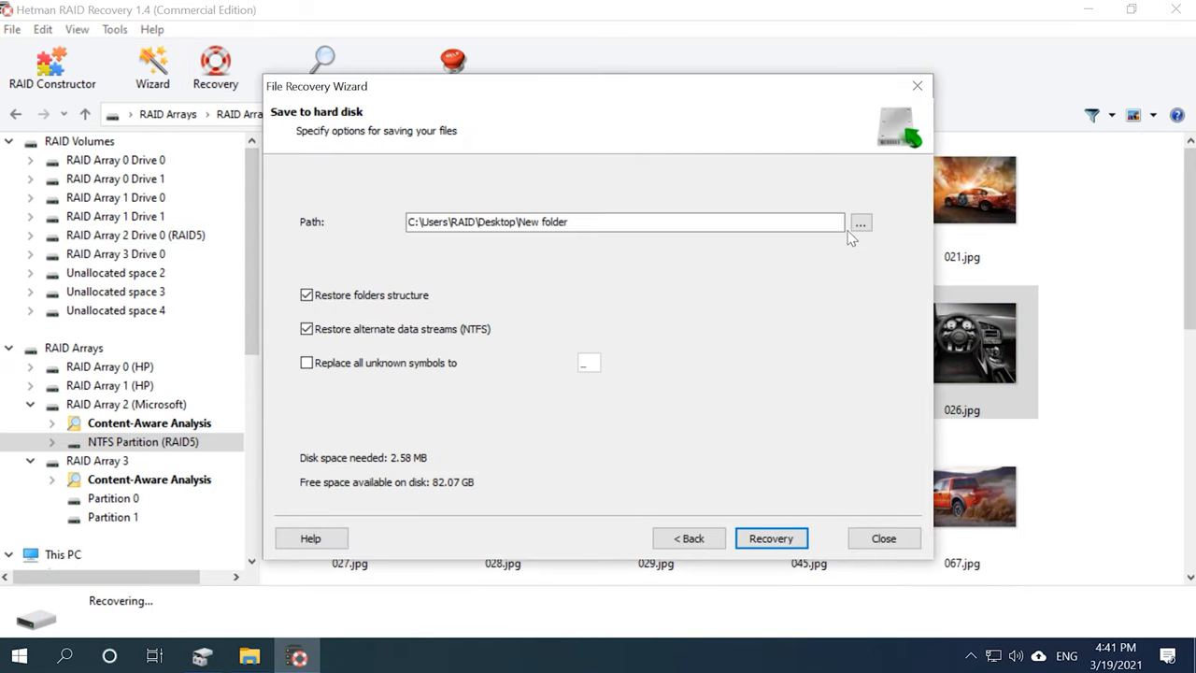
click(859, 222)
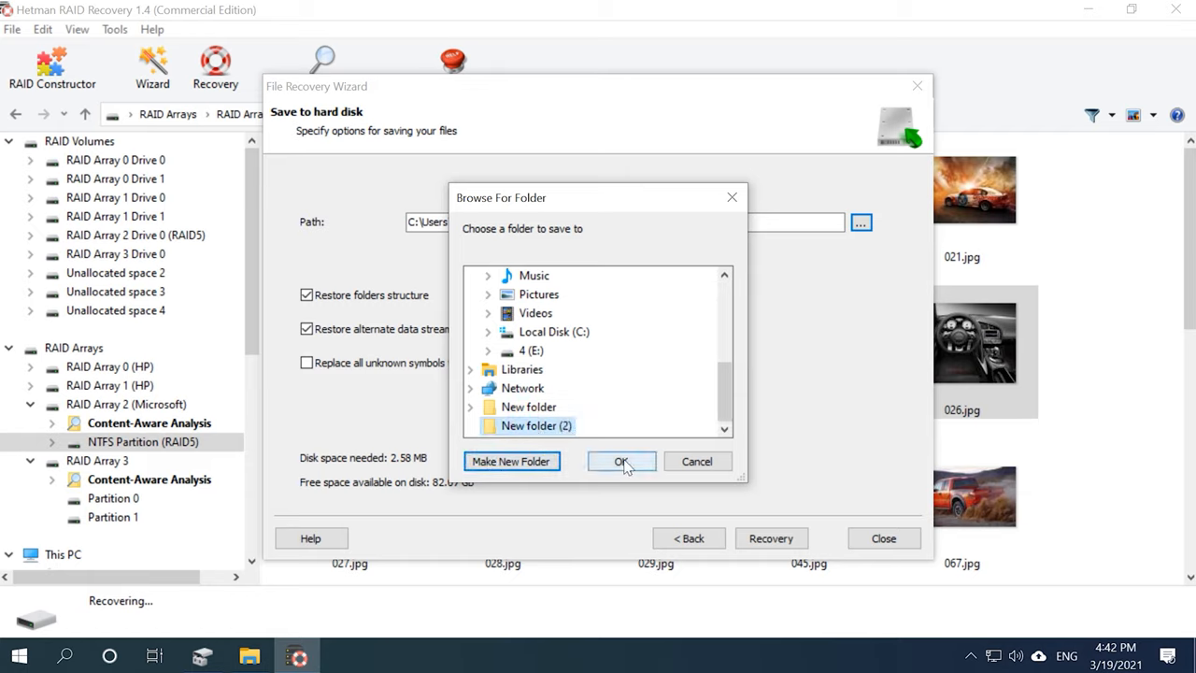
click(621, 462)
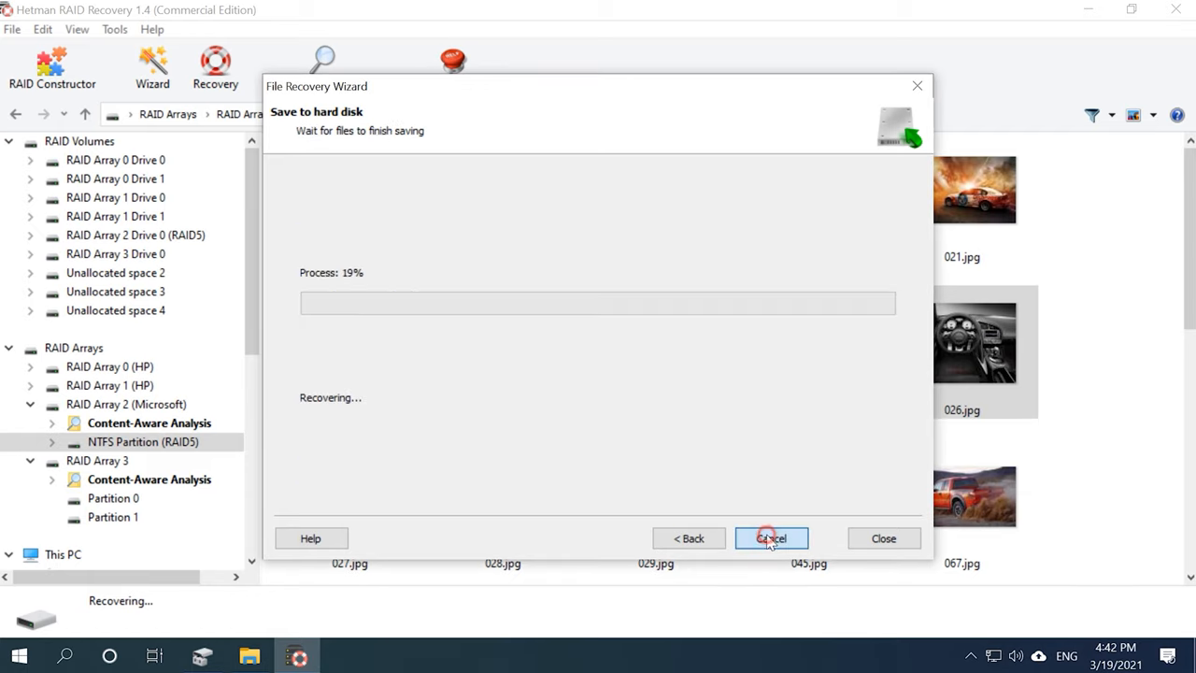
click(770, 538)
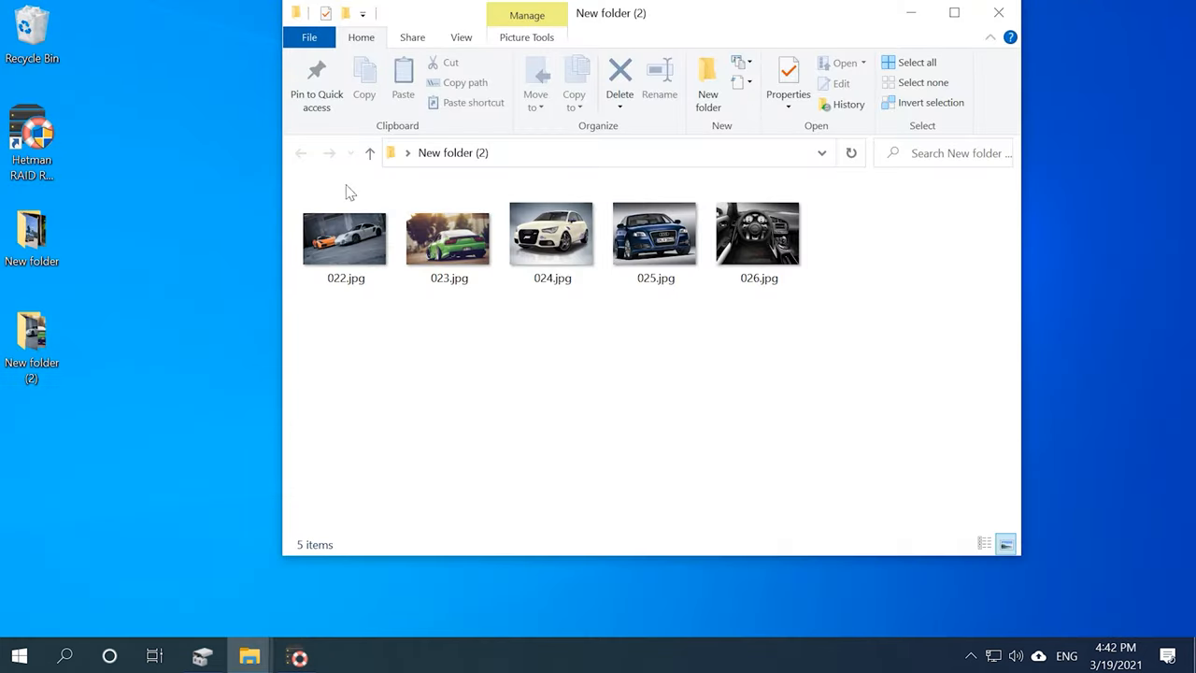
click(460, 38)
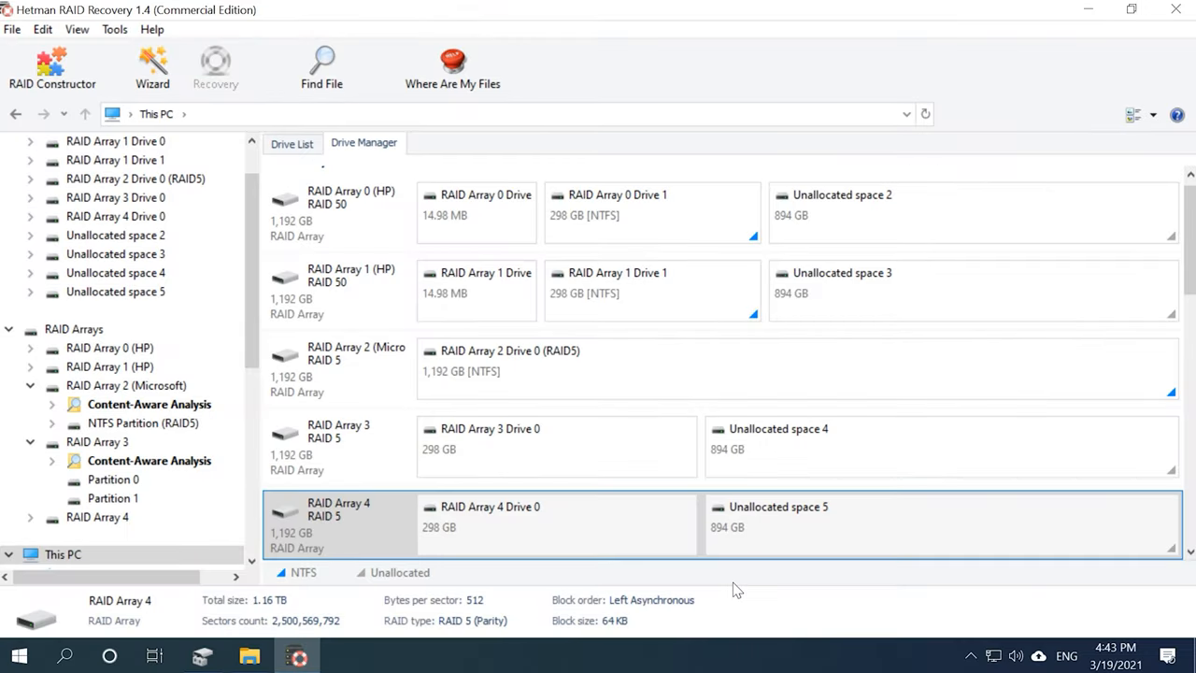
Step: Check RAID Array 4's Properties: RAID 5, left asynchronous, 64 KB, three drives plus two empty disks
click(292, 142)
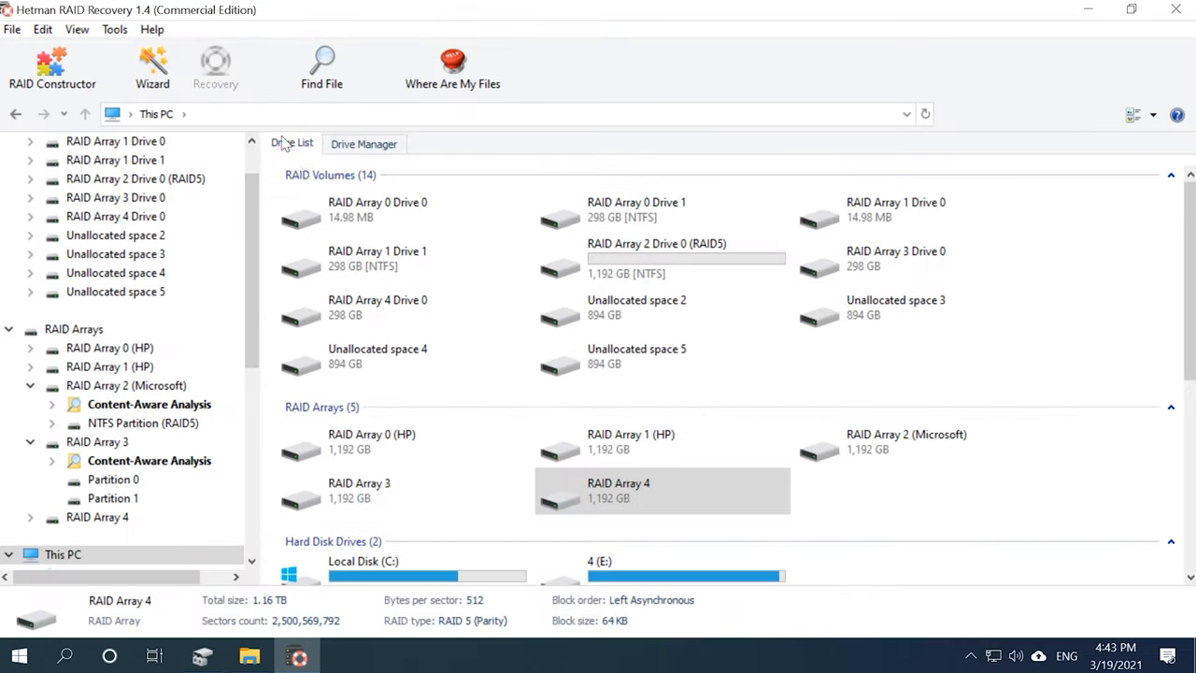
mouse_move(655, 497)
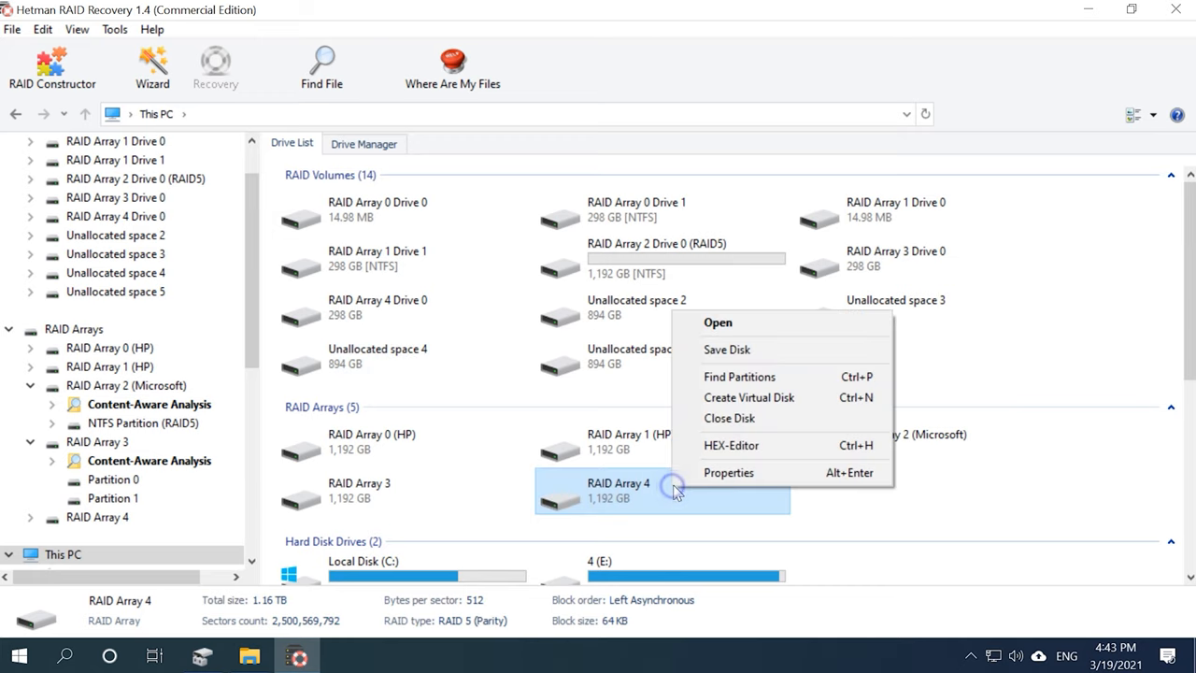
click(729, 473)
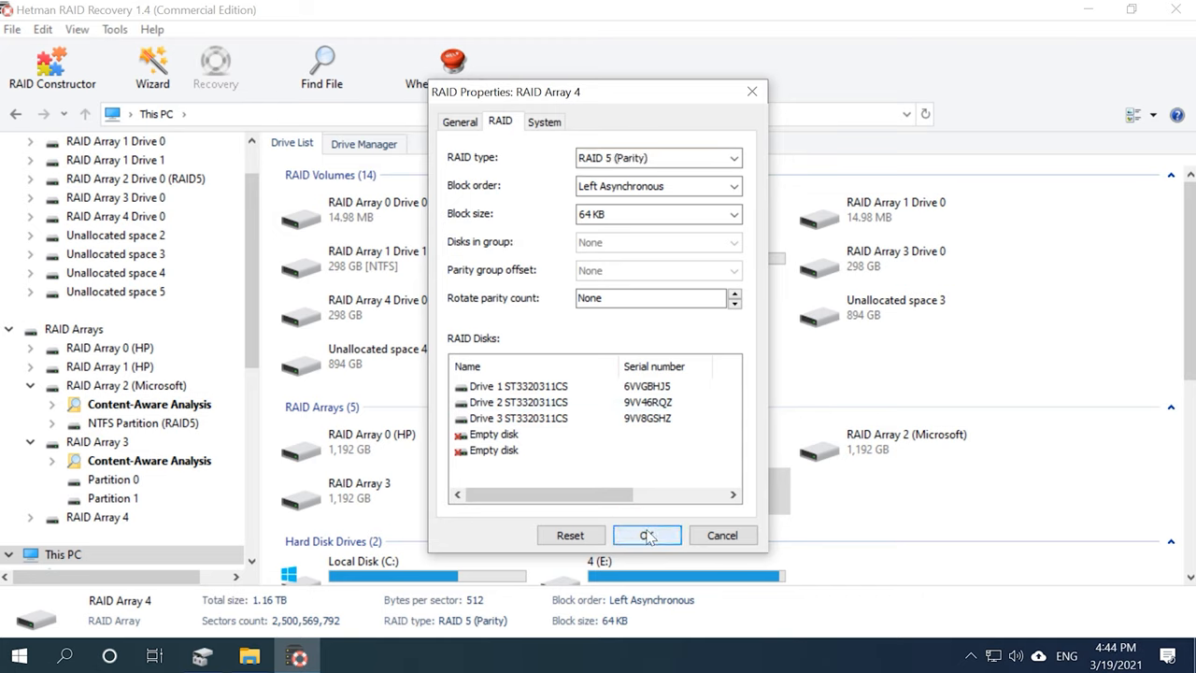
click(647, 534)
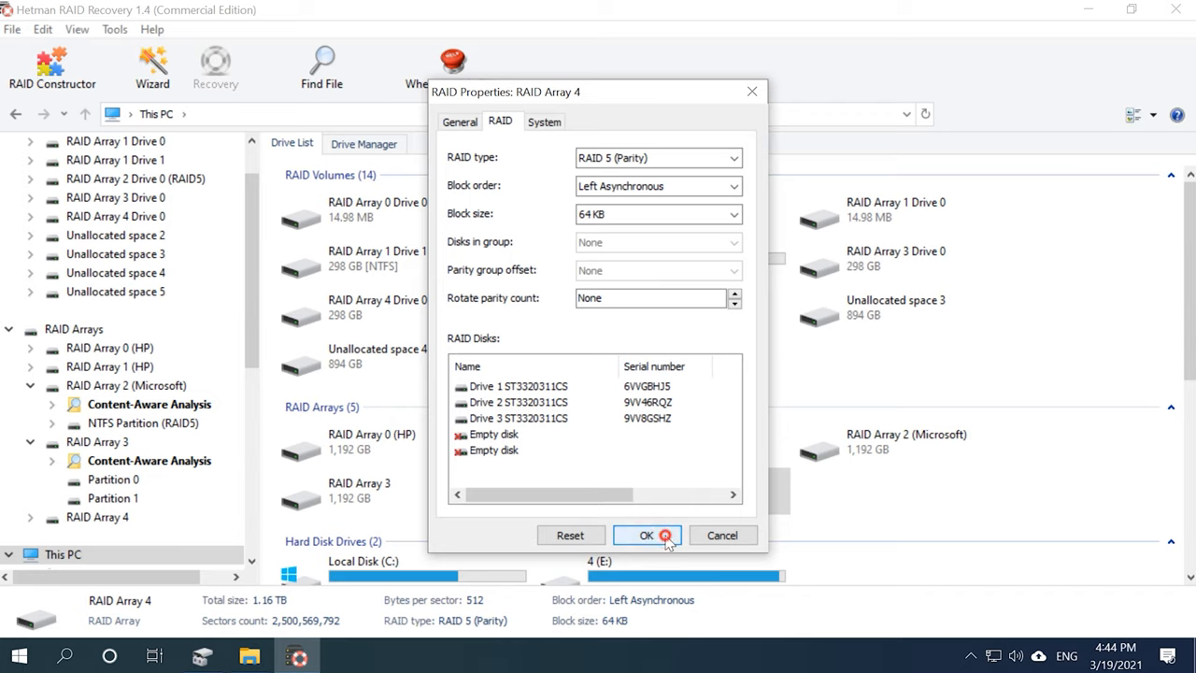
click(646, 535)
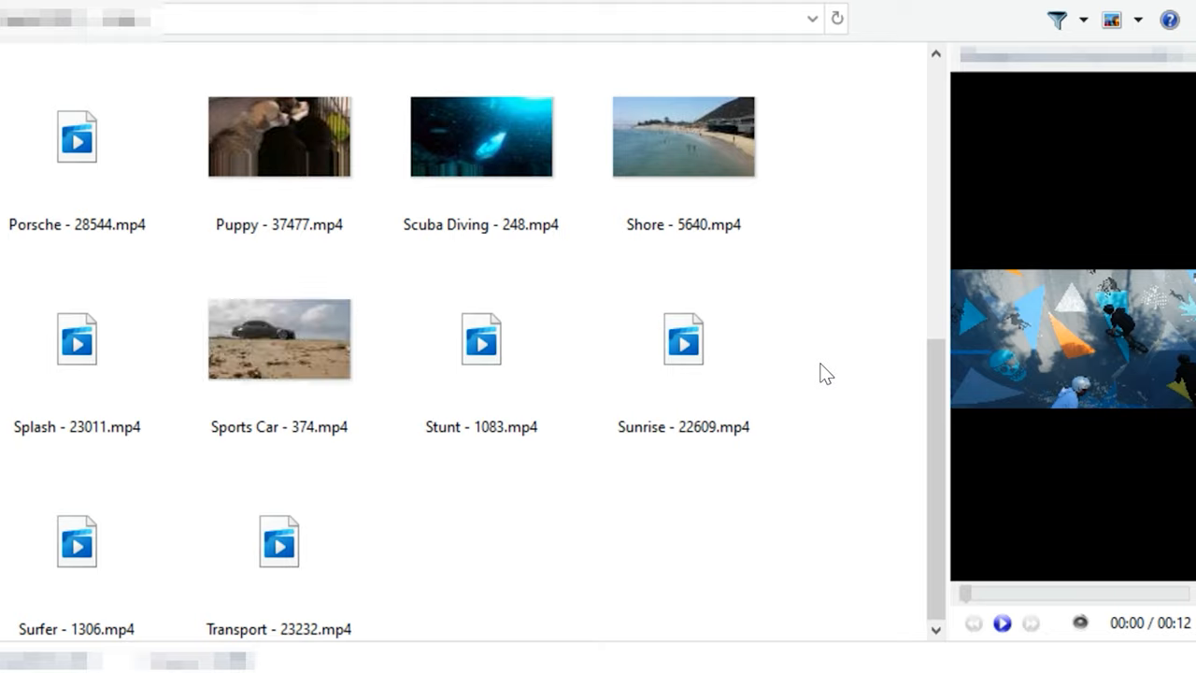
click(685, 352)
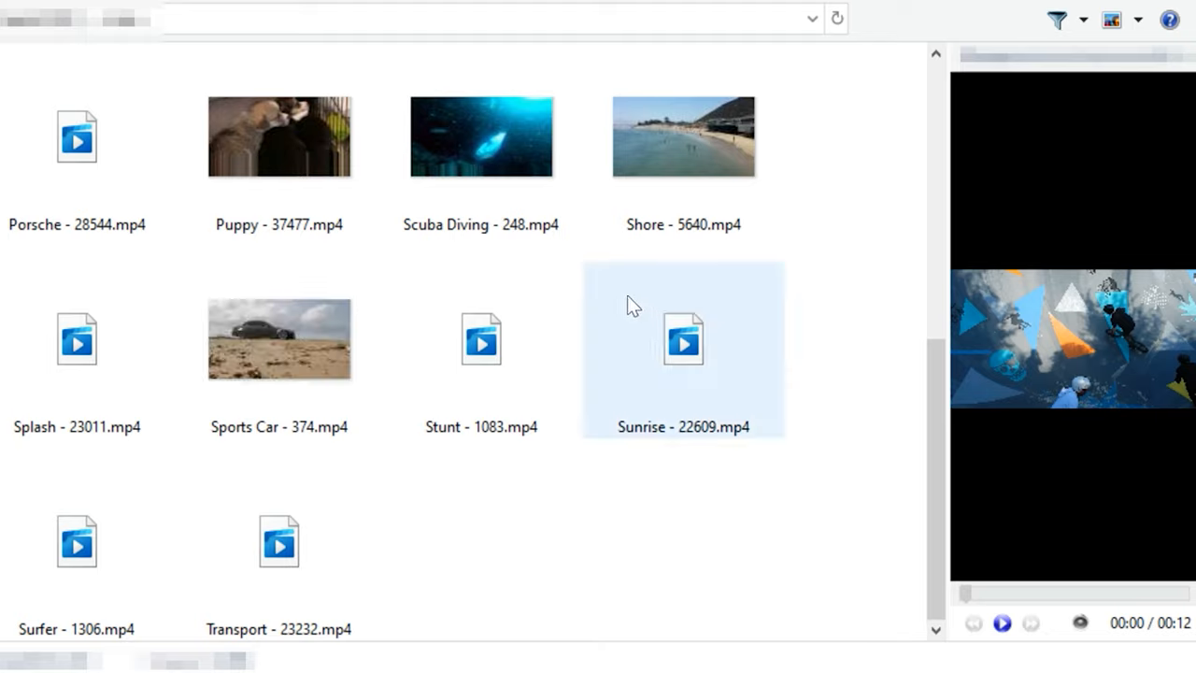
click(278, 135)
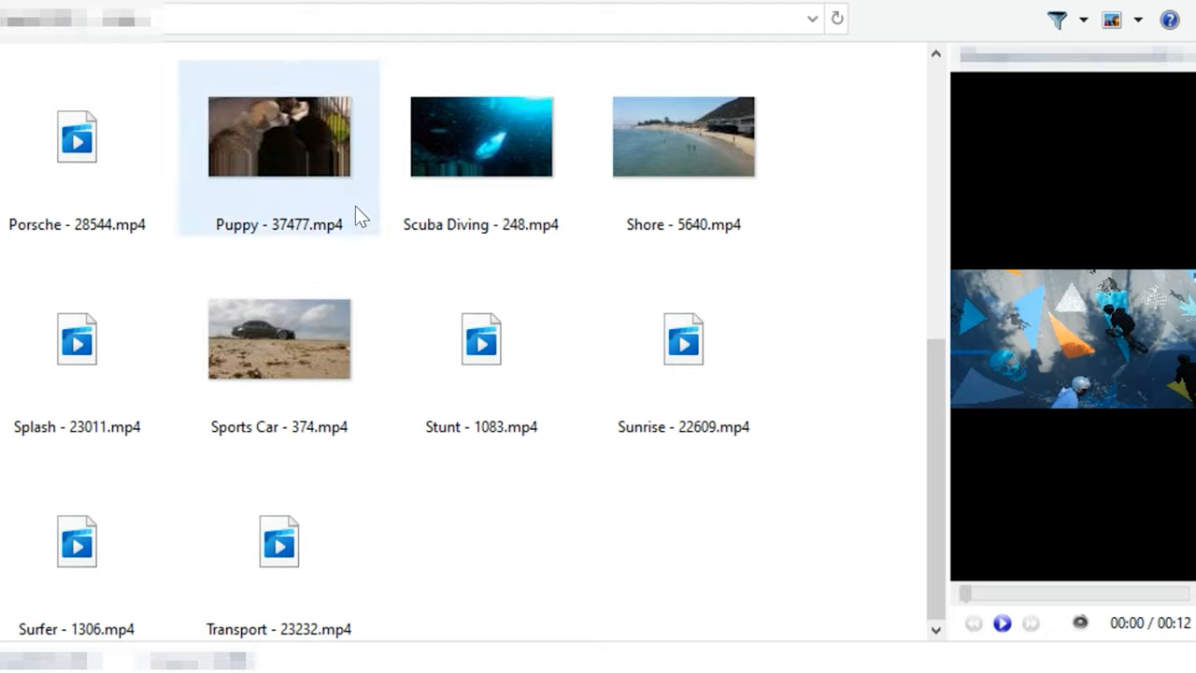